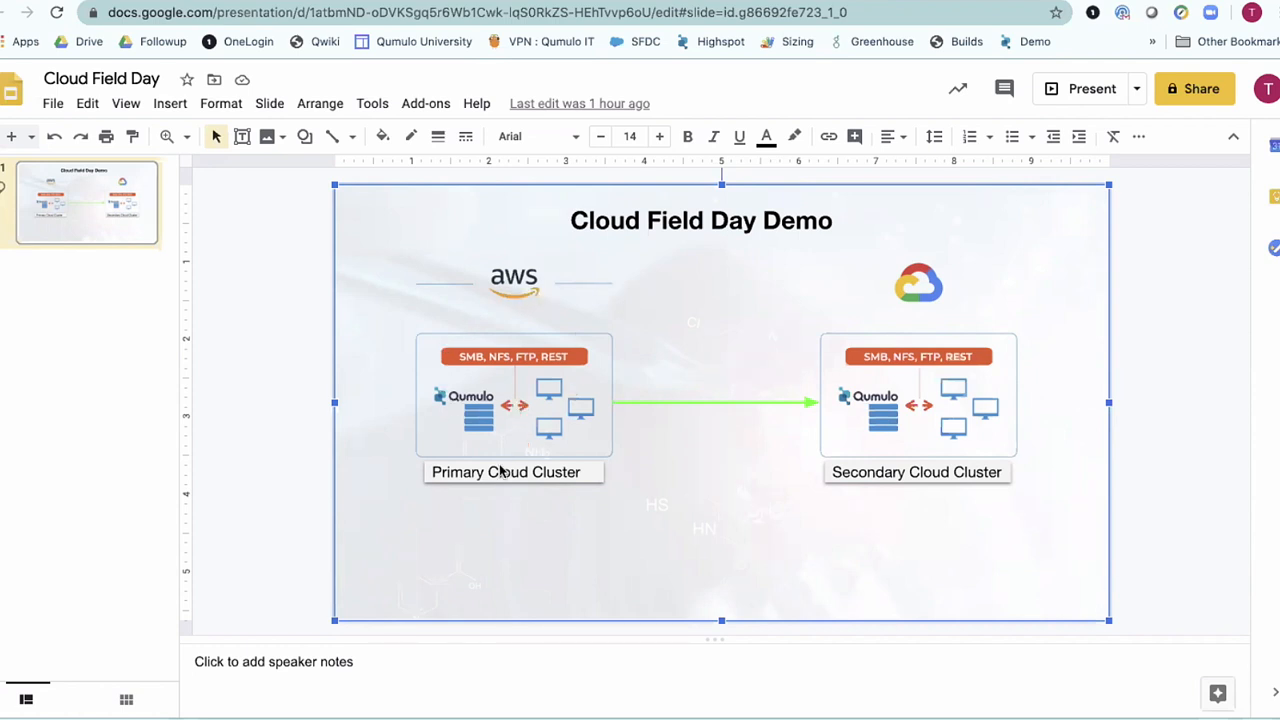
{"action": "mouse_move", "coordinate": [530, 345]}
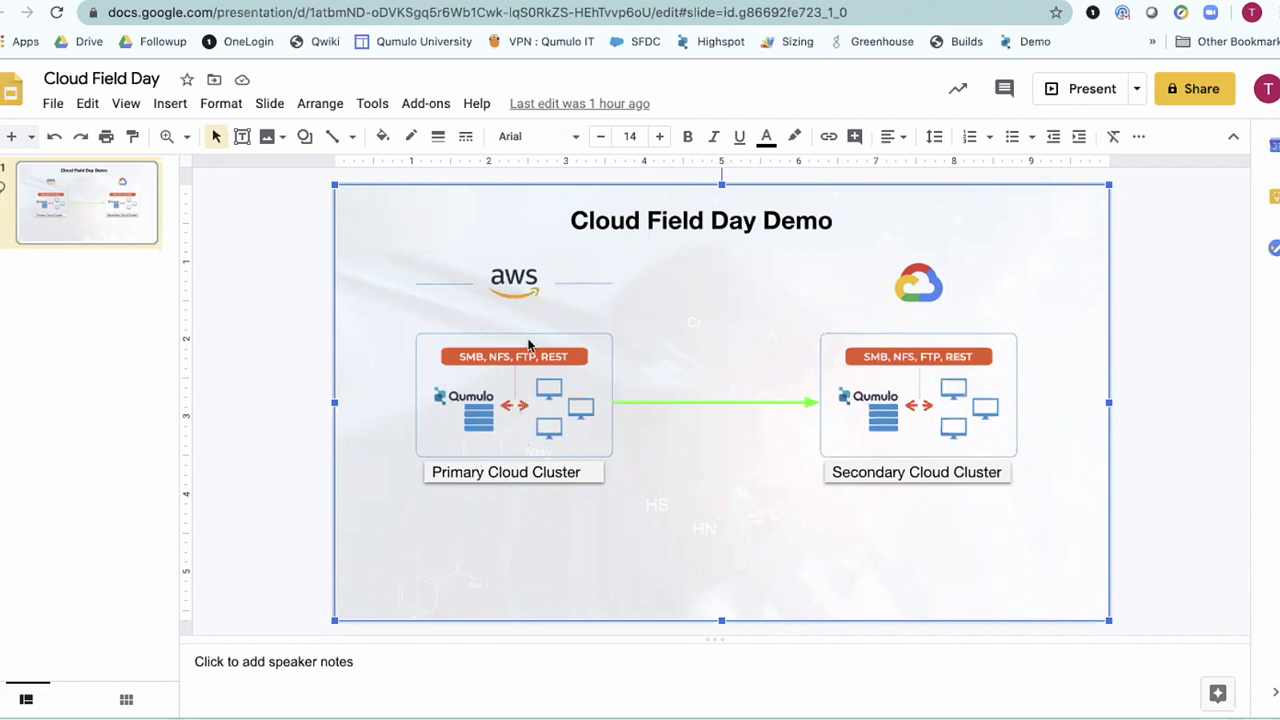
{"action": "mouse_move", "coordinate": [515, 478]}
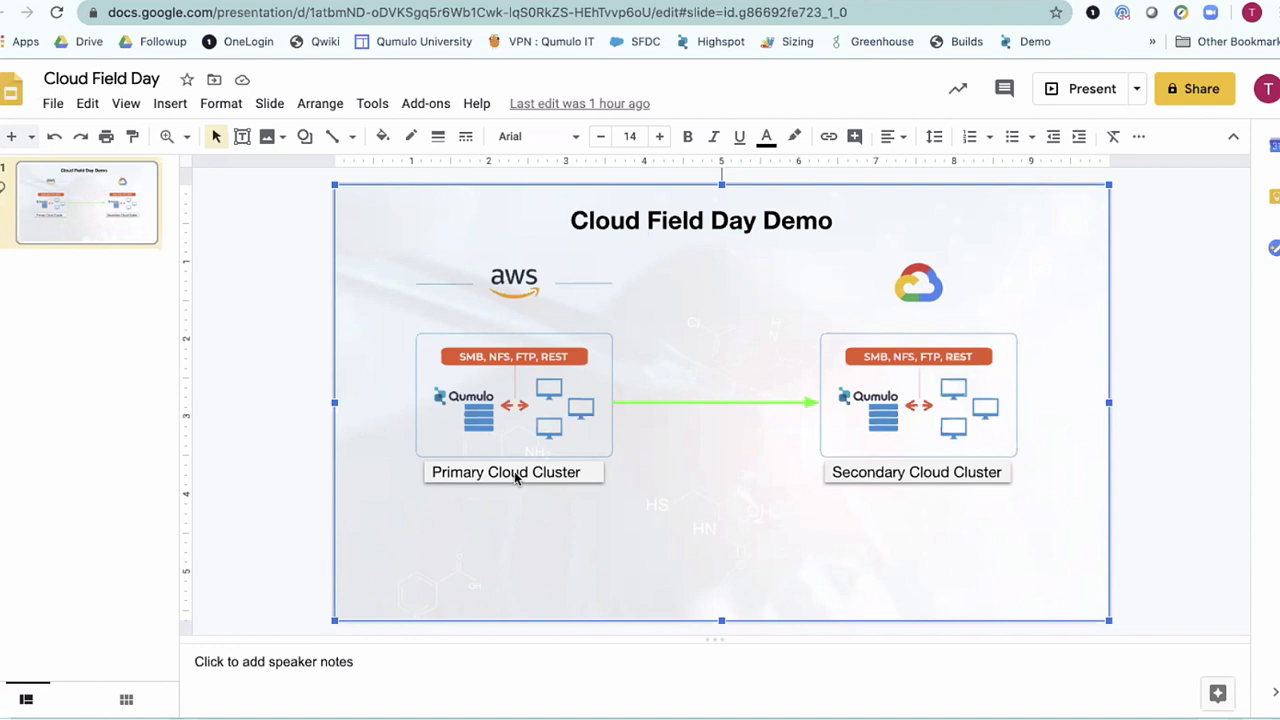
{"action": "mouse_move", "coordinate": [895, 396]}
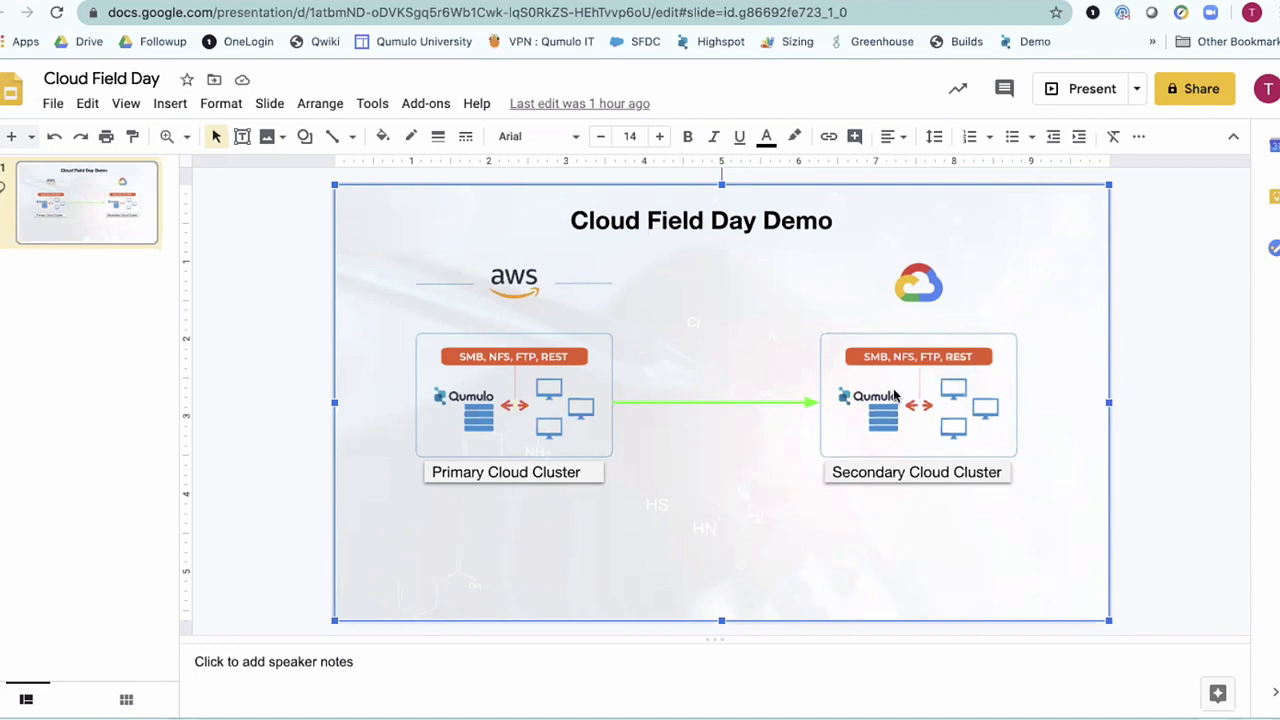
{"action": "mouse_move", "coordinate": [930, 422]}
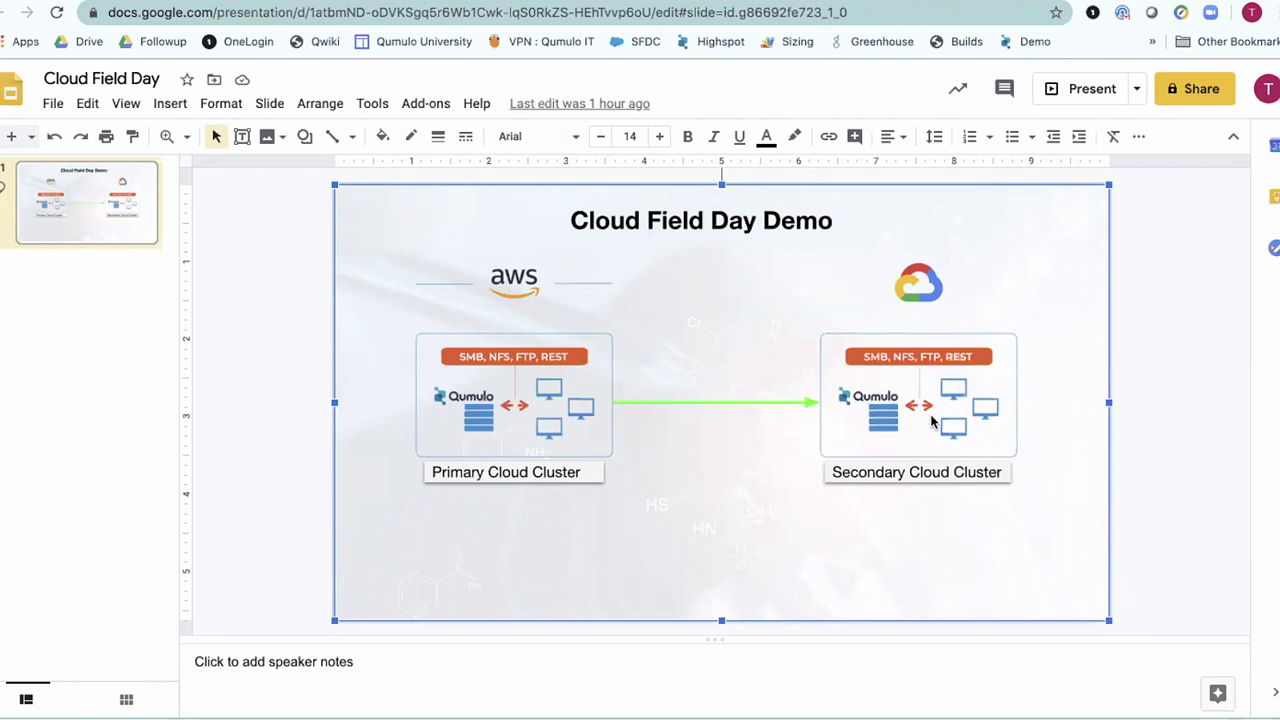
{"action": "mouse_move", "coordinate": [835, 79]}
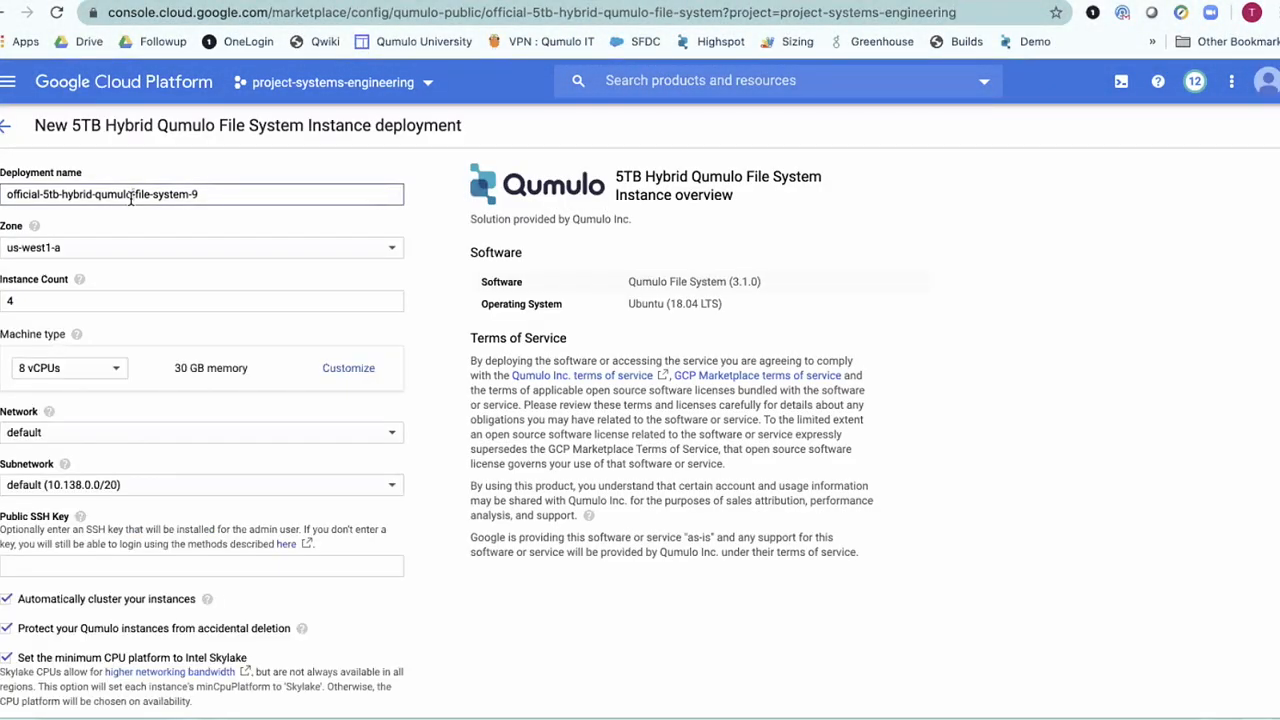
Deploy cfd-2 in us-central1-a with accidental-deletion protection turned off.
{"action": "type", "text": "cfd"}
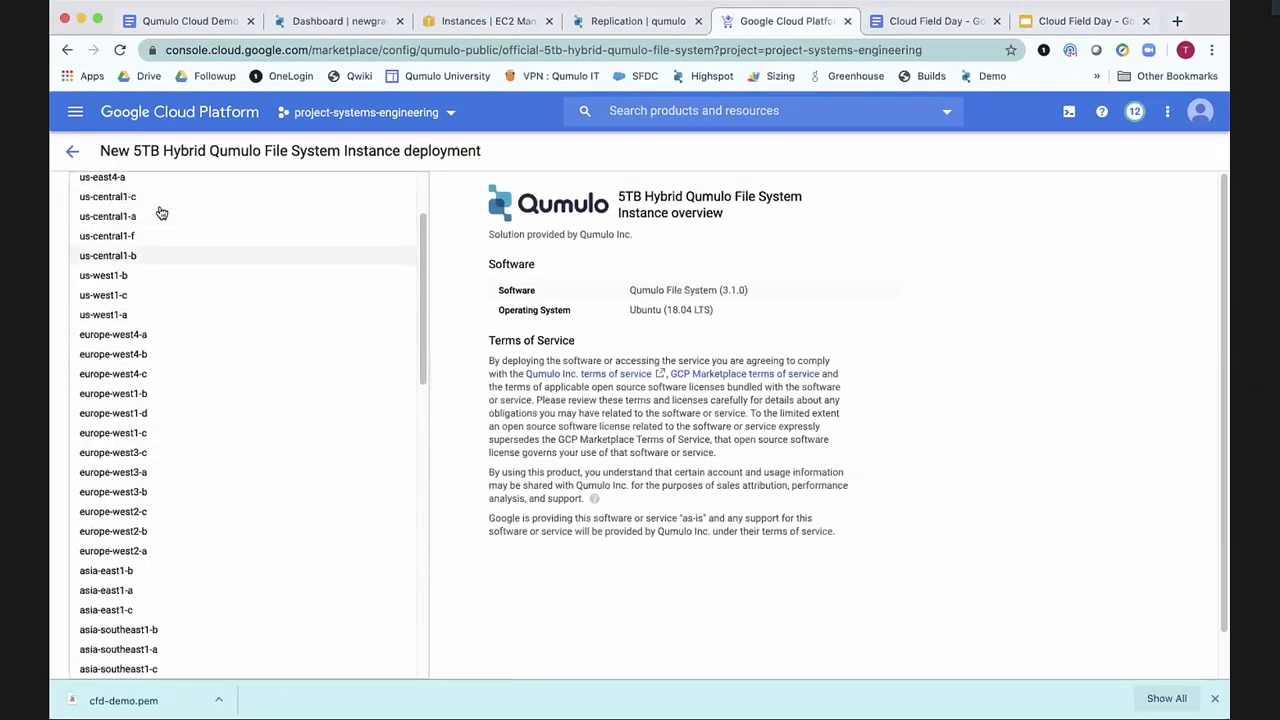
{"action": "left_click", "coordinate": [107, 216]}
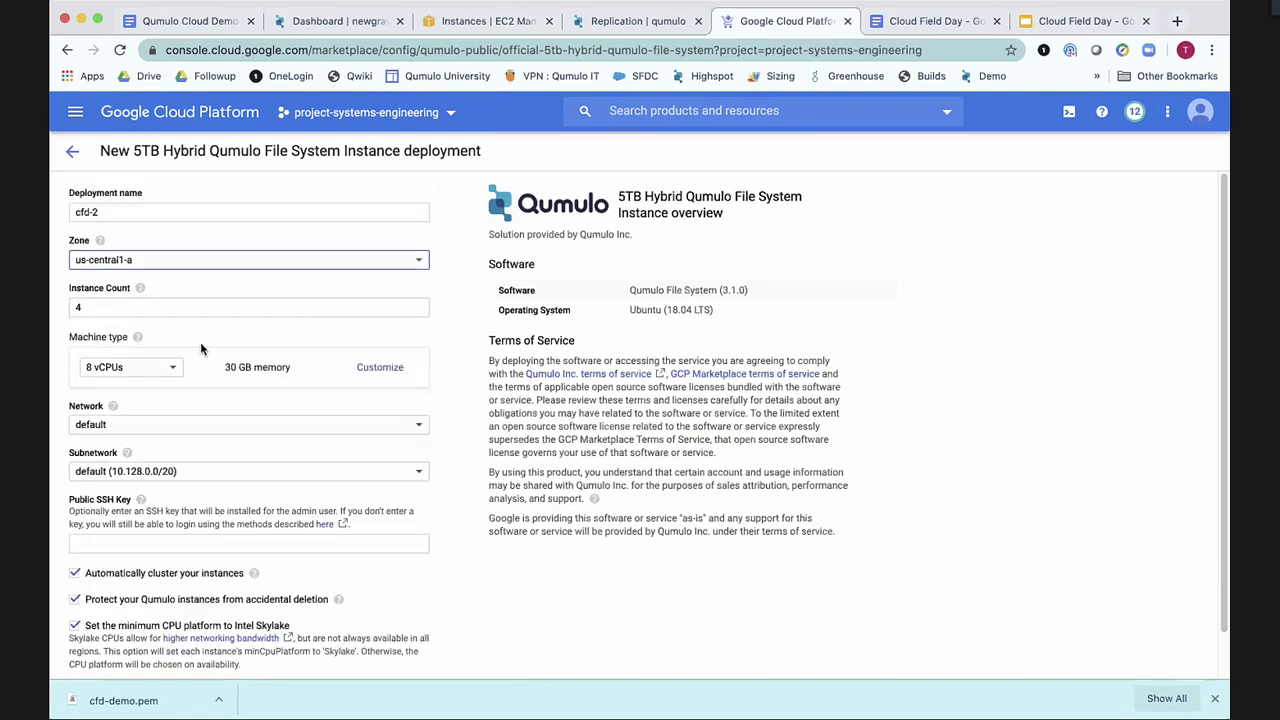
{"action": "scroll", "scroll_direction": "down", "scroll_amount": 3}
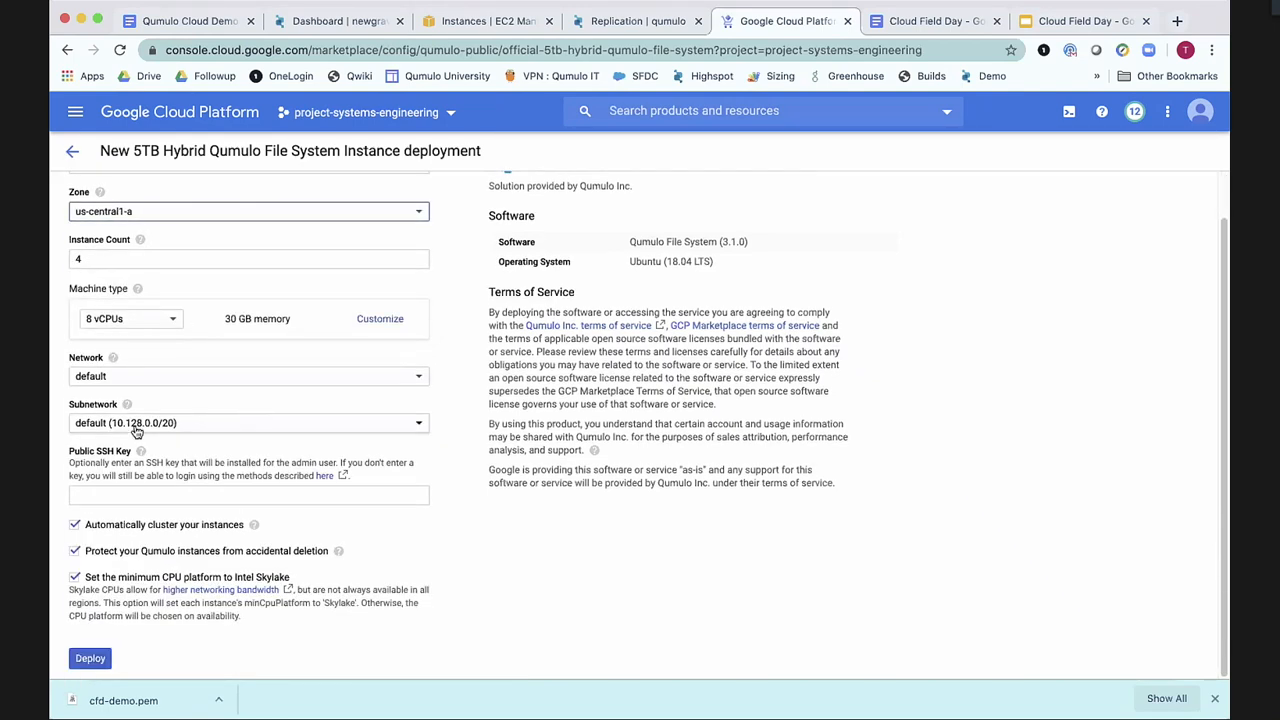
{"action": "left_click", "coordinate": [75, 551]}
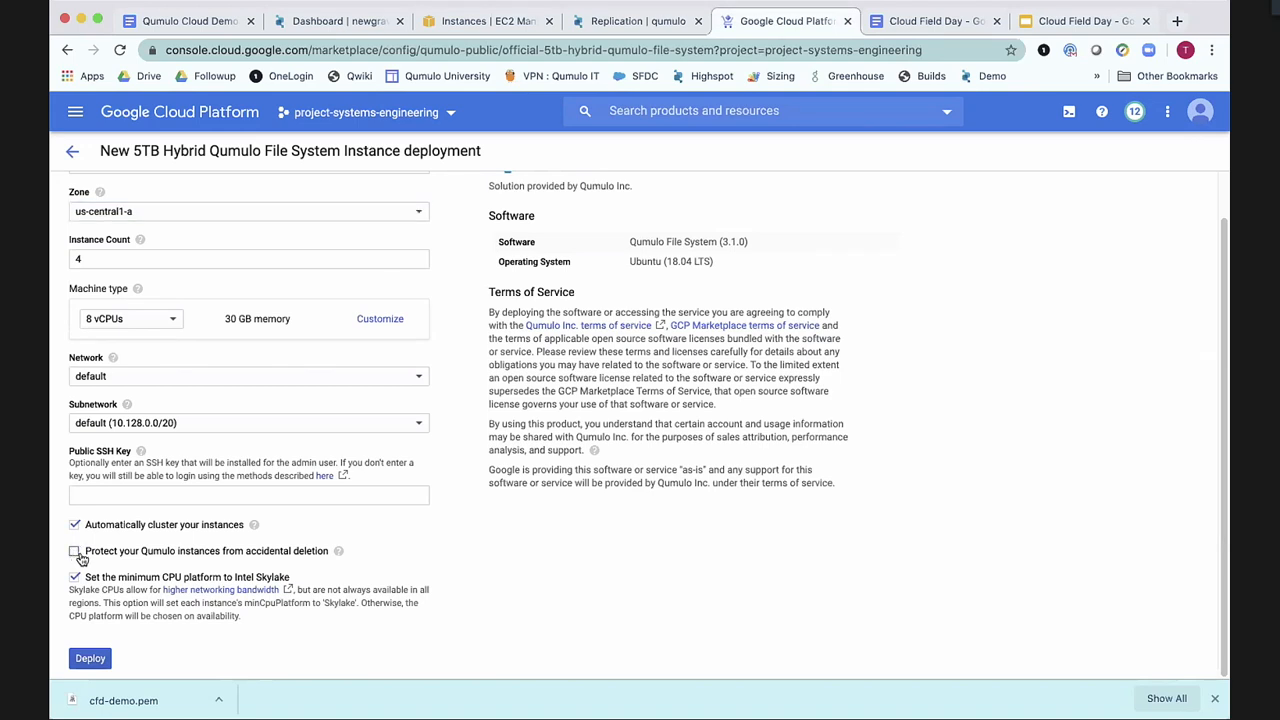
{"action": "left_click", "coordinate": [90, 658]}
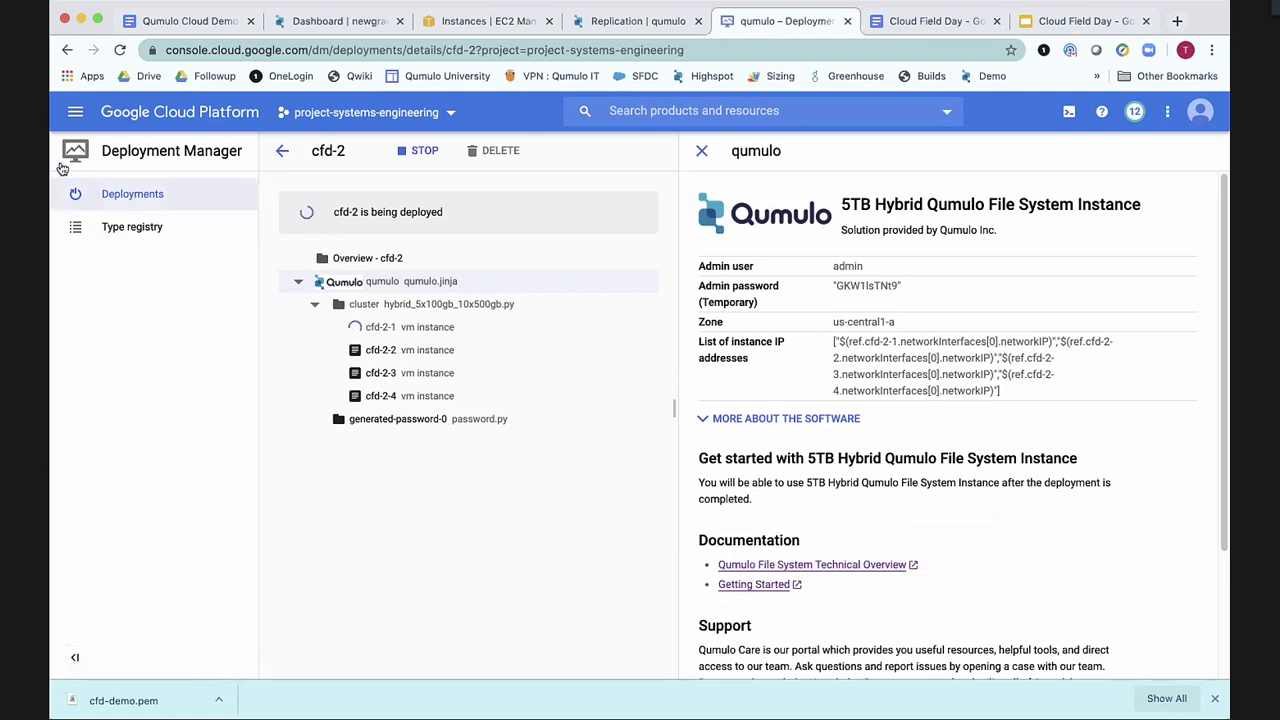
Head toward the External IP addresses settings while cfd-2 deploys.
{"action": "left_click", "coordinate": [75, 111]}
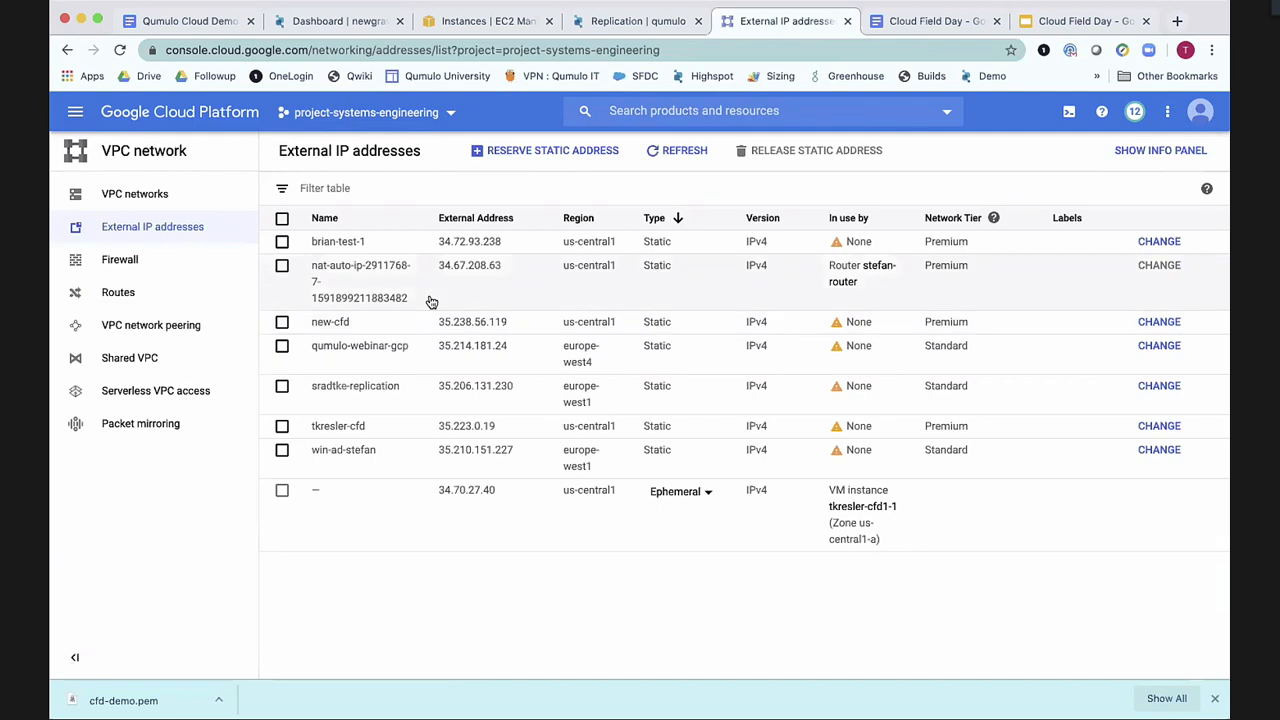
{"action": "mouse_move", "coordinate": [743, 440]}
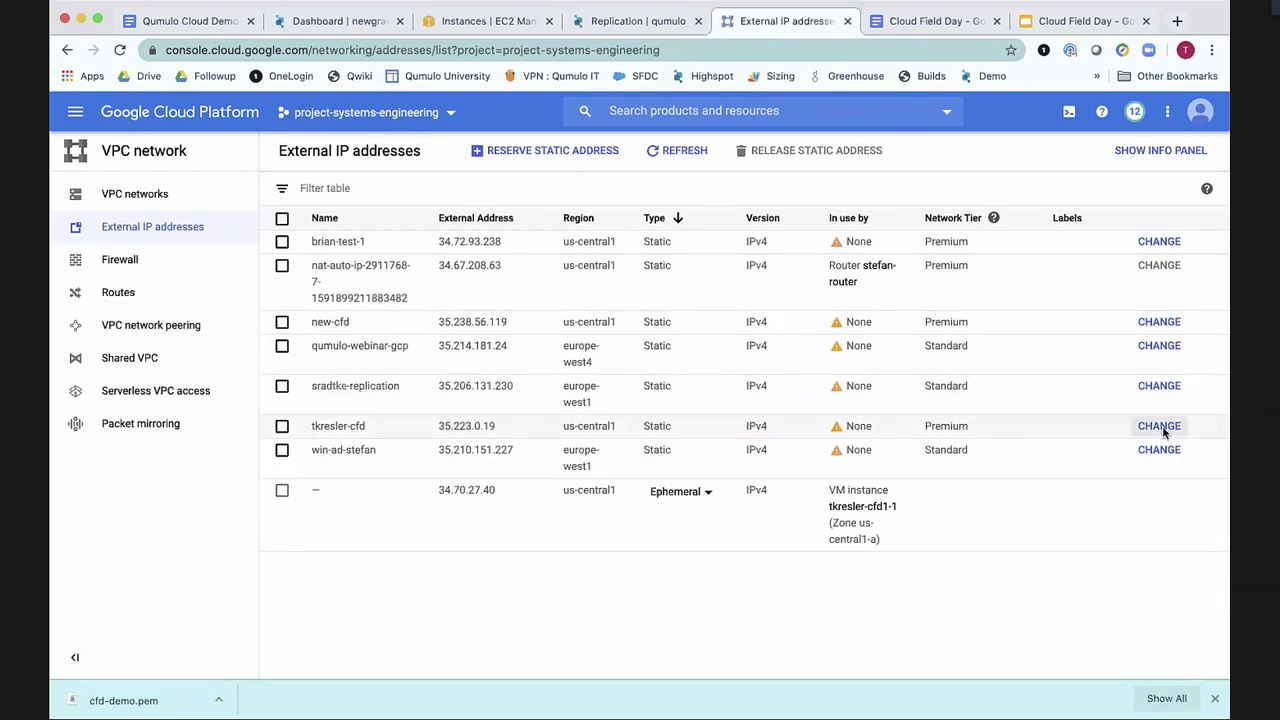
Reassign the tkresler-cfd static IP (35.223.0.19) to VM cfd-2-1.
{"action": "left_click", "coordinate": [1158, 425]}
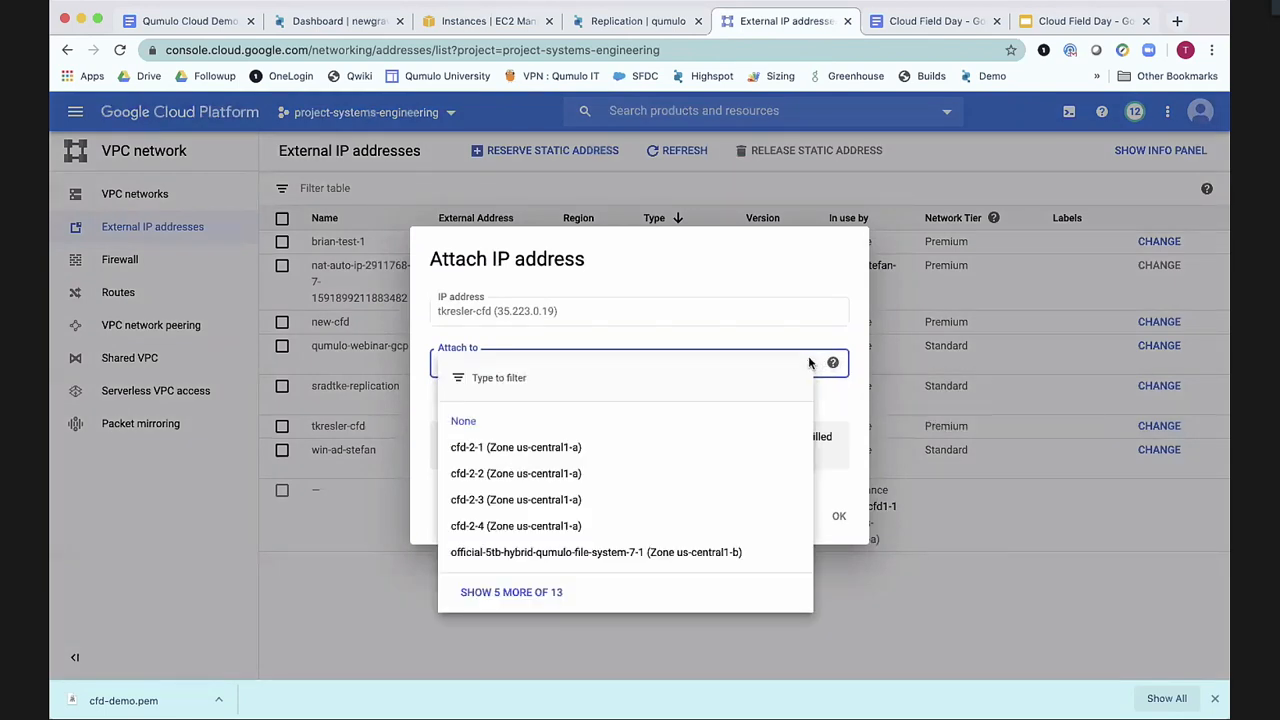
{"action": "mouse_move", "coordinate": [505, 450]}
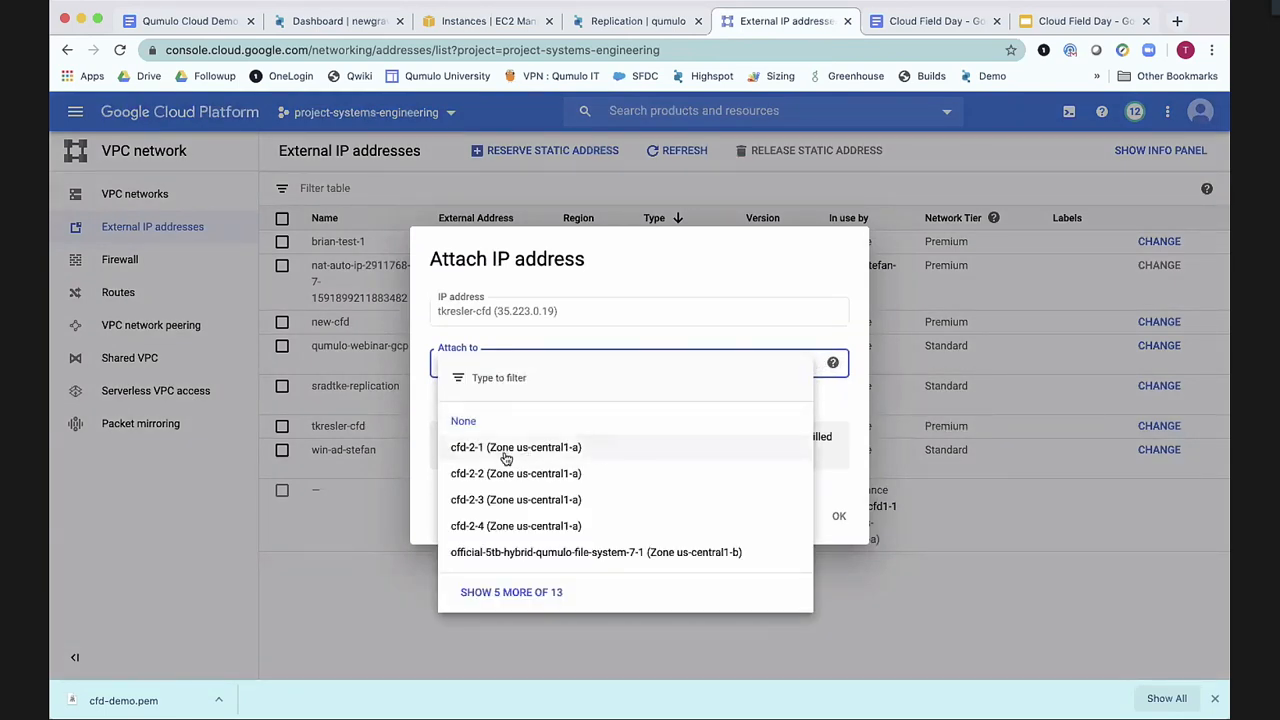
{"action": "left_click", "coordinate": [515, 447]}
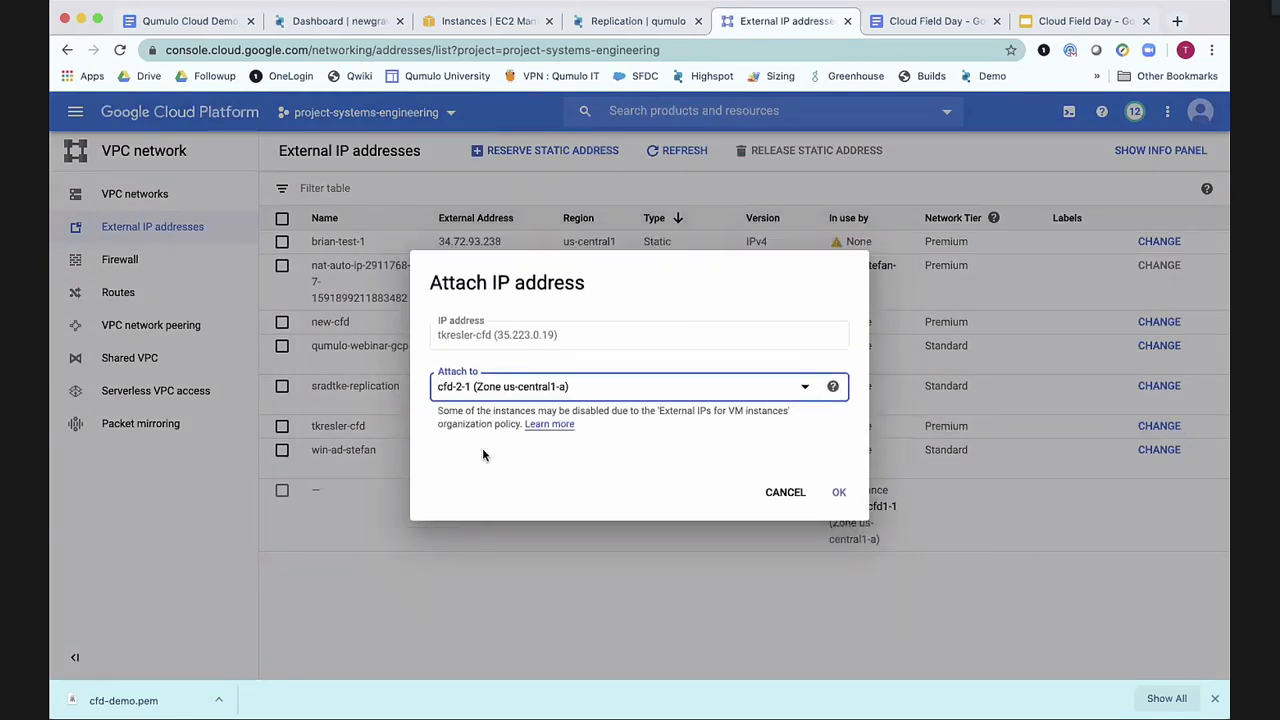
{"action": "left_click", "coordinate": [838, 492]}
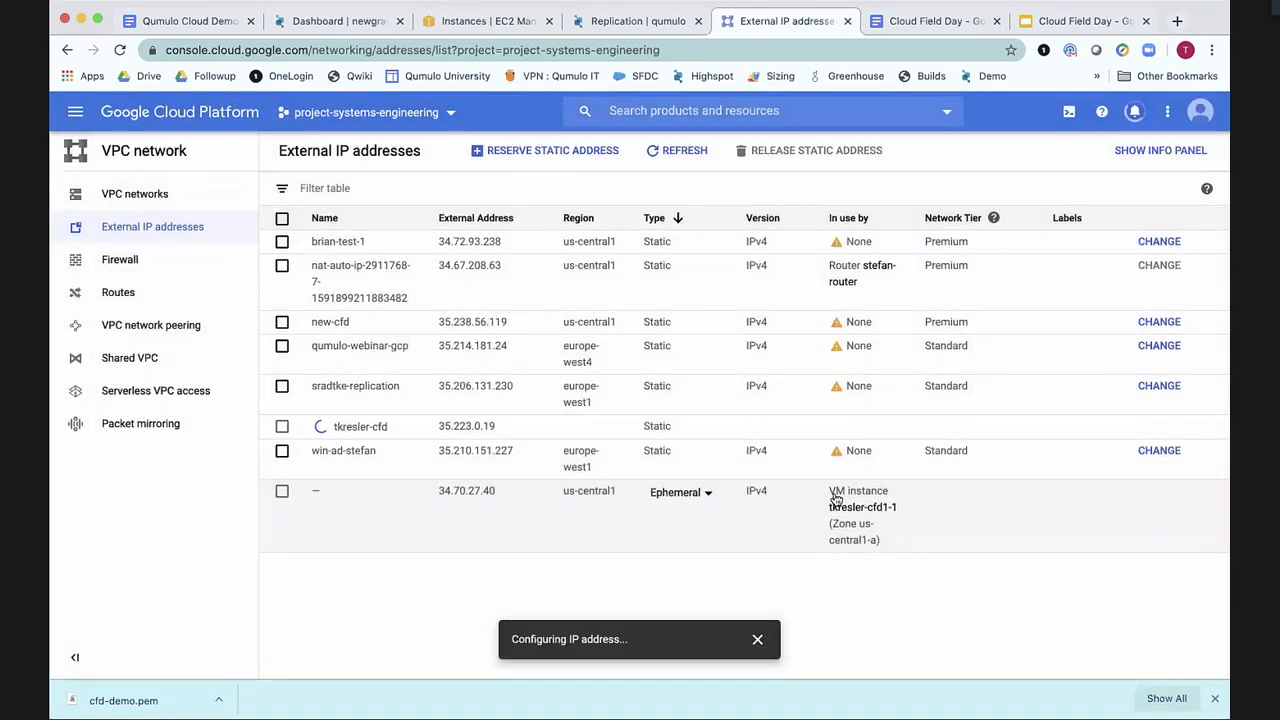
{"action": "mouse_move", "coordinate": [75, 111]}
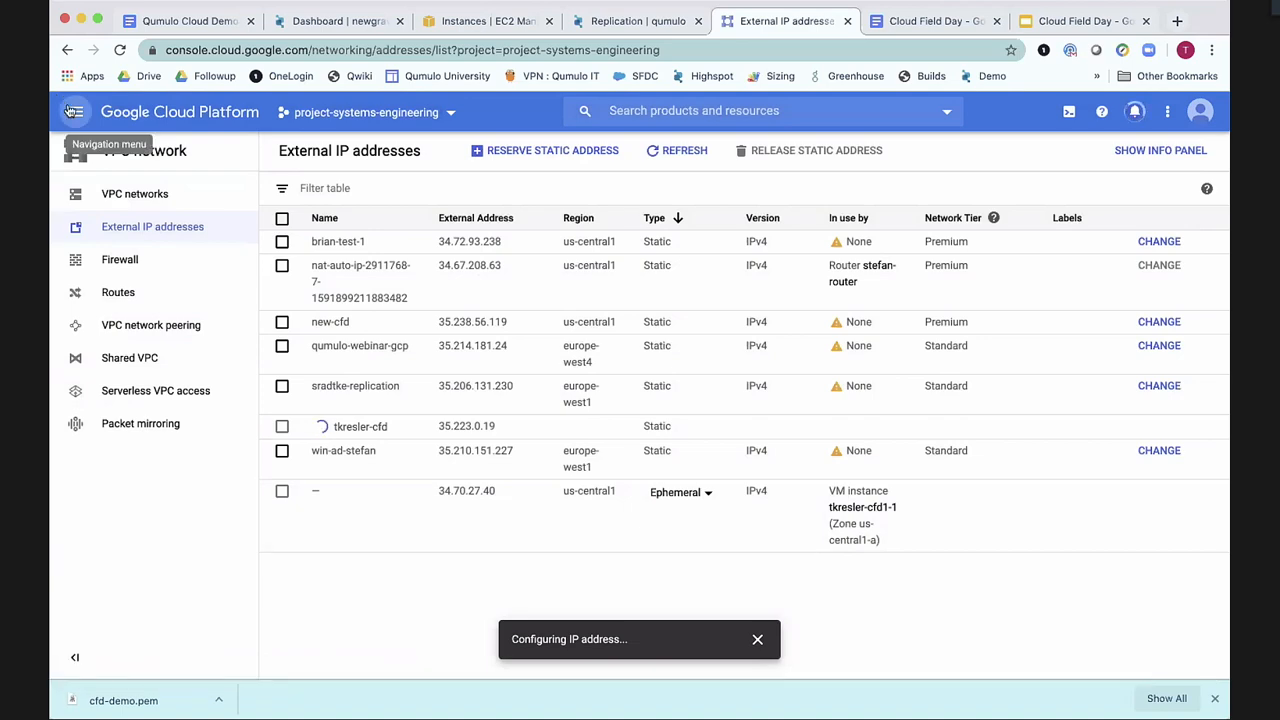
Go to Compute Engine VM instances and select cfd-2-1 among cfd-2-1 to cfd-2-4.
{"action": "left_click", "coordinate": [74, 111]}
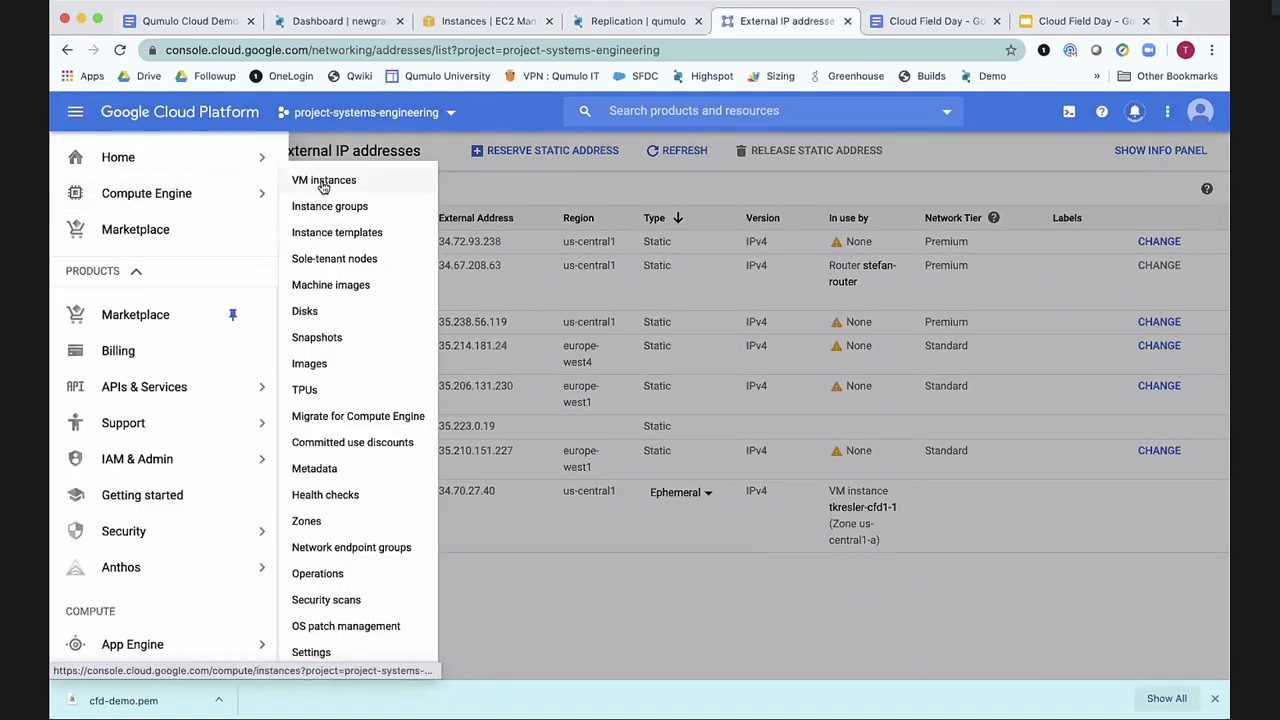
{"action": "left_click", "coordinate": [323, 179]}
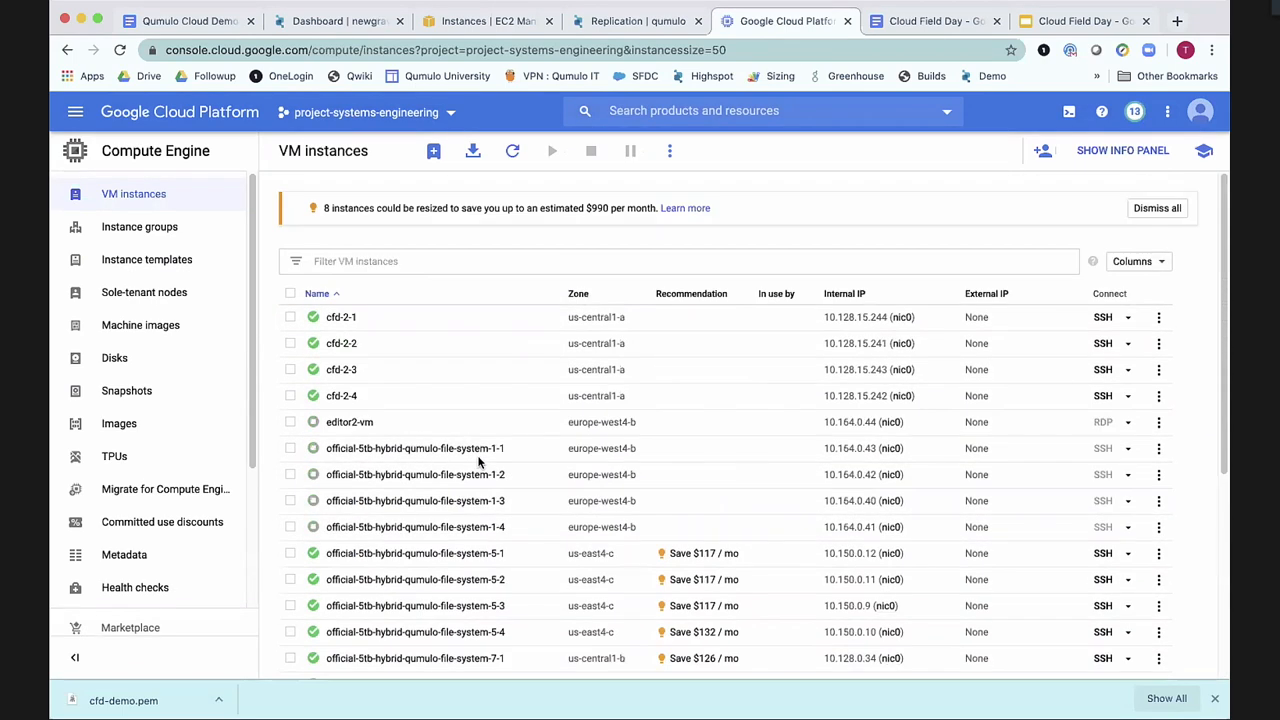
{"action": "mouse_move", "coordinate": [378, 352]}
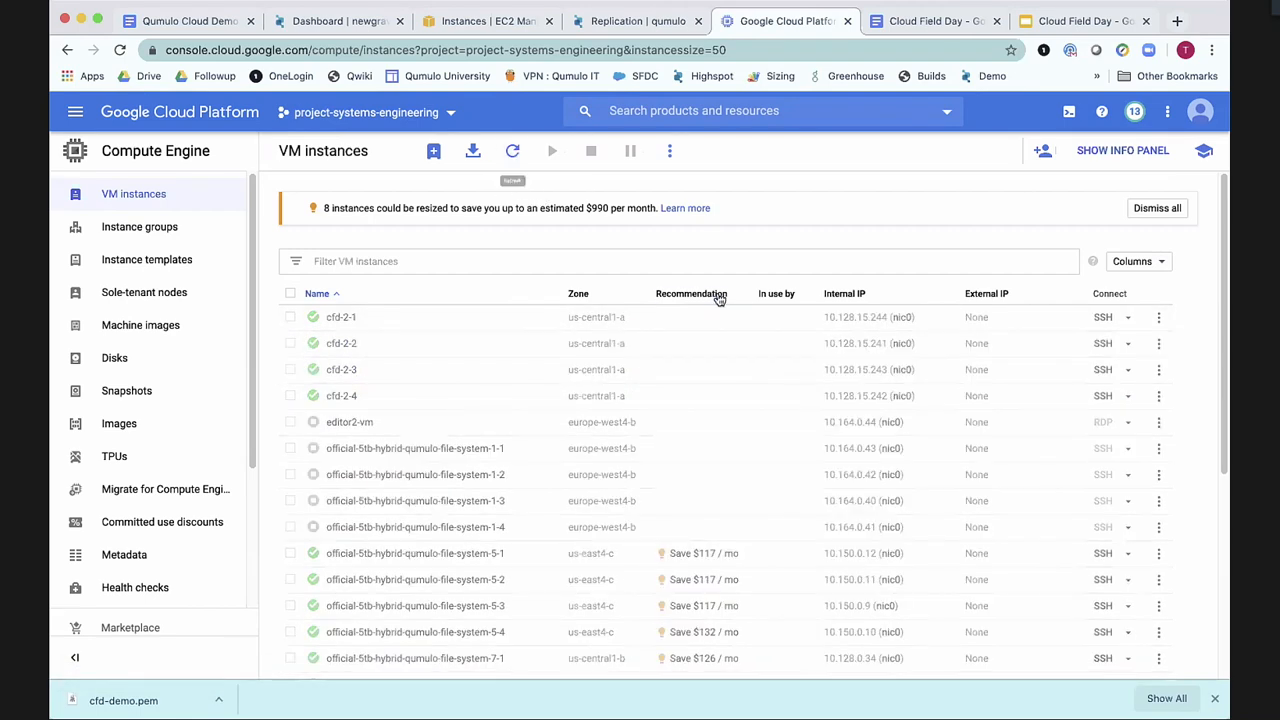
{"action": "mouse_move", "coordinate": [600, 343]}
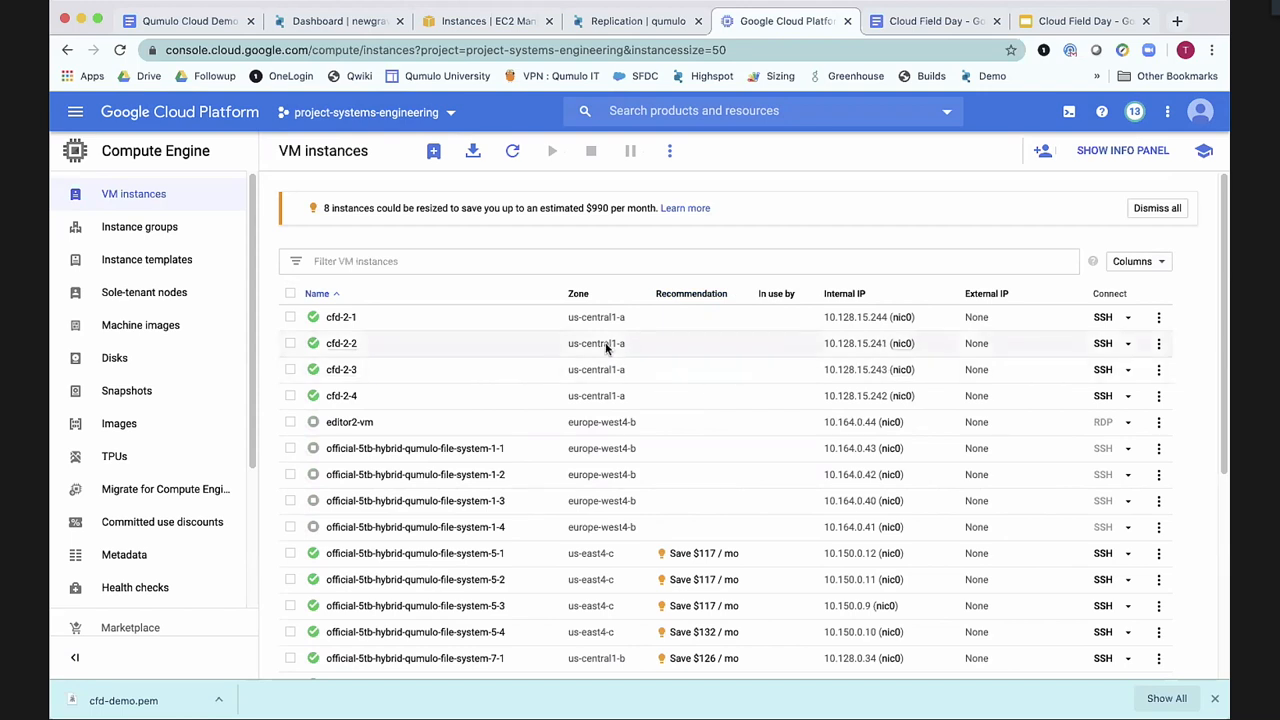
{"action": "left_click", "coordinate": [341, 317]}
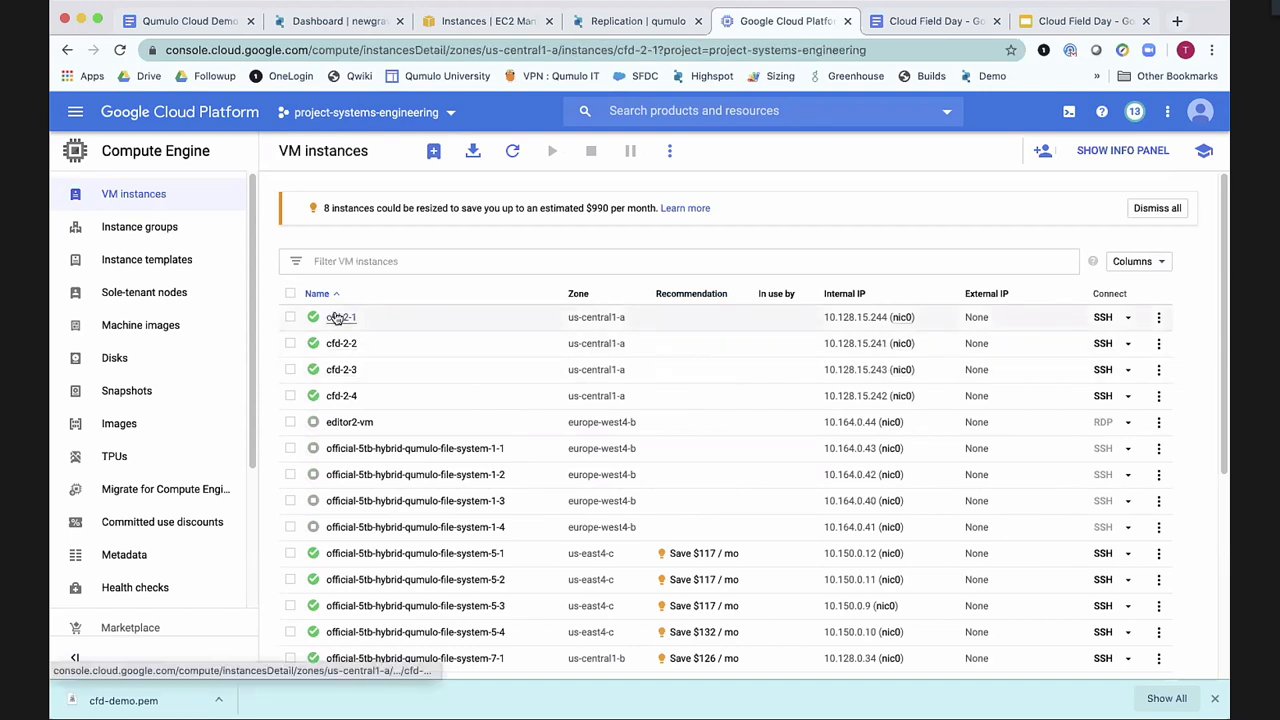
Open cfd-2-1's details and scroll through its fifteen attached disks.
{"action": "left_click", "coordinate": [341, 317]}
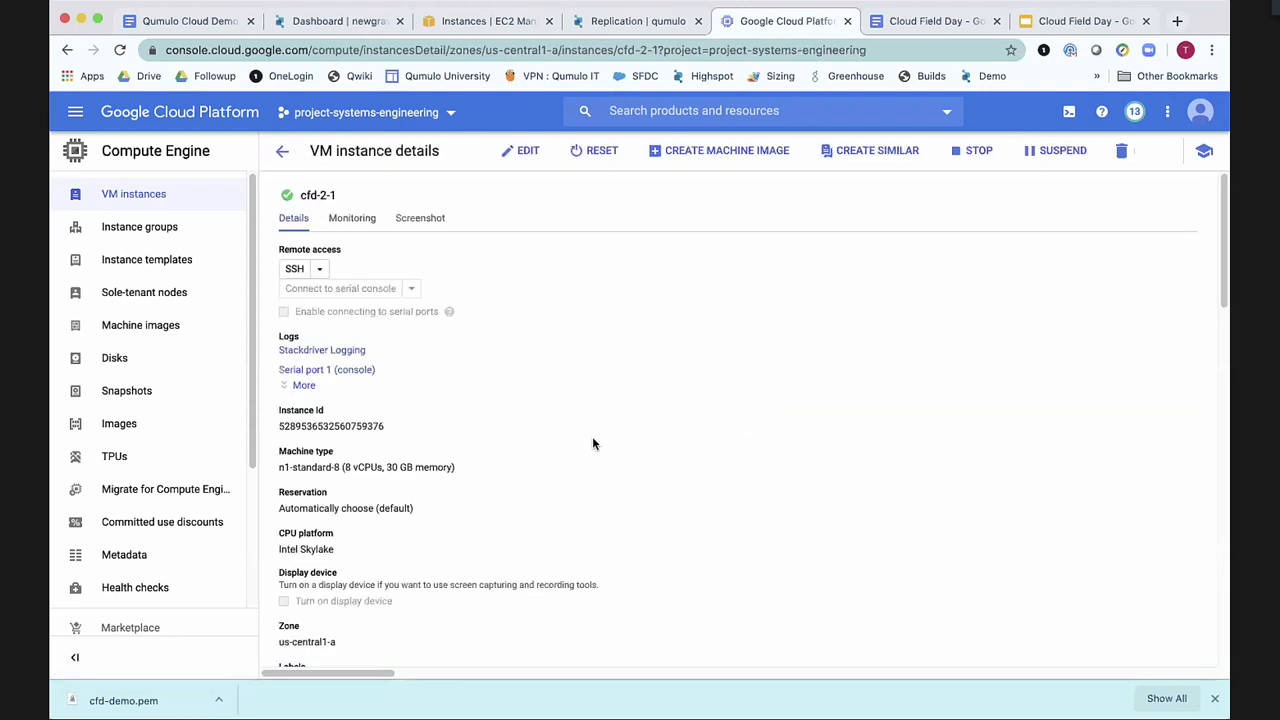
{"action": "scroll", "scroll_direction": "down", "scroll_amount": 3}
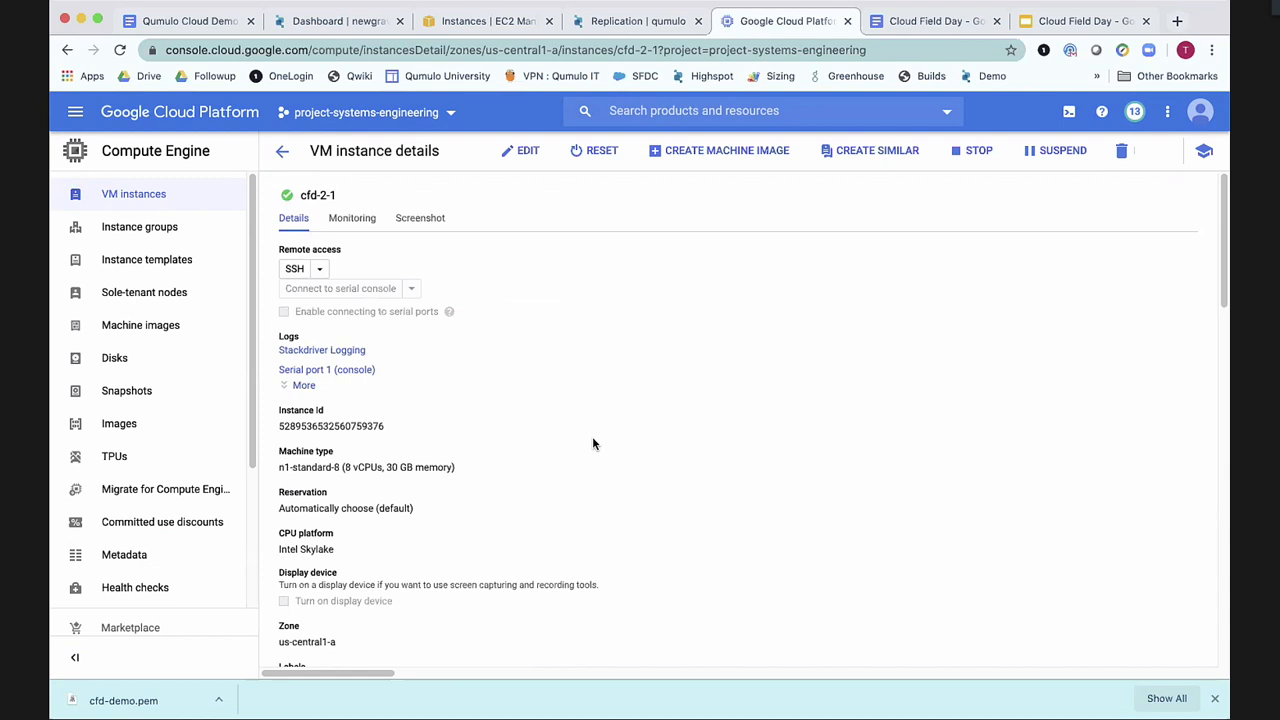
{"action": "scroll", "scroll_direction": "down", "scroll_amount": 3}
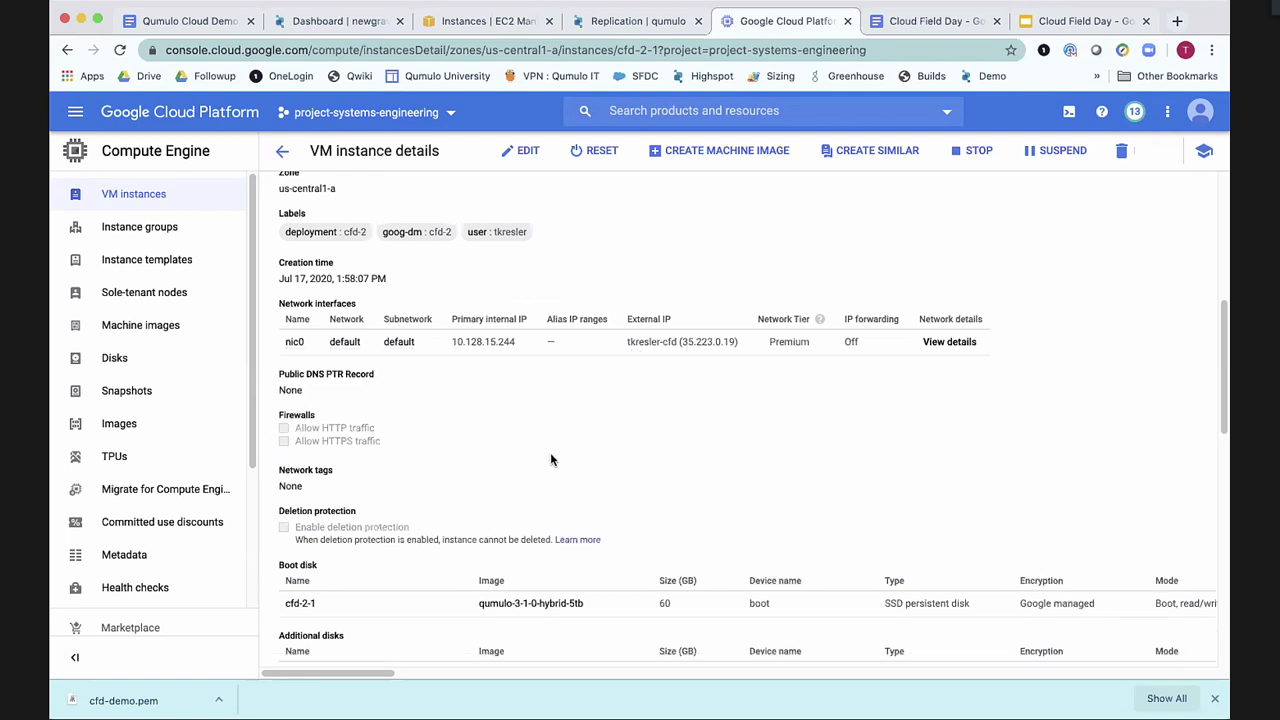
{"action": "scroll", "scroll_direction": "down", "scroll_amount": 3}
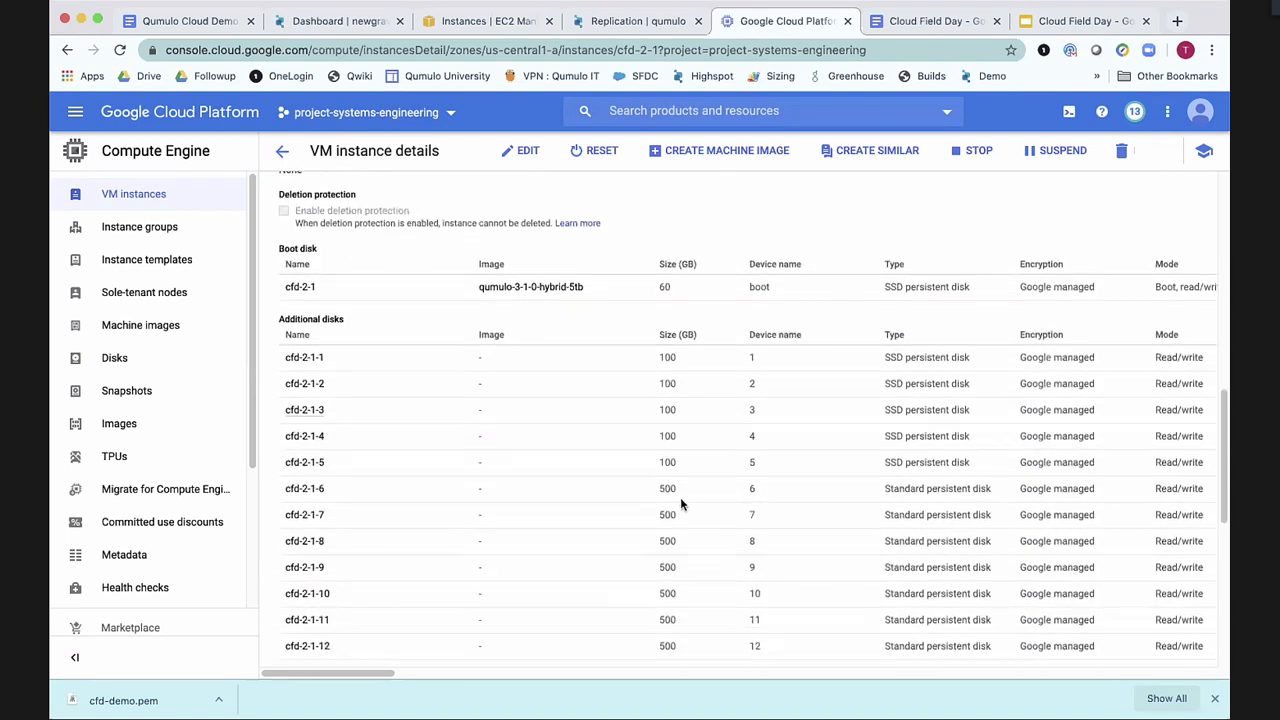
{"action": "scroll", "scroll_direction": "down", "scroll_amount": 3}
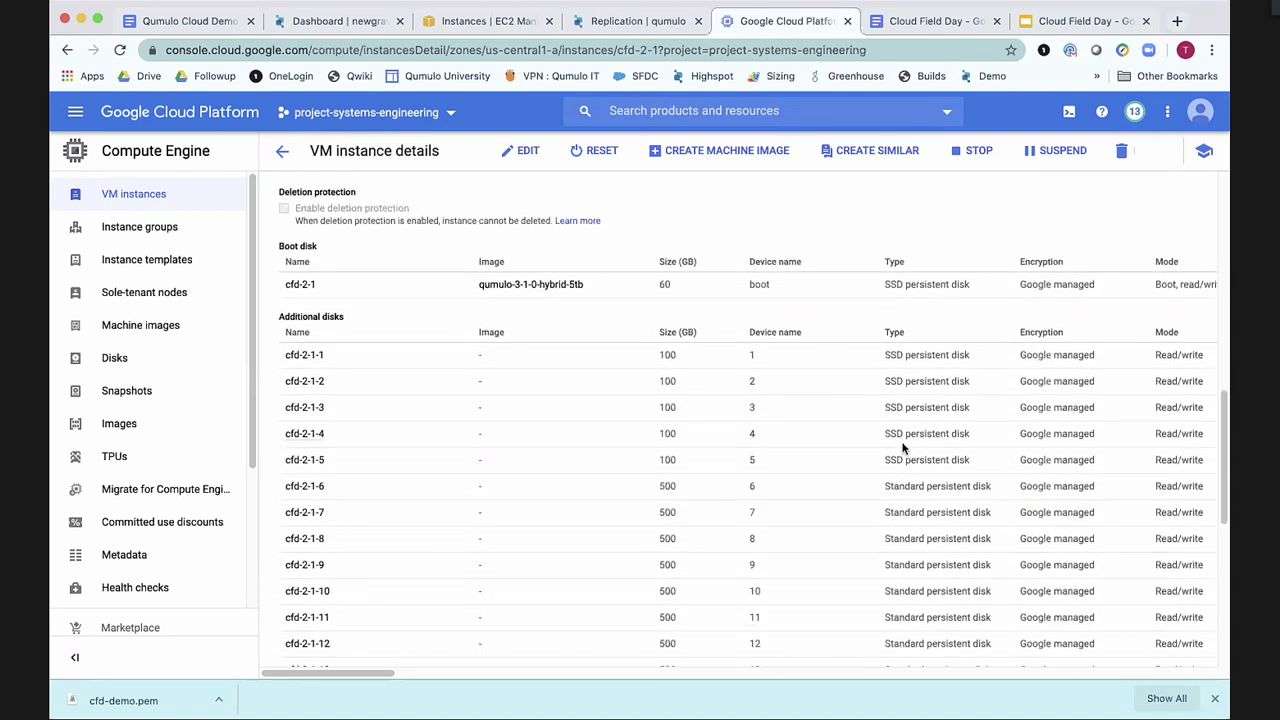
{"action": "scroll", "scroll_direction": "down", "scroll_amount": 3}
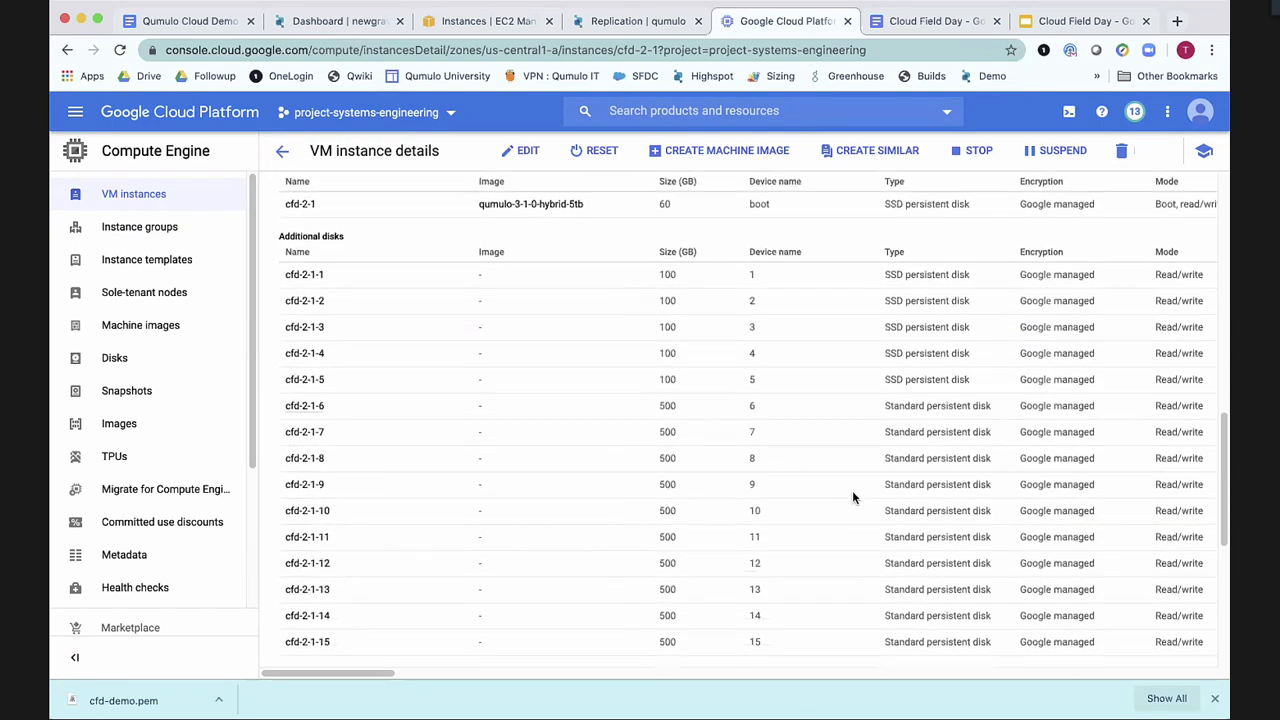
{"action": "scroll", "scroll_direction": "down", "scroll_amount": 3}
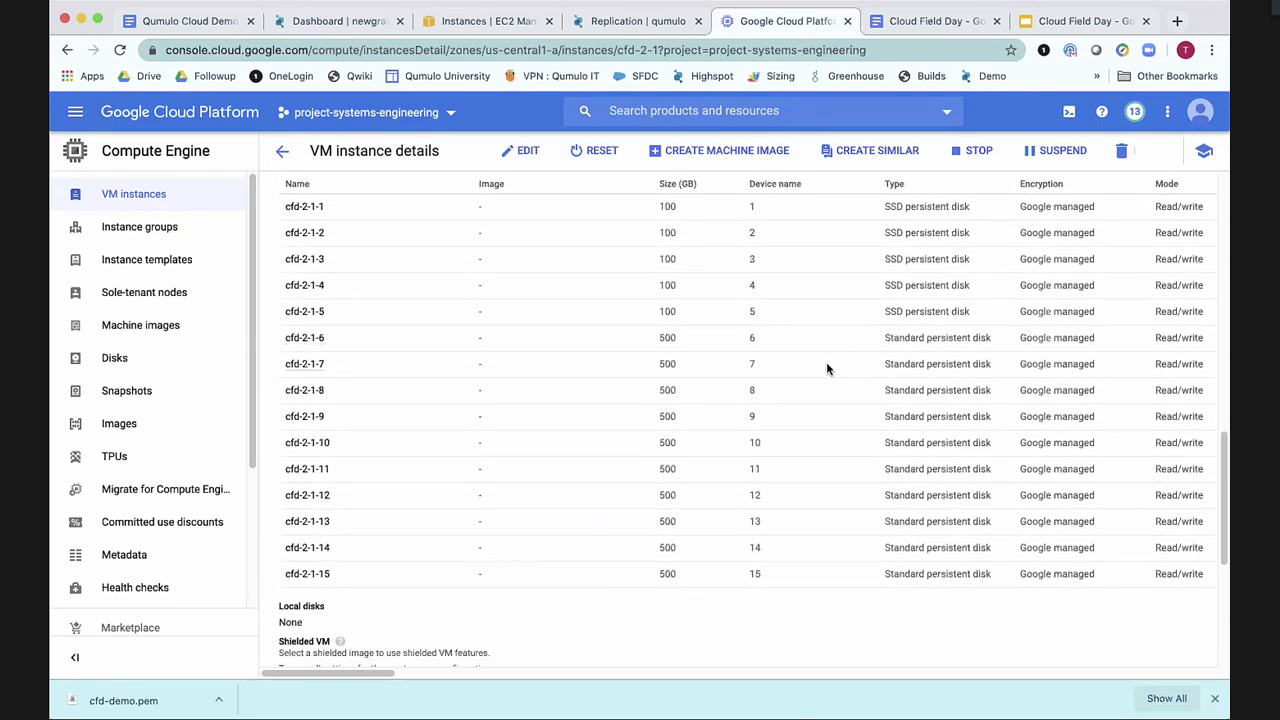
{"action": "mouse_move", "coordinate": [862, 597]}
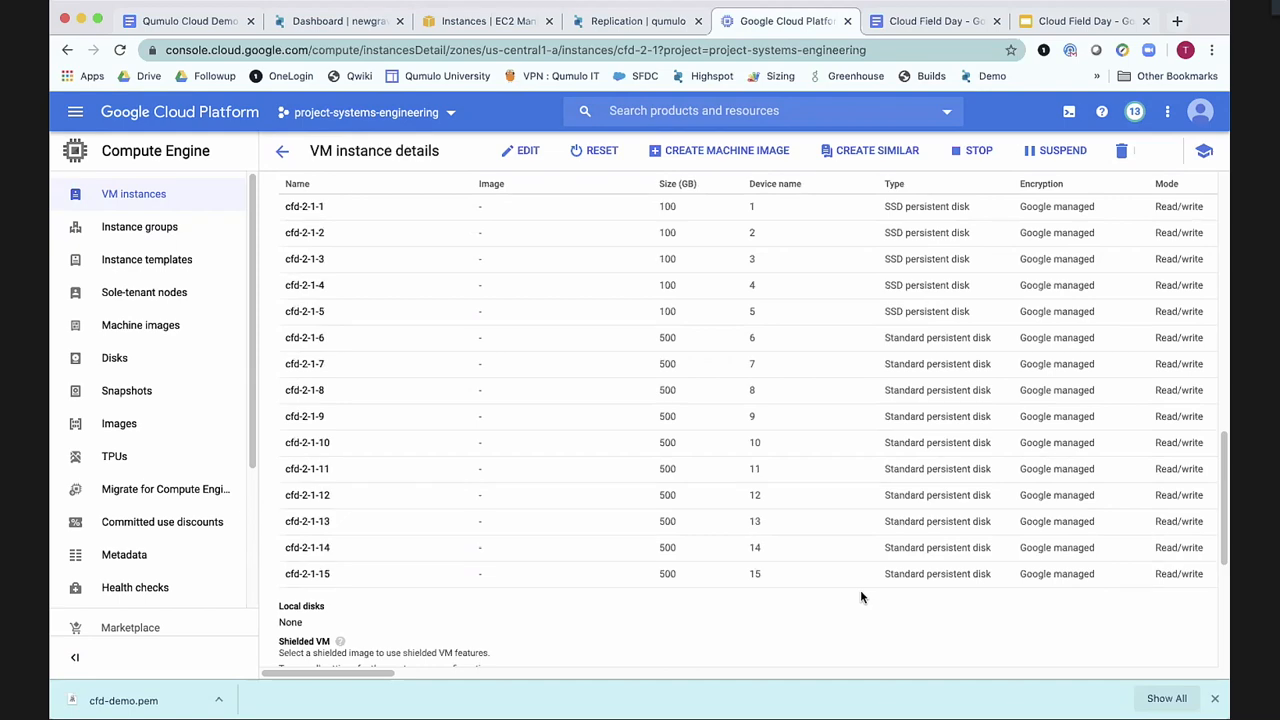
Reach qumulo_user_password in custom metadata, then switch to the Cloud Field Day notes.
{"action": "scroll", "scroll_direction": "down", "scroll_amount": 3}
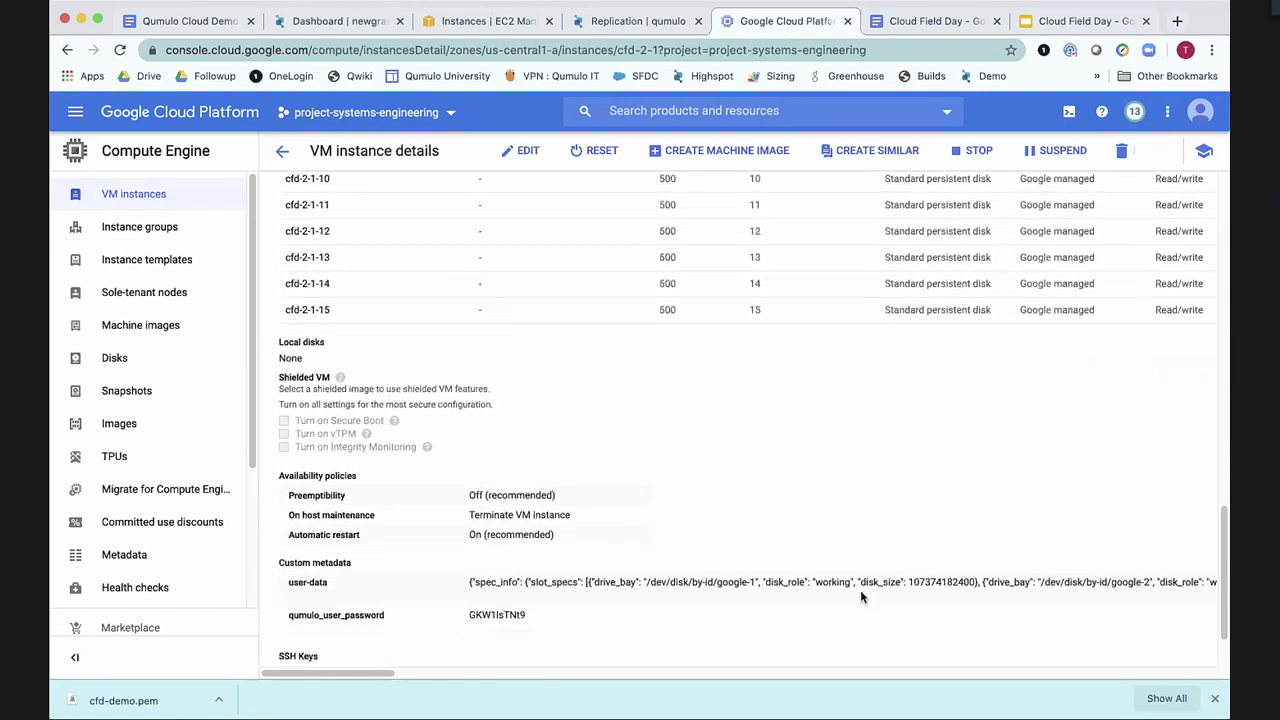
{"action": "scroll", "scroll_direction": "down", "scroll_amount": 3}
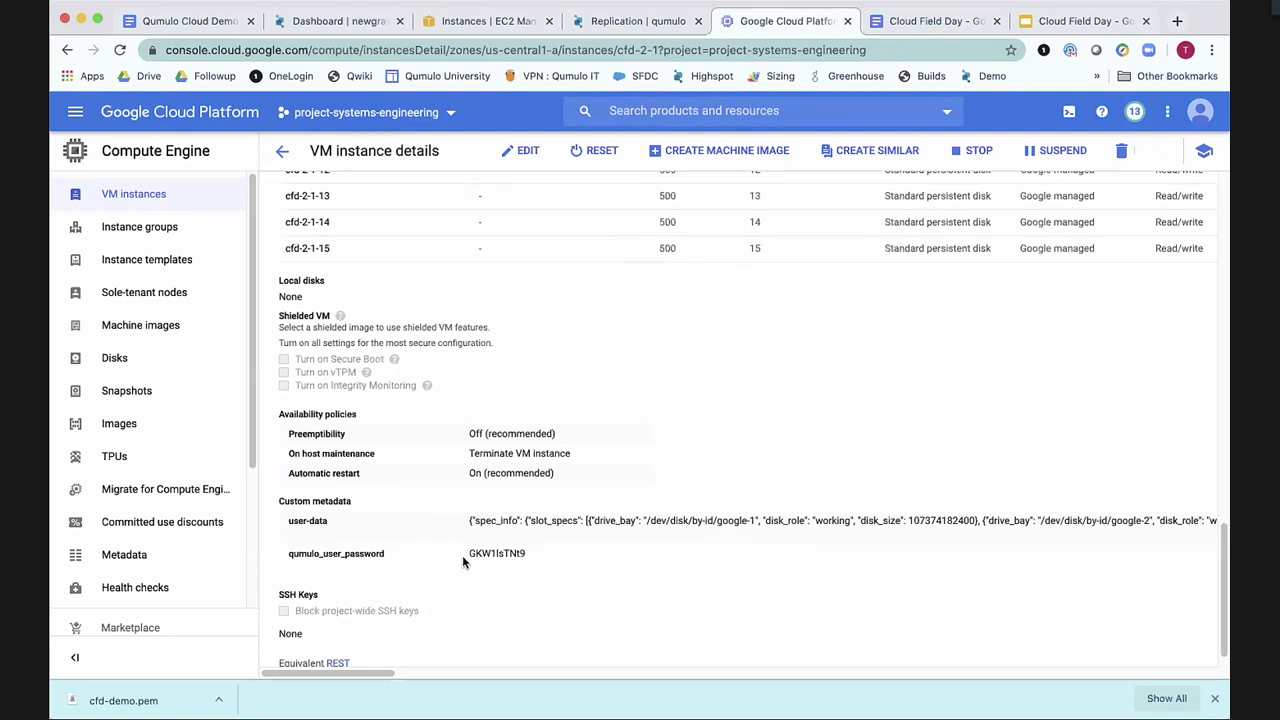
{"action": "mouse_move", "coordinate": [495, 565]}
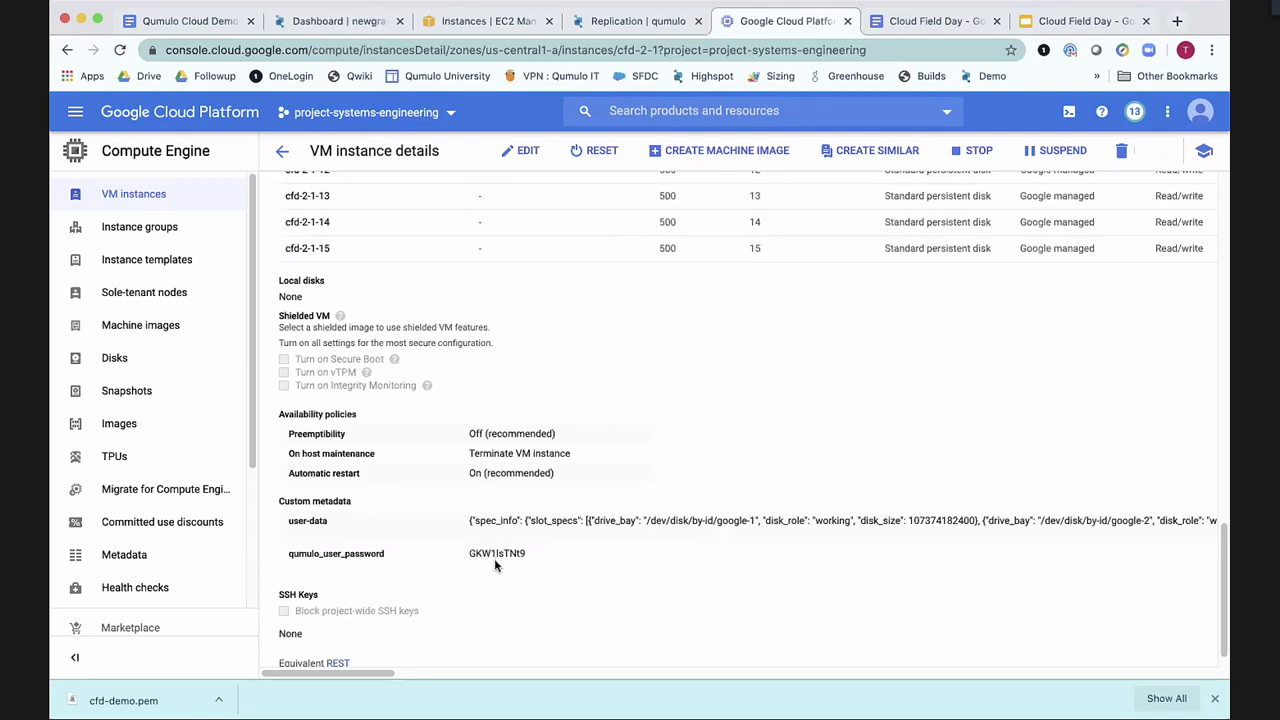
{"action": "mouse_move", "coordinate": [490, 579]}
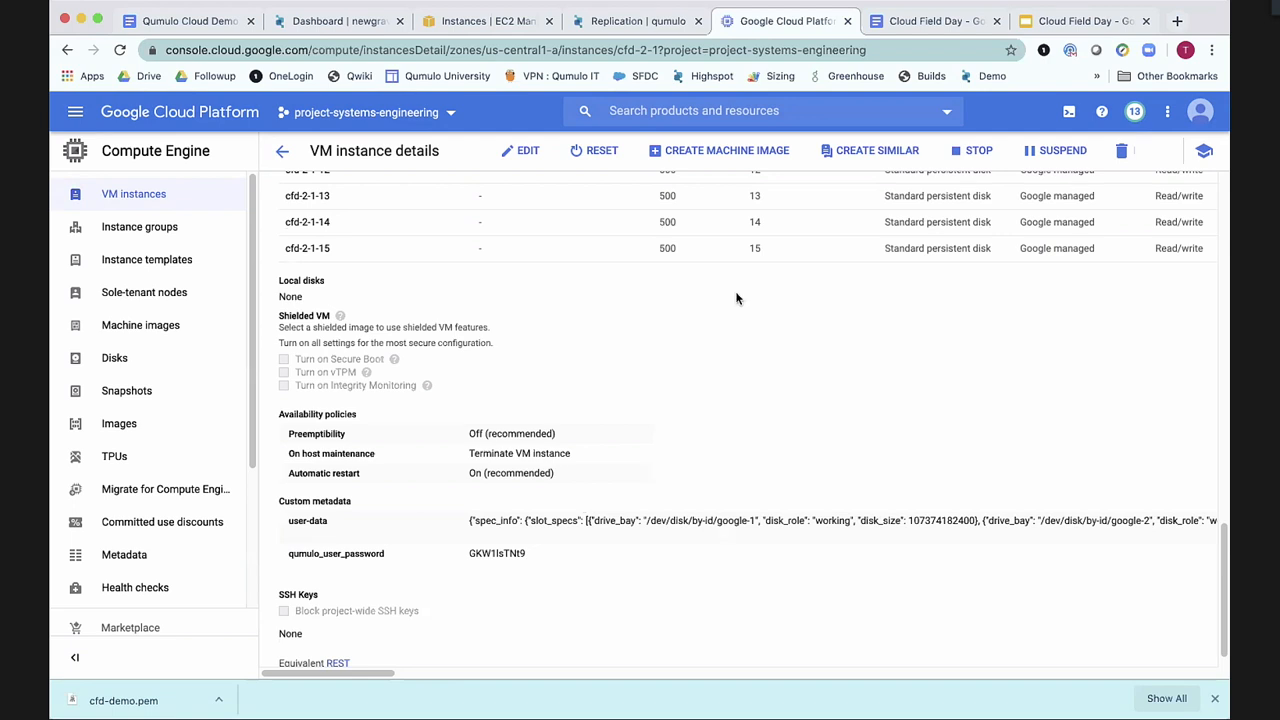
{"action": "left_click", "coordinate": [932, 21]}
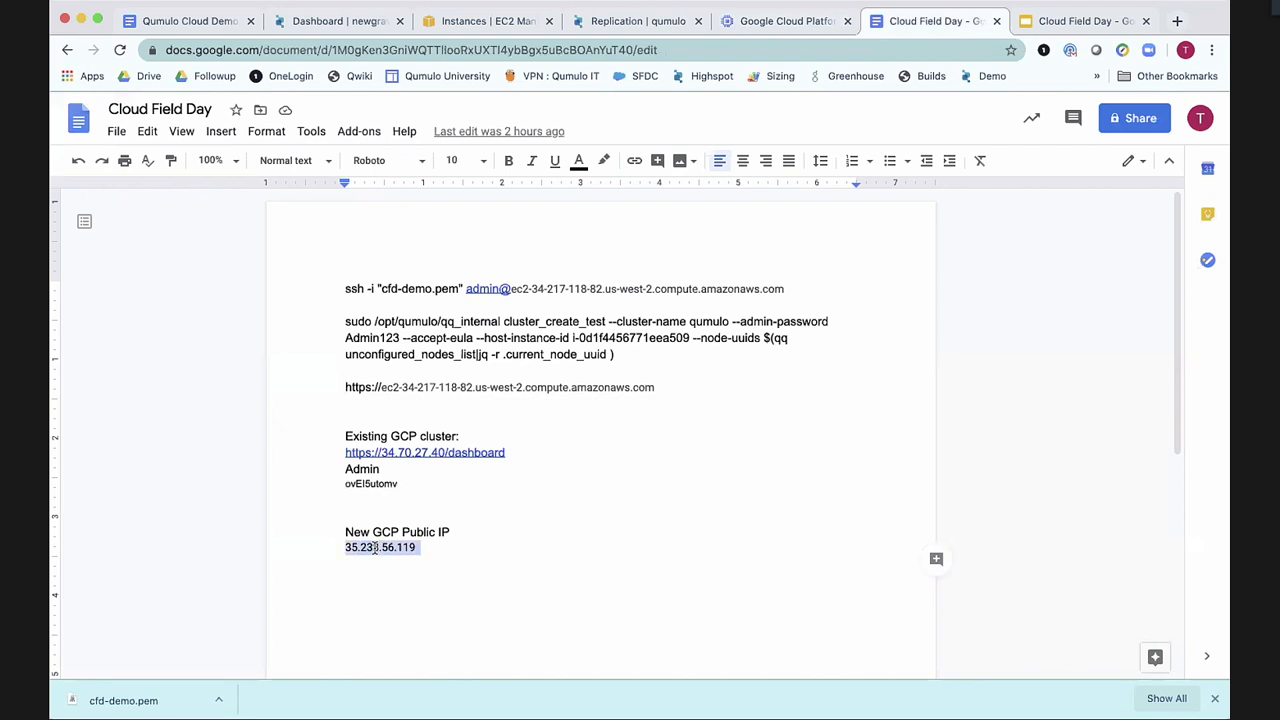
{"action": "left_click", "coordinate": [1177, 20]}
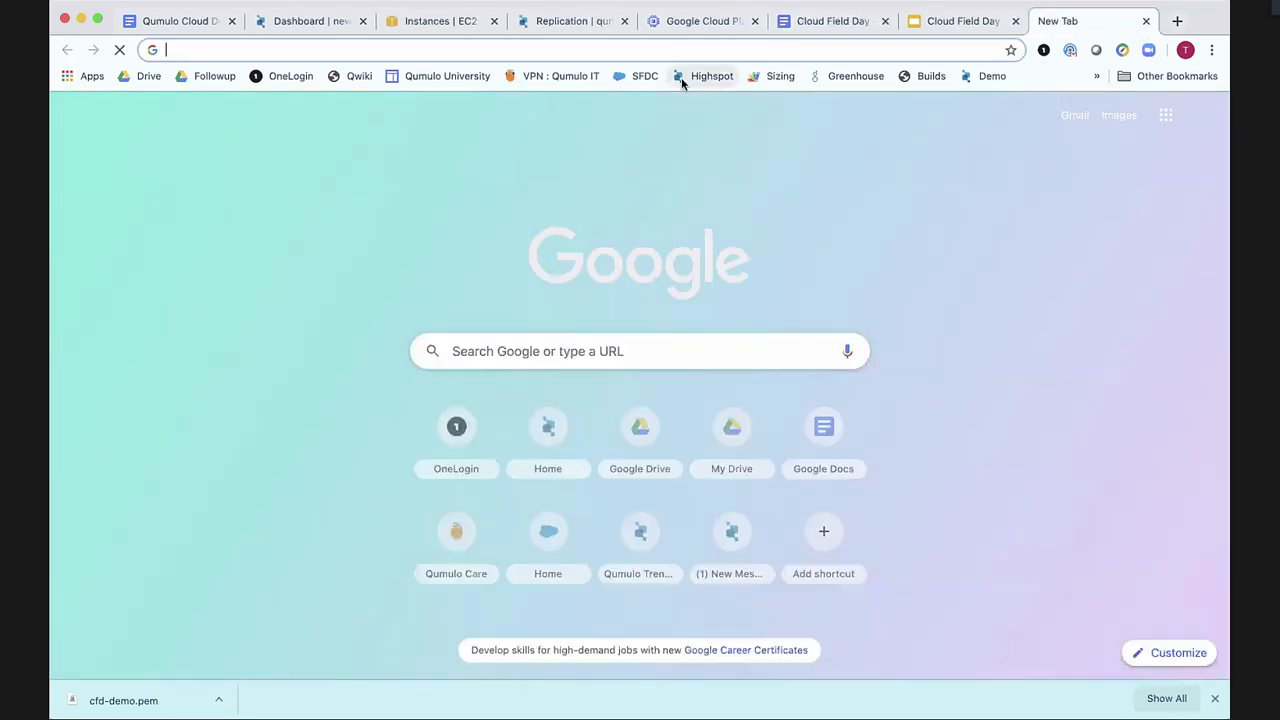
{"action": "type", "text": "https://35.238.56.119"}
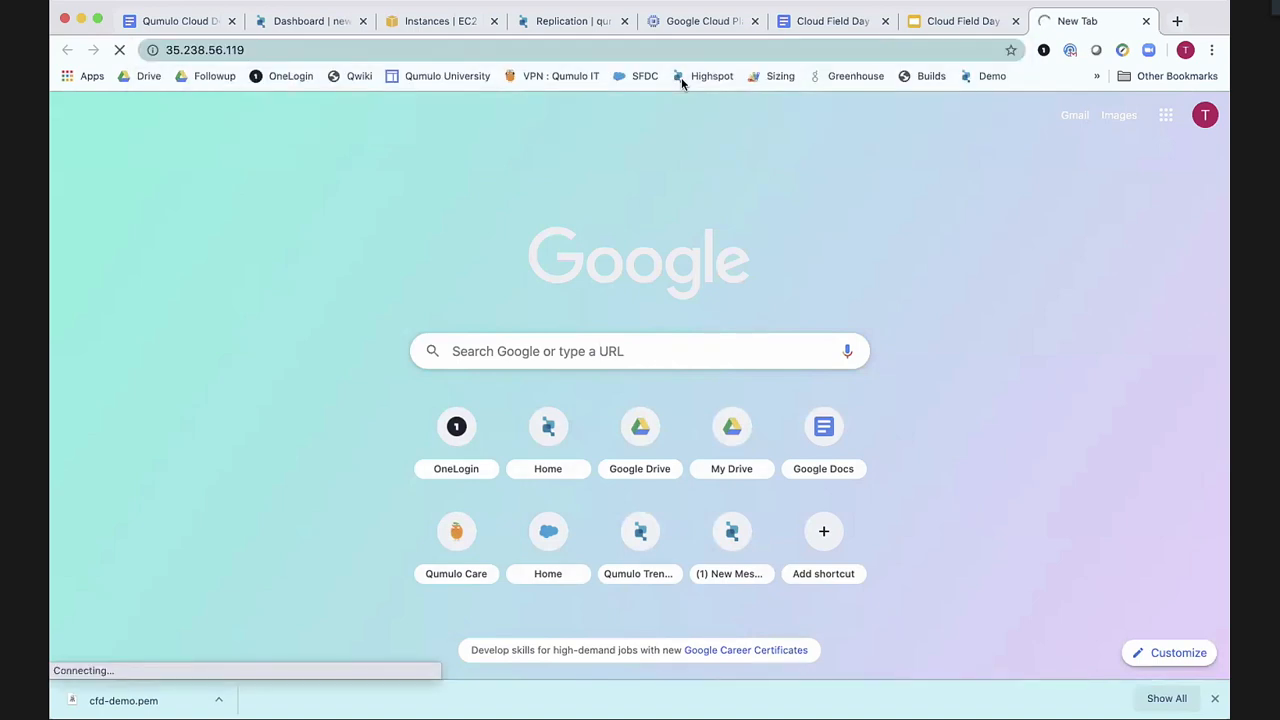
{"action": "mouse_move", "coordinate": [673, 213]}
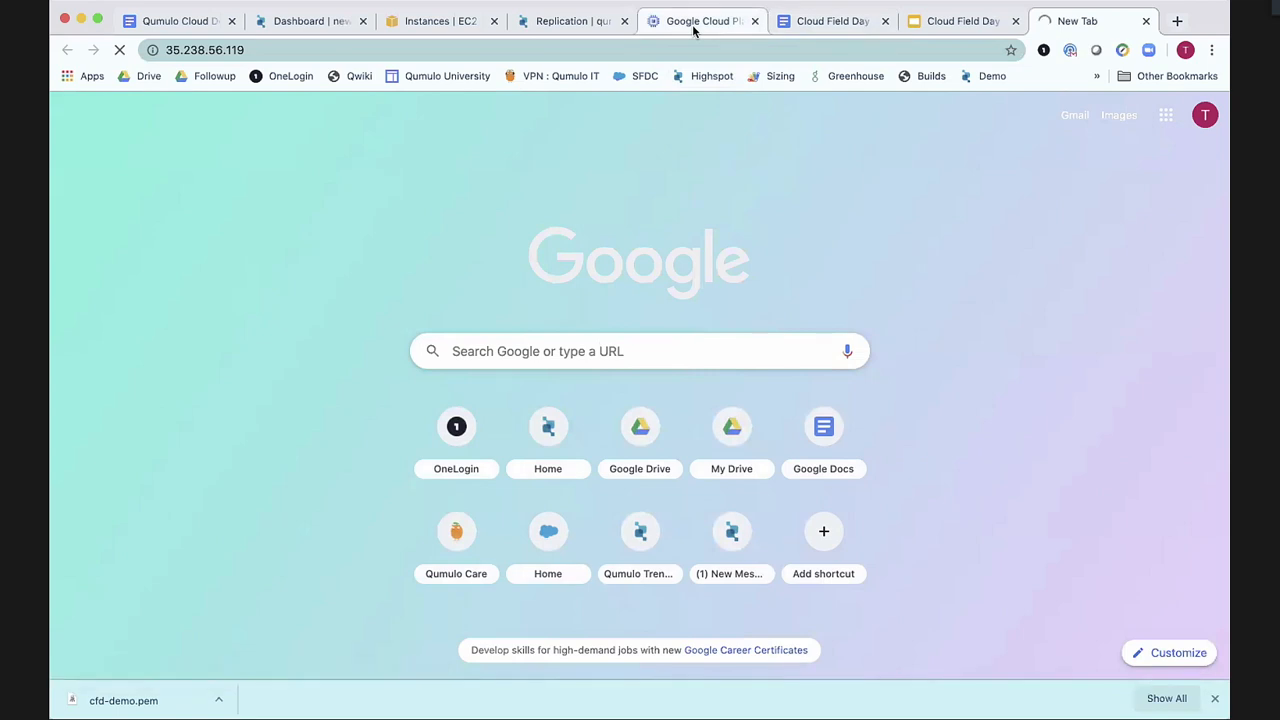
{"action": "left_click", "coordinate": [703, 21]}
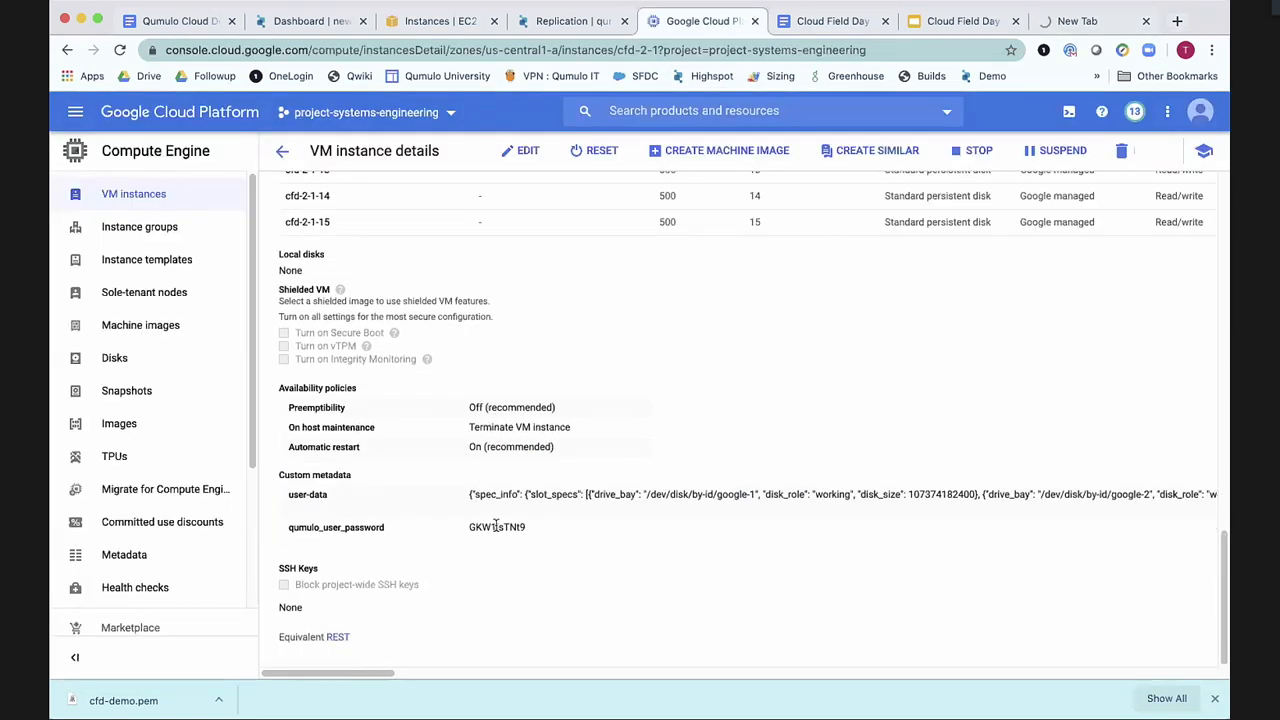
{"action": "double_click", "coordinate": [497, 527]}
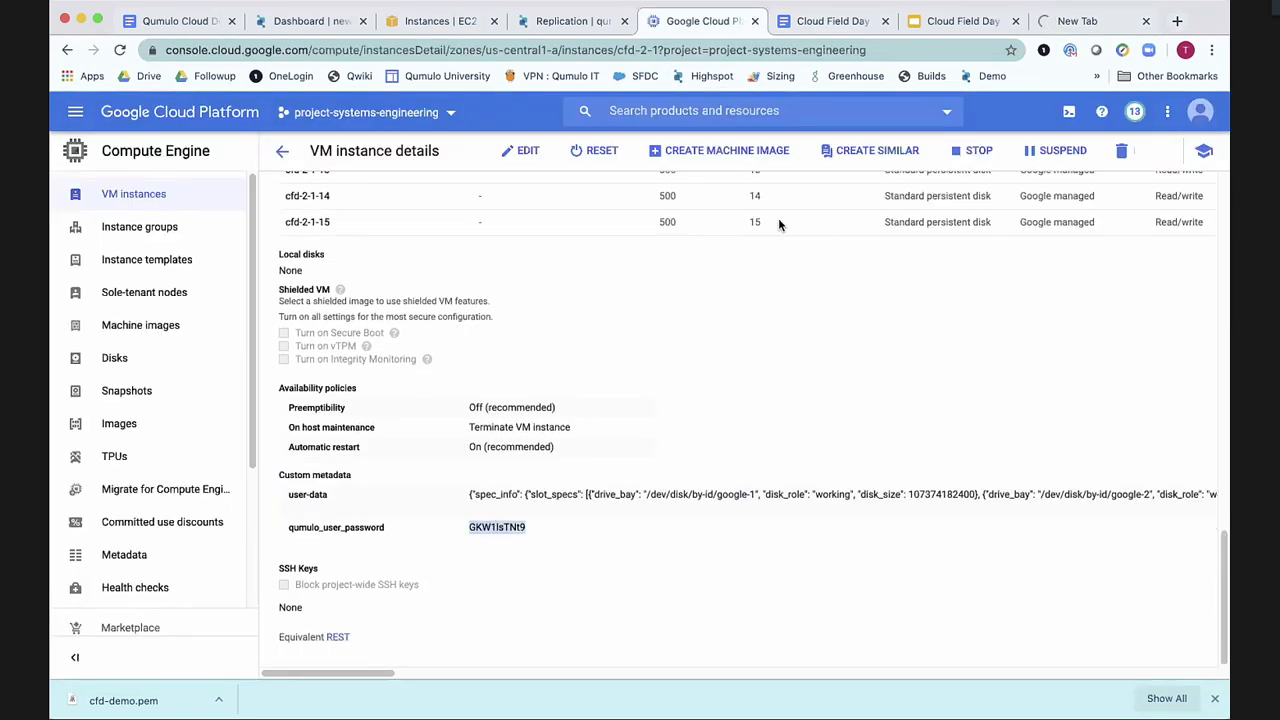
{"action": "left_click", "coordinate": [1075, 20]}
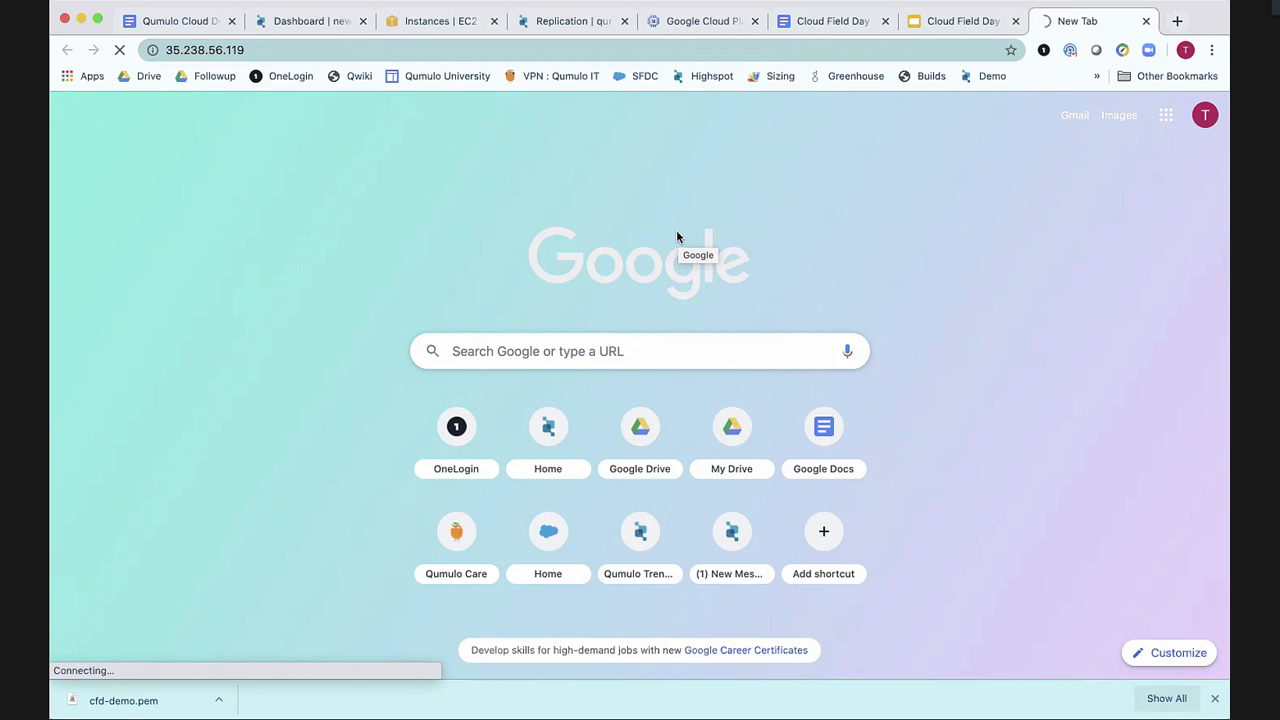
{"action": "mouse_move", "coordinate": [447, 187]}
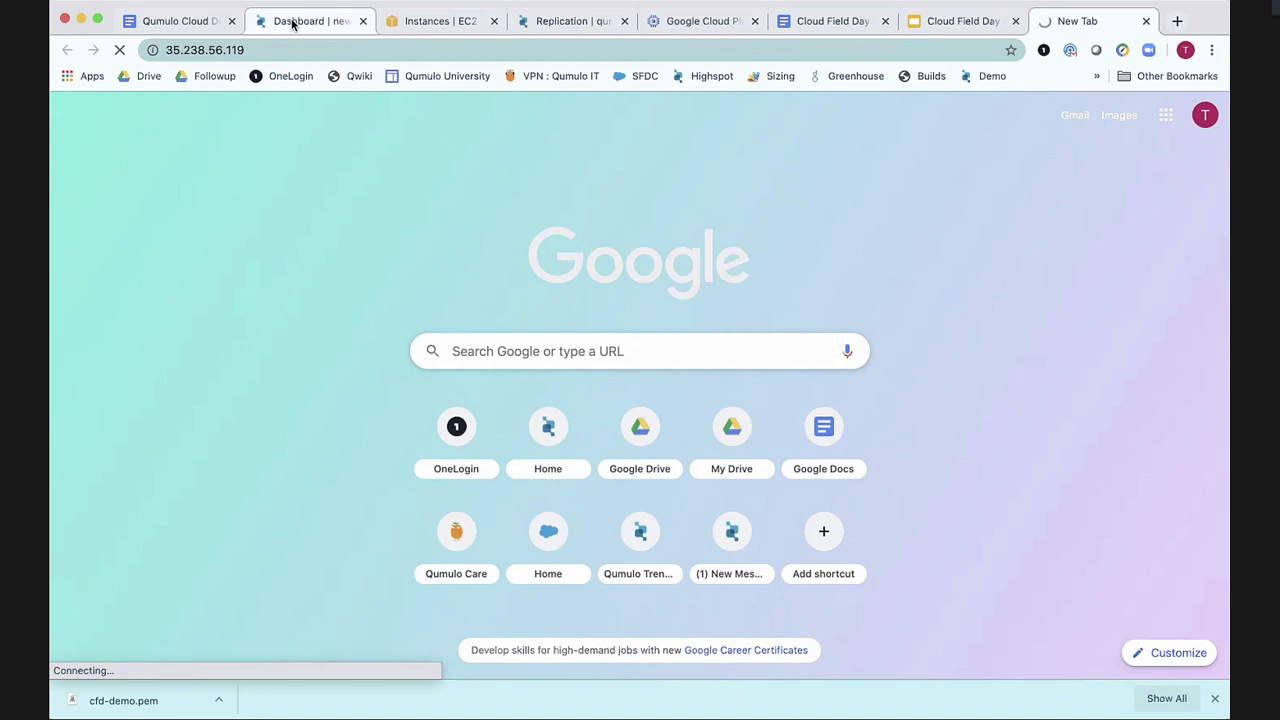
Browse newgravytrain's dashboard: 90.2% capacity, throughput distribution and 454 connected clients.
{"action": "left_click", "coordinate": [310, 20]}
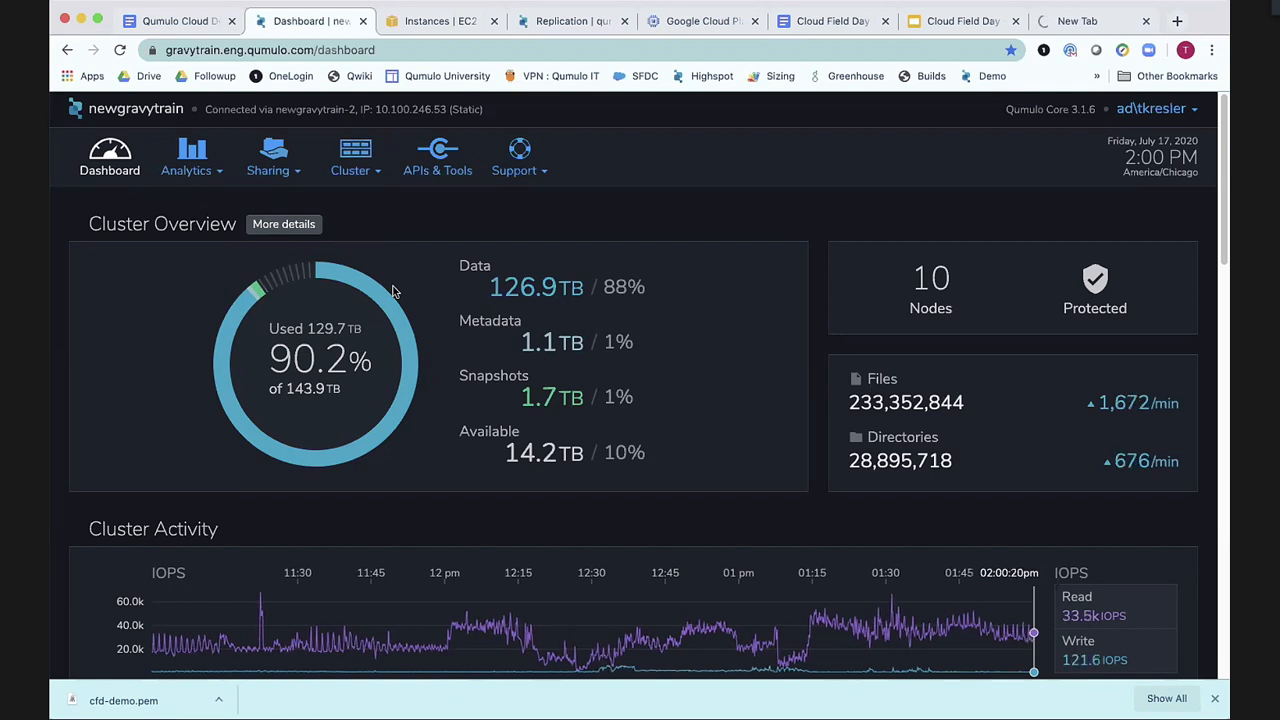
{"action": "left_click", "coordinate": [191, 157]}
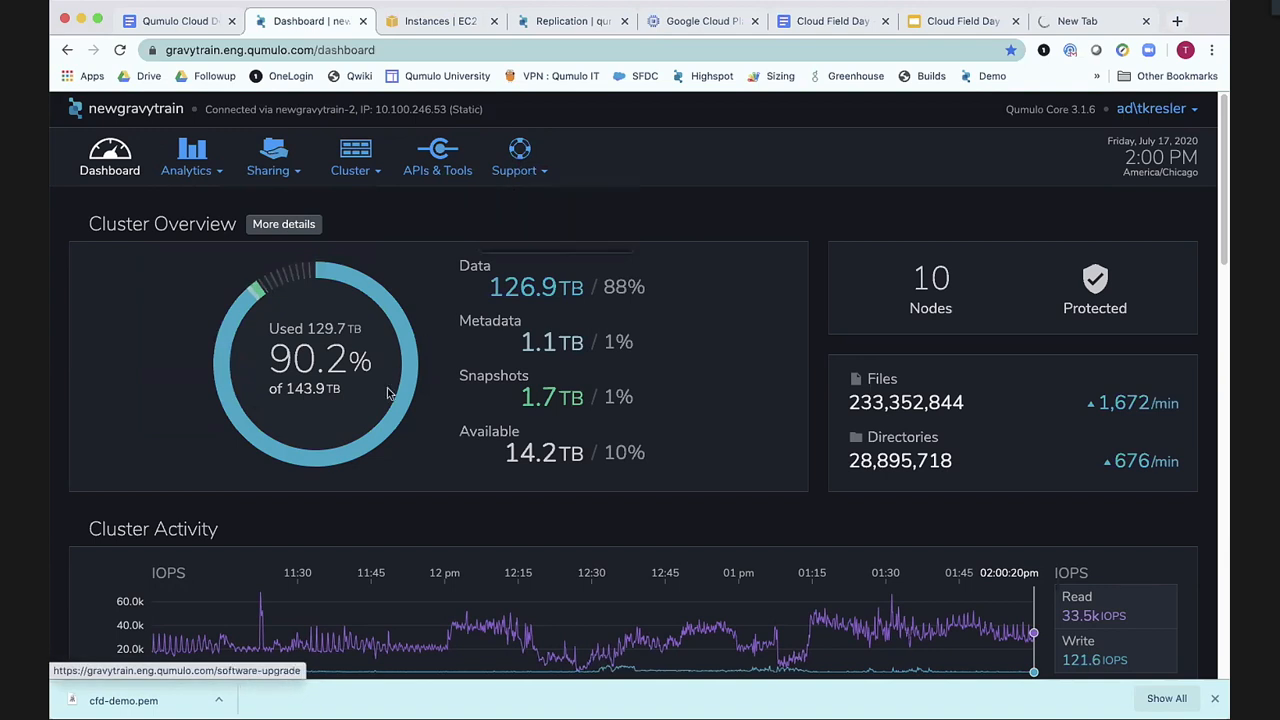
{"action": "scroll", "scroll_direction": "down", "scroll_amount": 3}
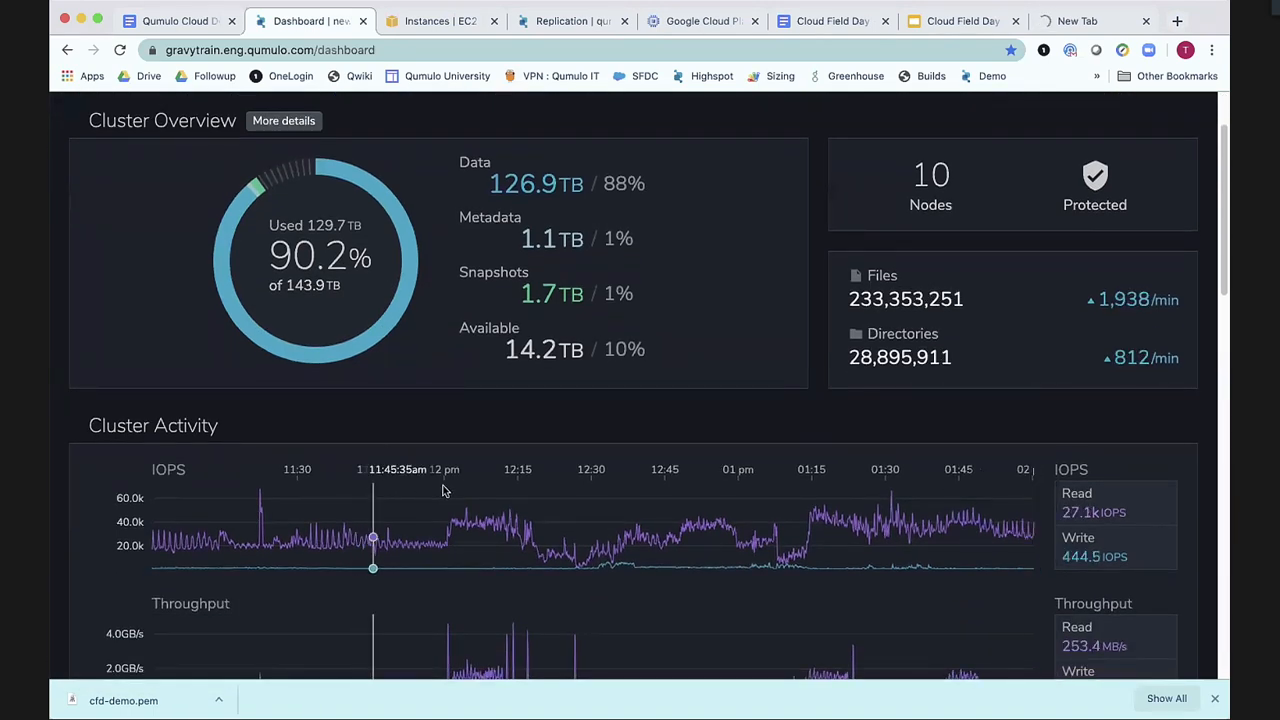
{"action": "mouse_move", "coordinate": [620, 520]}
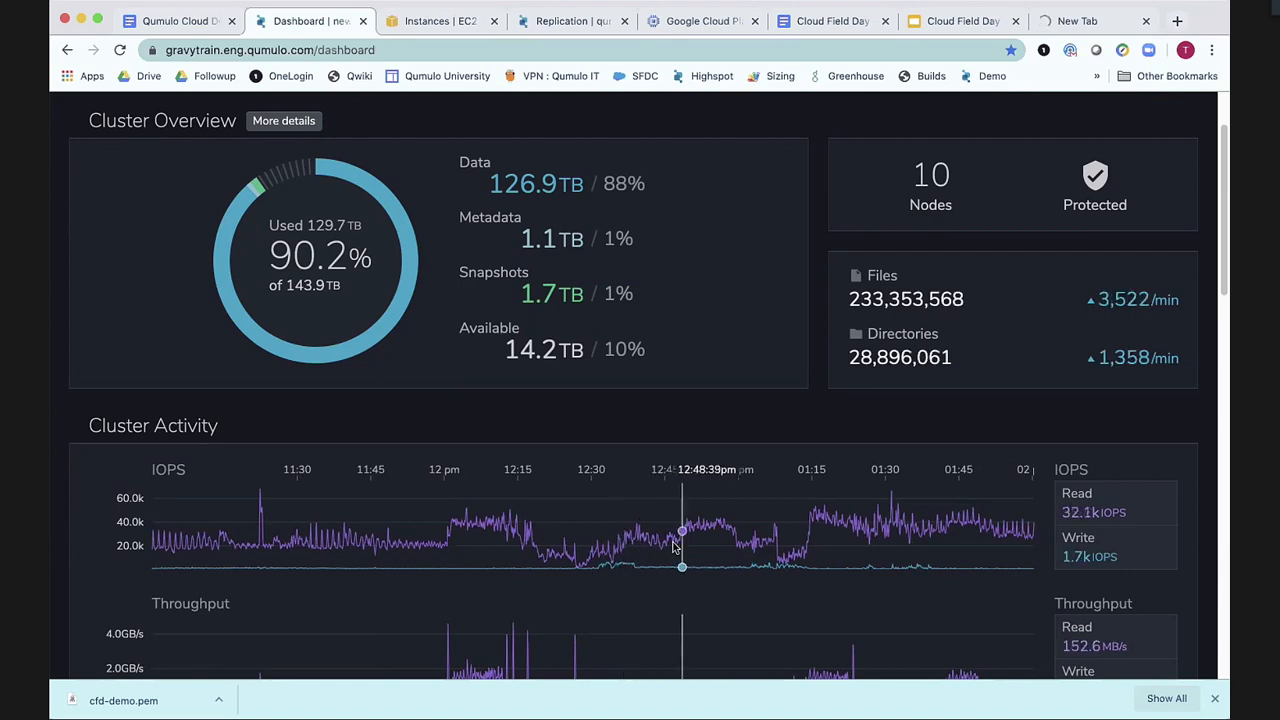
{"action": "scroll", "scroll_direction": "down", "scroll_amount": 3}
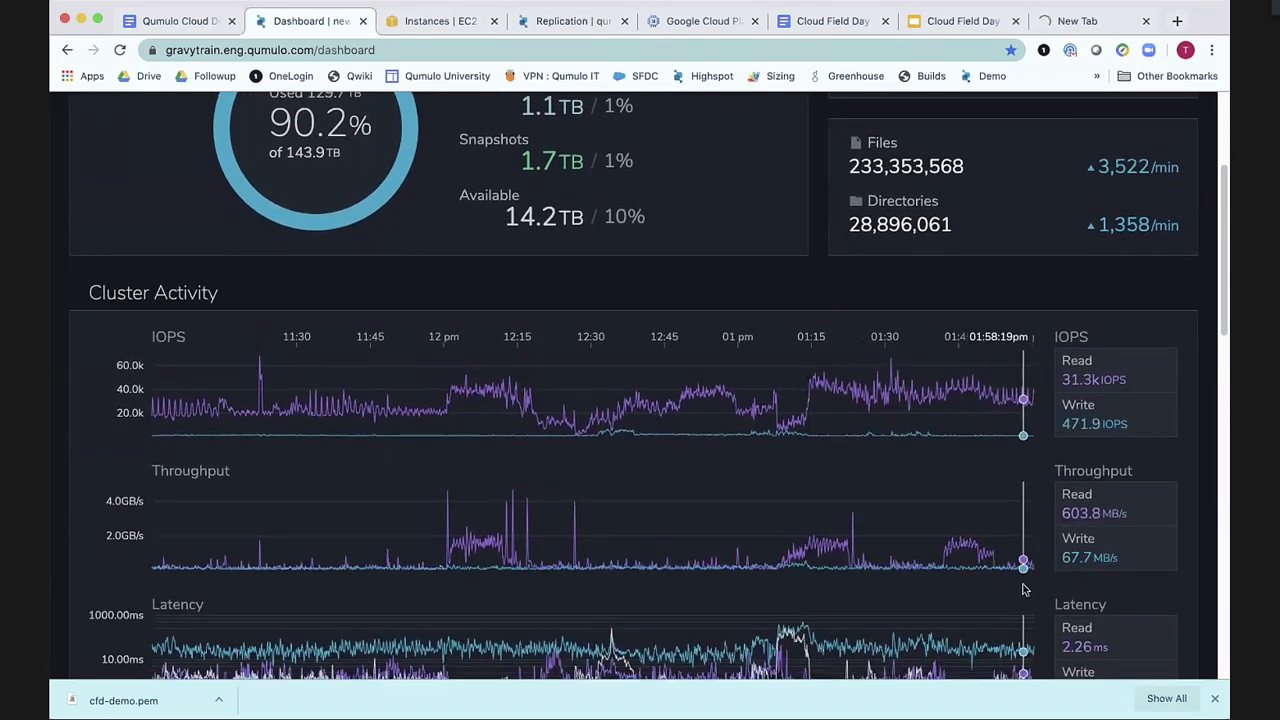
{"action": "scroll", "scroll_direction": "down", "scroll_amount": 3}
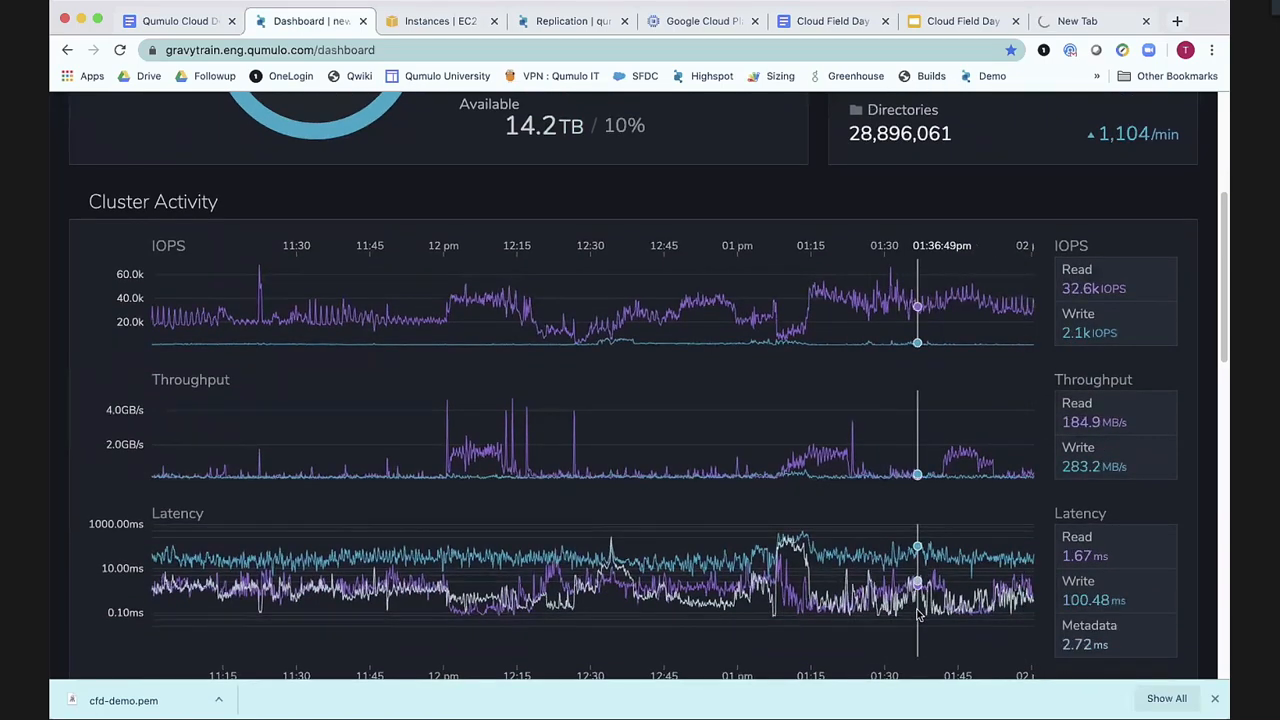
{"action": "scroll", "scroll_direction": "down", "scroll_amount": 3}
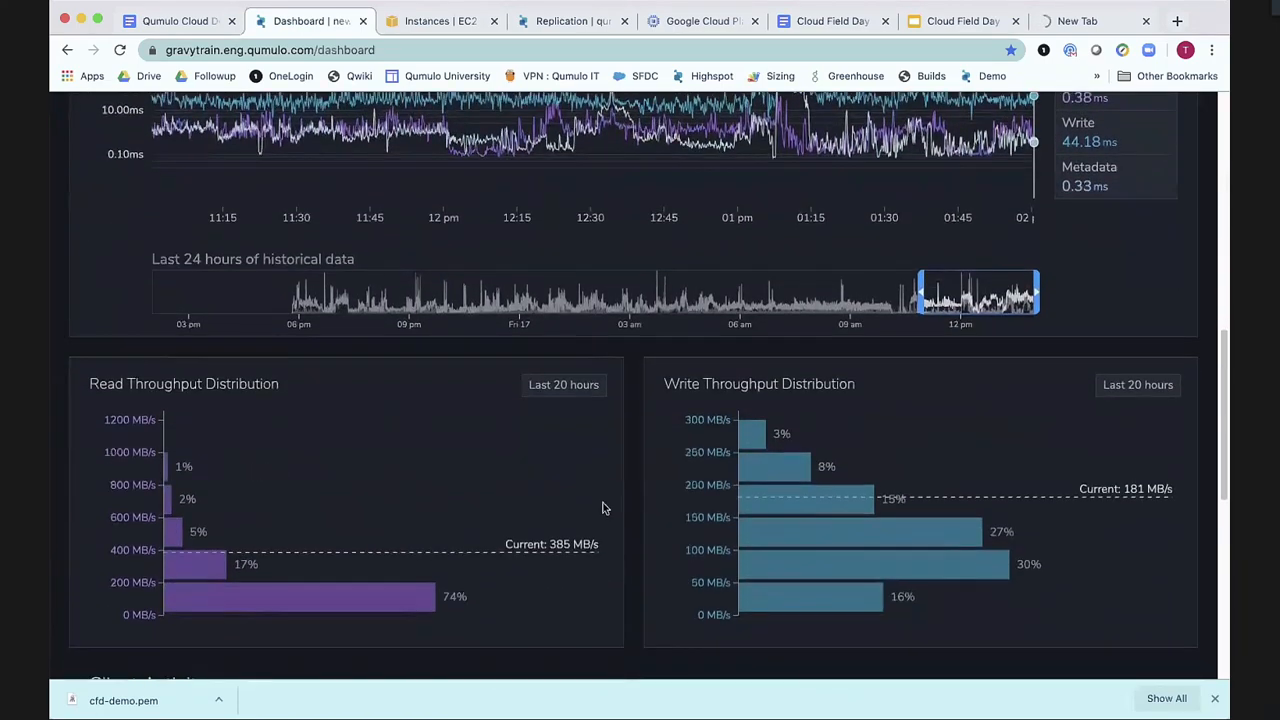
{"action": "scroll", "scroll_direction": "down", "scroll_amount": 3}
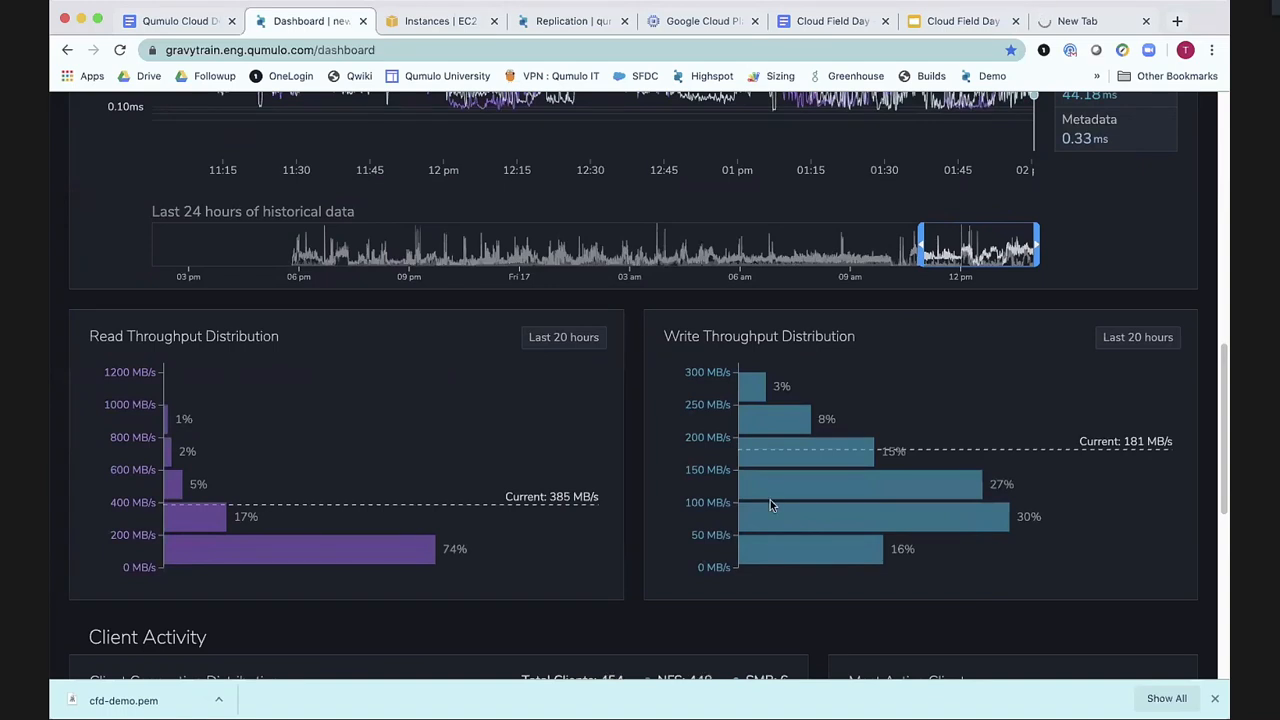
{"action": "scroll", "scroll_direction": "down", "scroll_amount": 3}
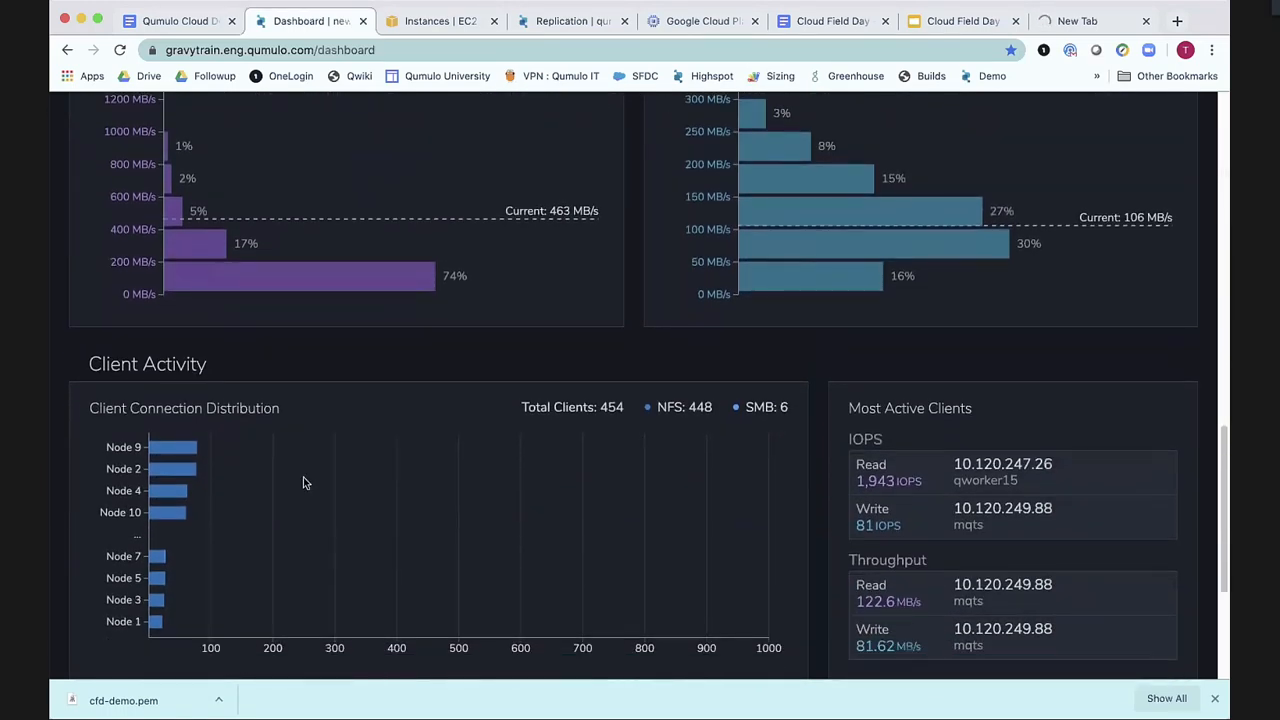
{"action": "scroll", "scroll_direction": "down", "scroll_amount": 3}
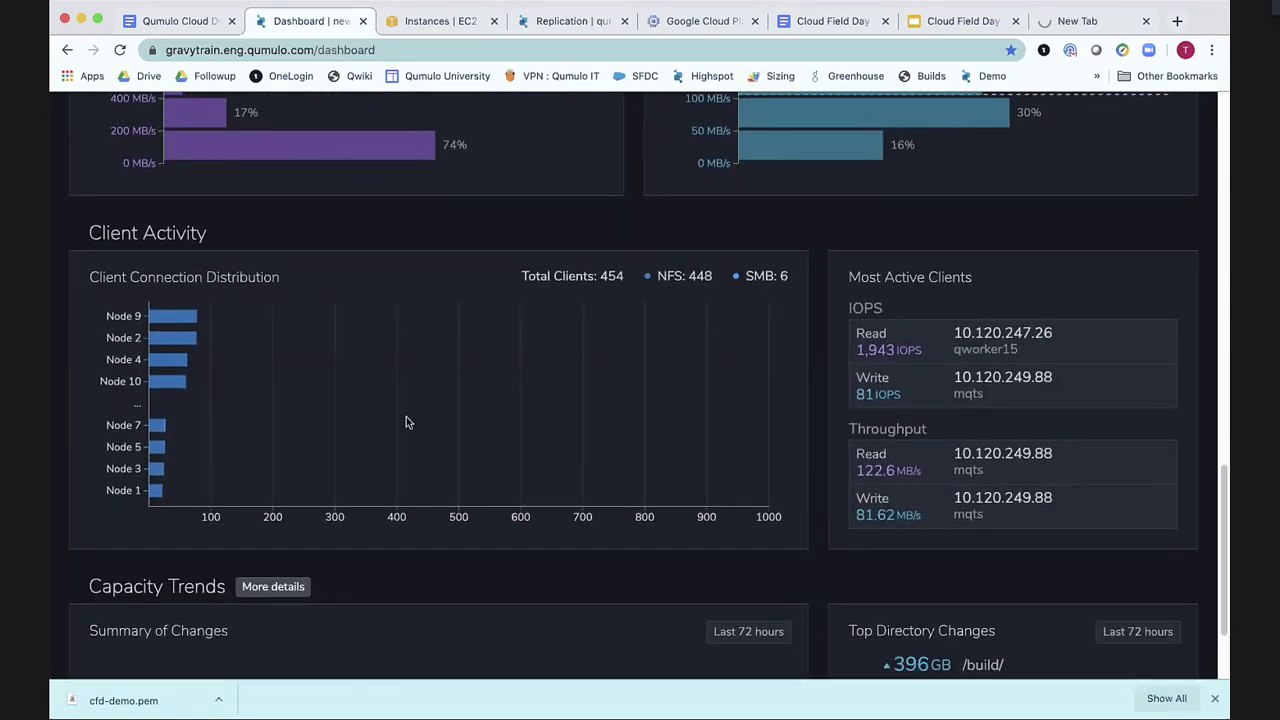
View the 35.238.56.119 tab showing the connection timed-out error.
{"action": "scroll", "scroll_direction": "down", "scroll_amount": 3}
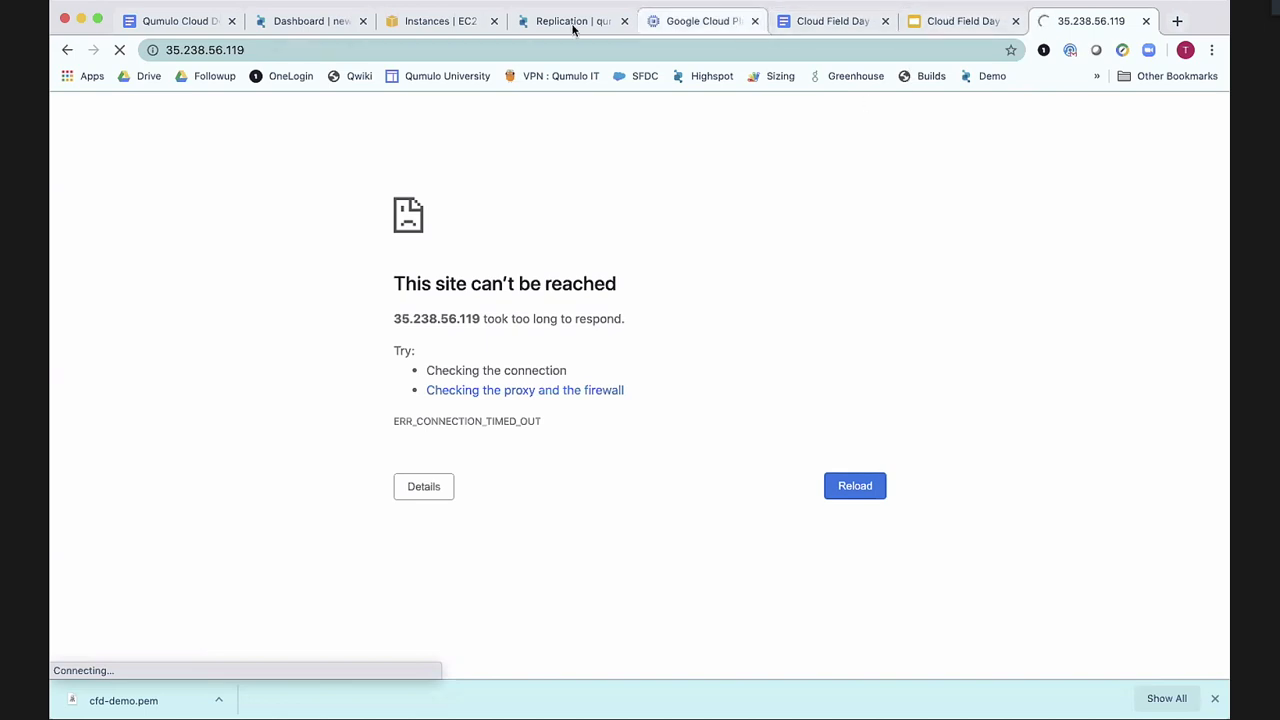
Review newgravytrain's ten-node list, then switch to the one-node AWS cluster tab.
{"action": "left_click", "coordinate": [311, 20]}
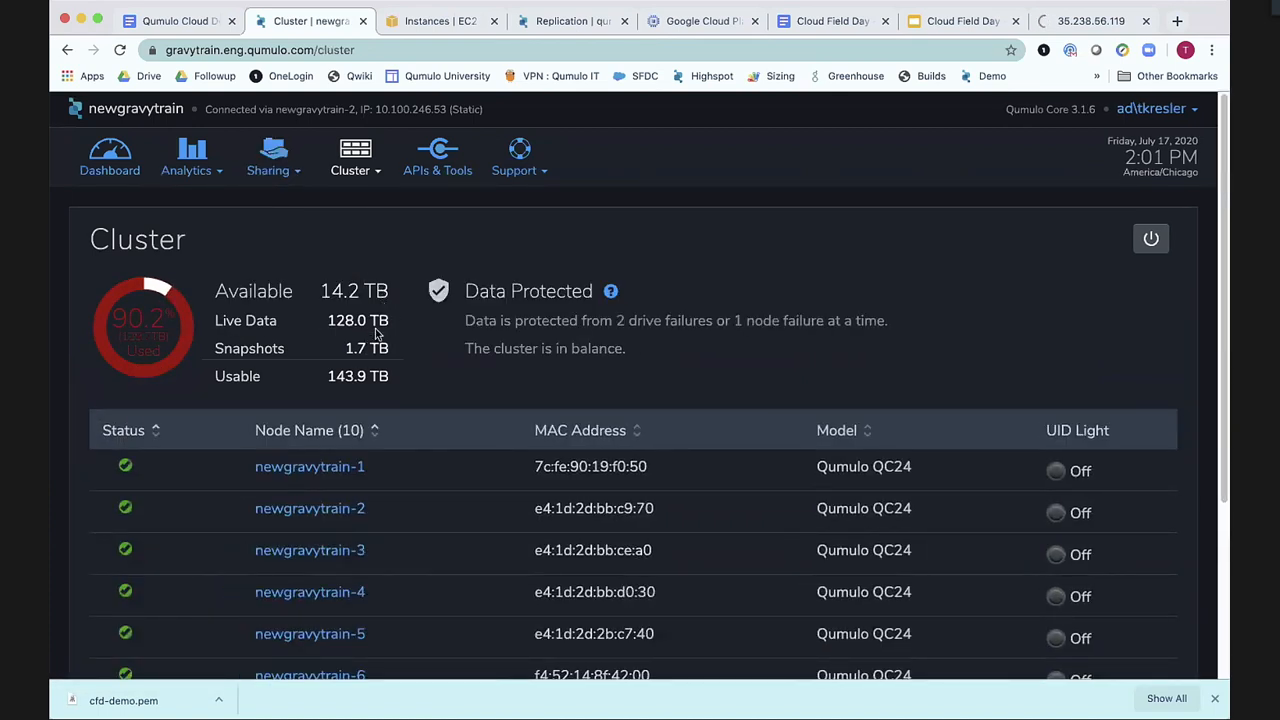
{"action": "scroll", "scroll_direction": "down", "scroll_amount": 3}
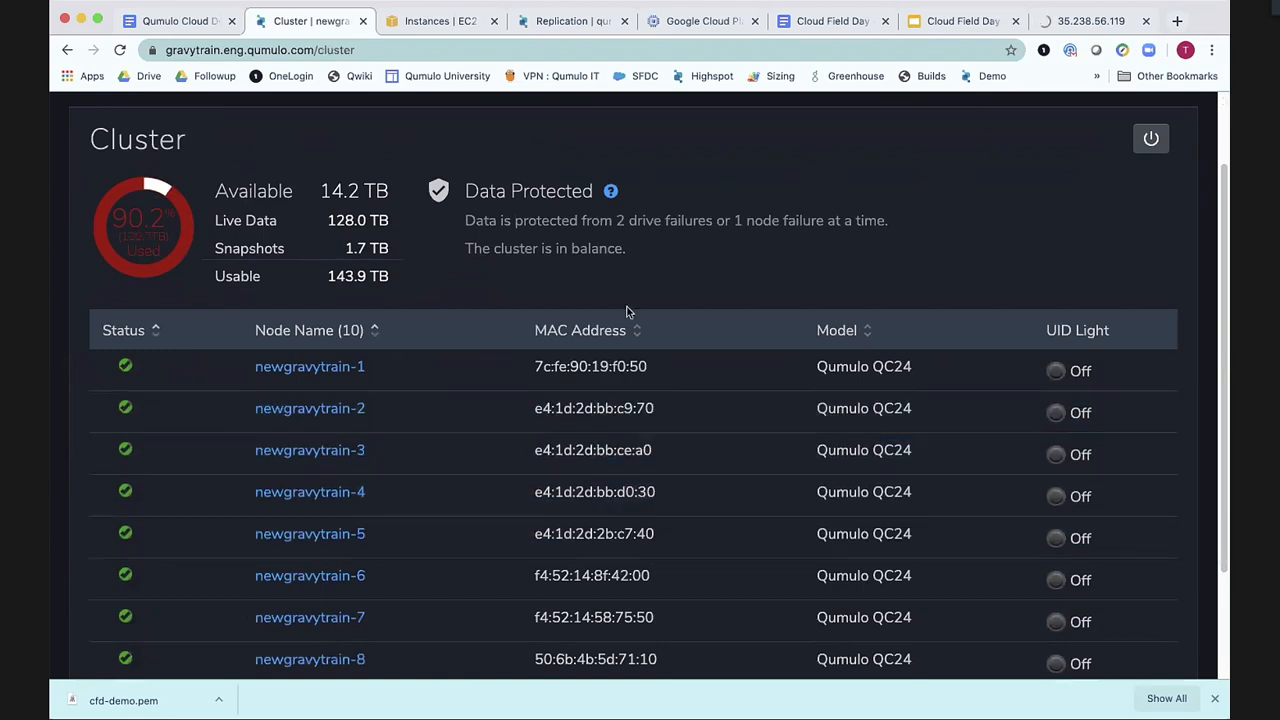
{"action": "left_click", "coordinate": [570, 20]}
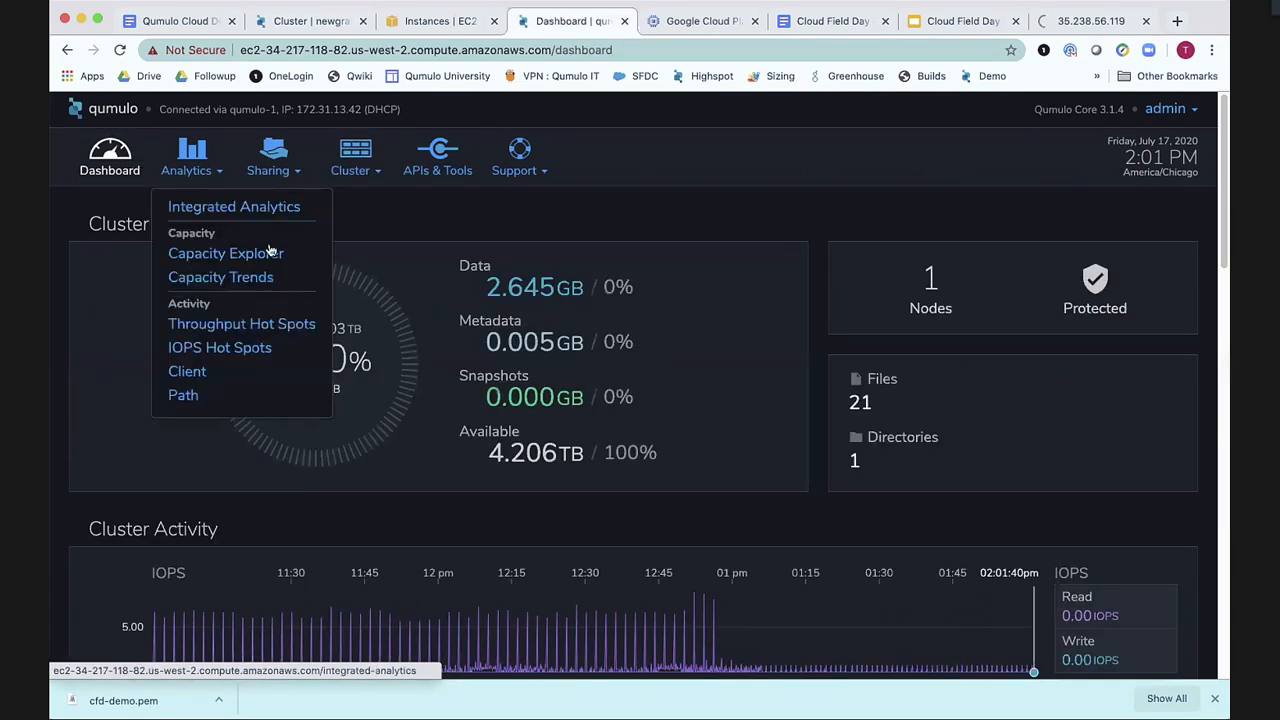
Open the AWS cluster overview listing node qumulo-1 with 4.206 TB available.
{"action": "scroll", "scroll_direction": "down", "scroll_amount": 3}
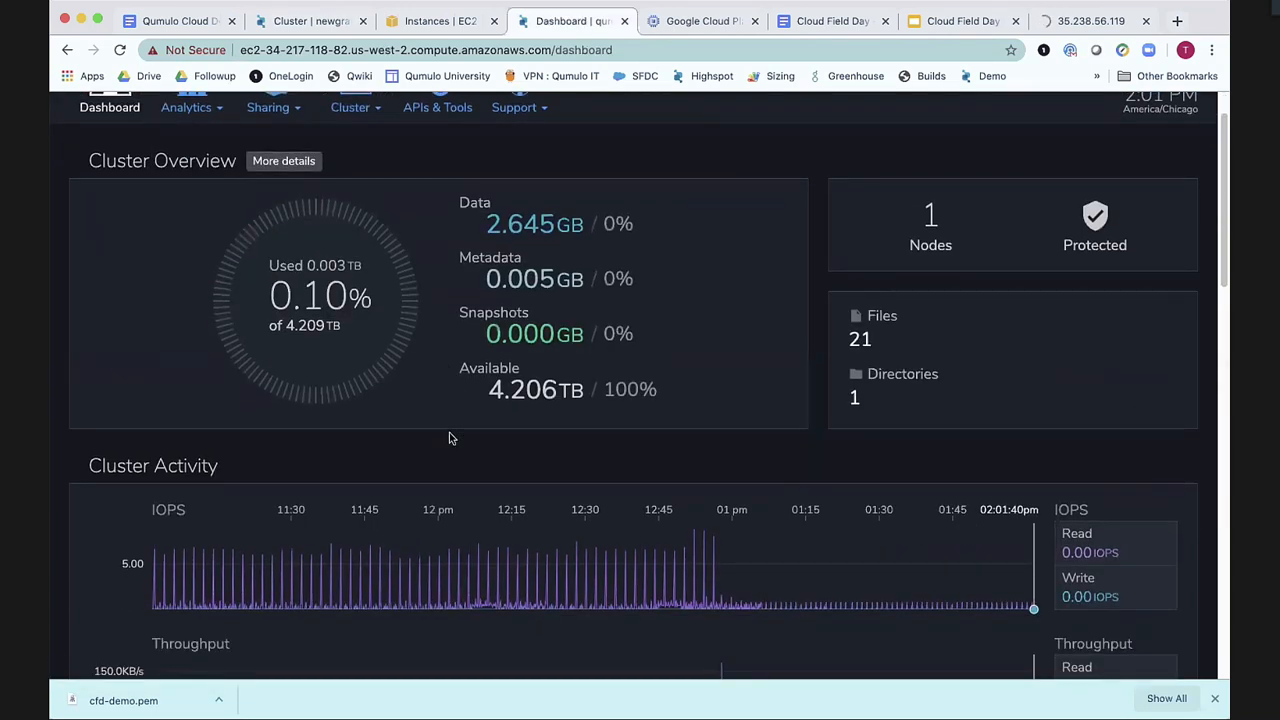
{"action": "mouse_move", "coordinate": [641, 600]}
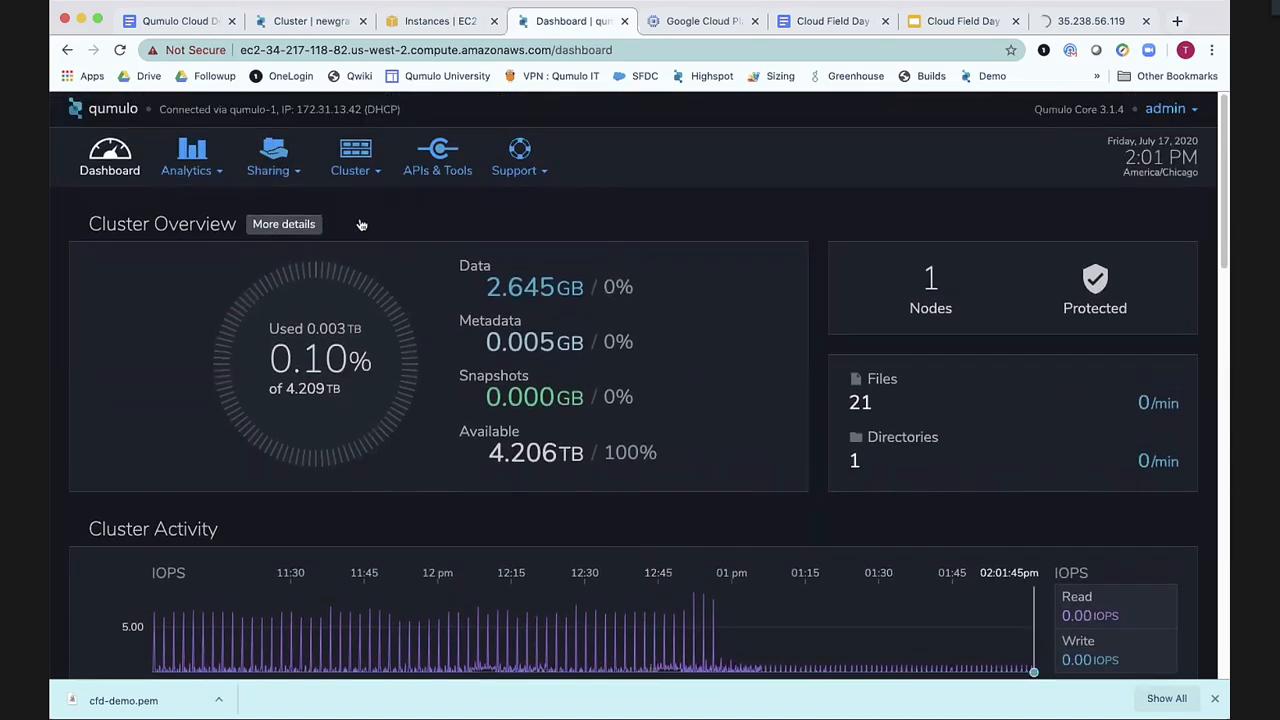
{"action": "left_click", "coordinate": [350, 157]}
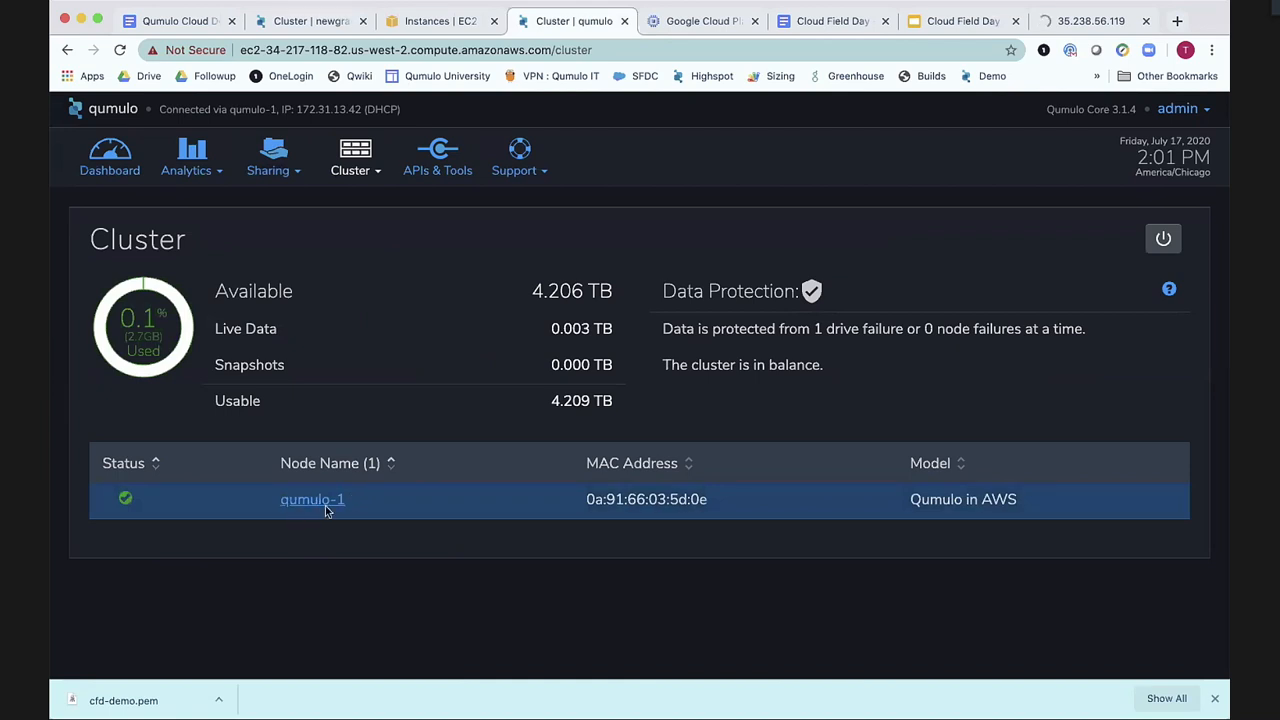
{"action": "mouse_move", "coordinate": [720, 413]}
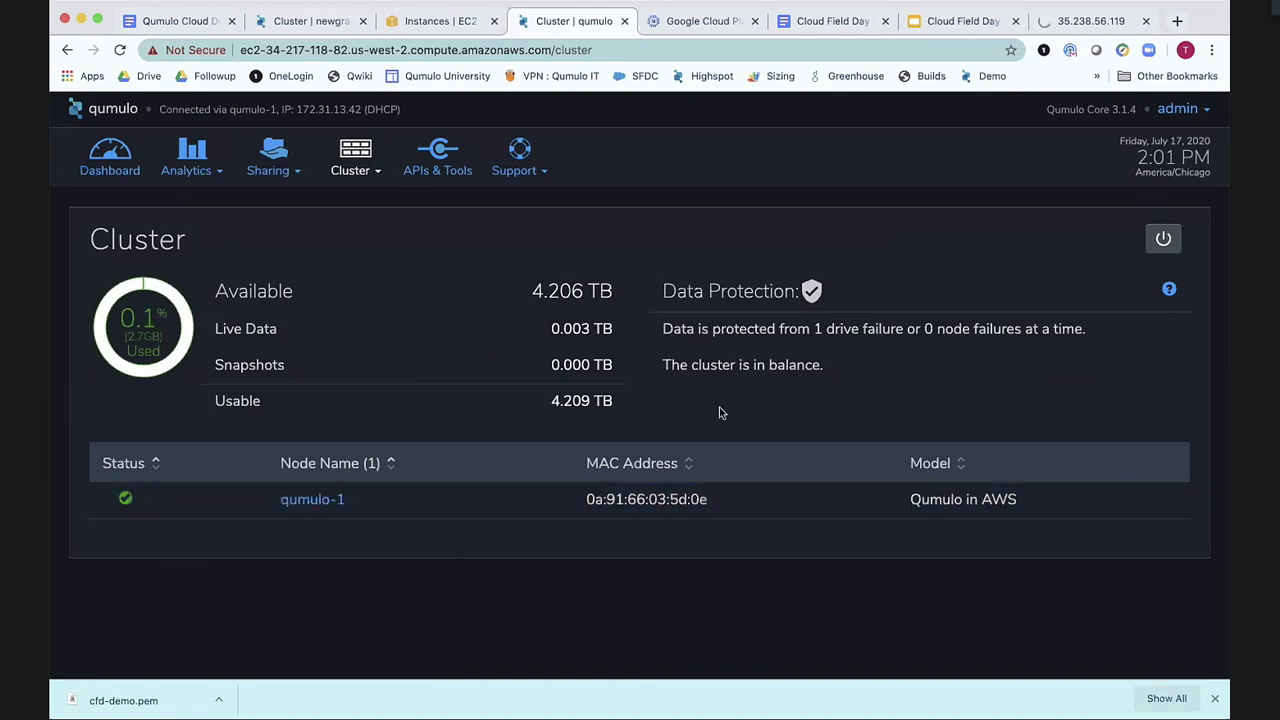
Browse Qumulo Core's APIs & Tools page: Python SDK, qq CLI and Interactive API sections.
{"action": "left_click", "coordinate": [437, 157]}
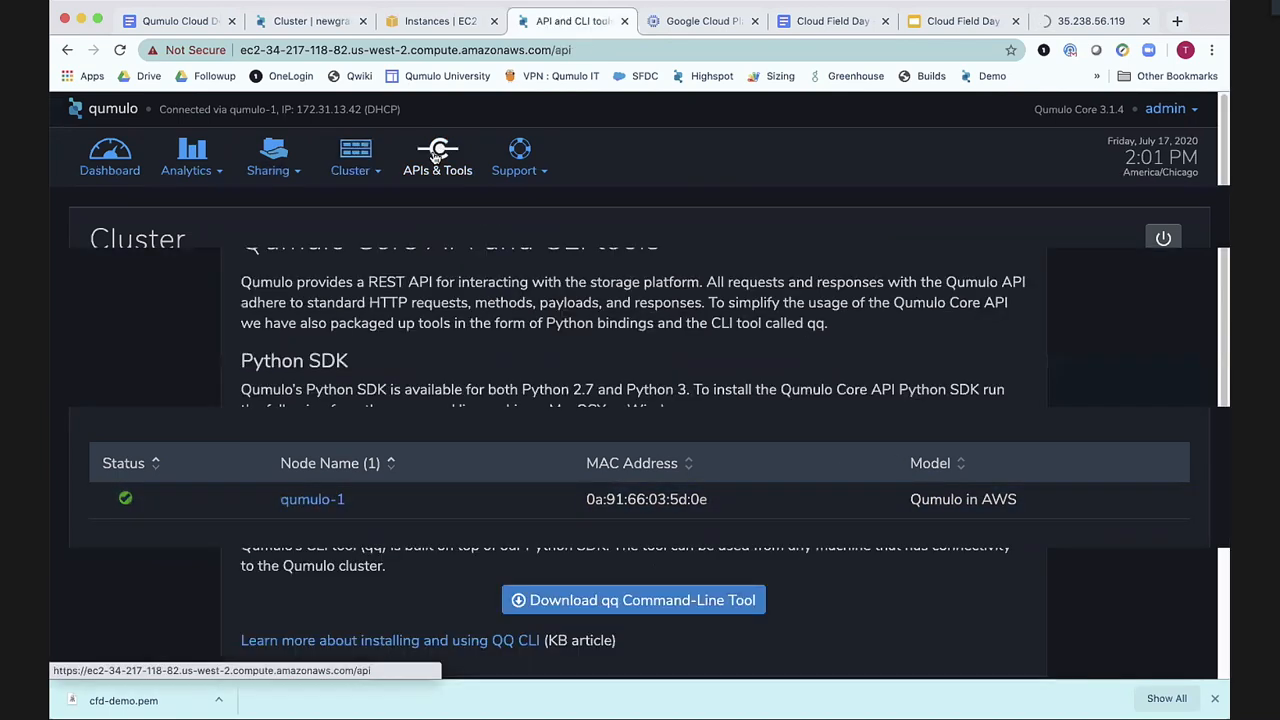
{"action": "scroll", "scroll_direction": "down", "scroll_amount": 3}
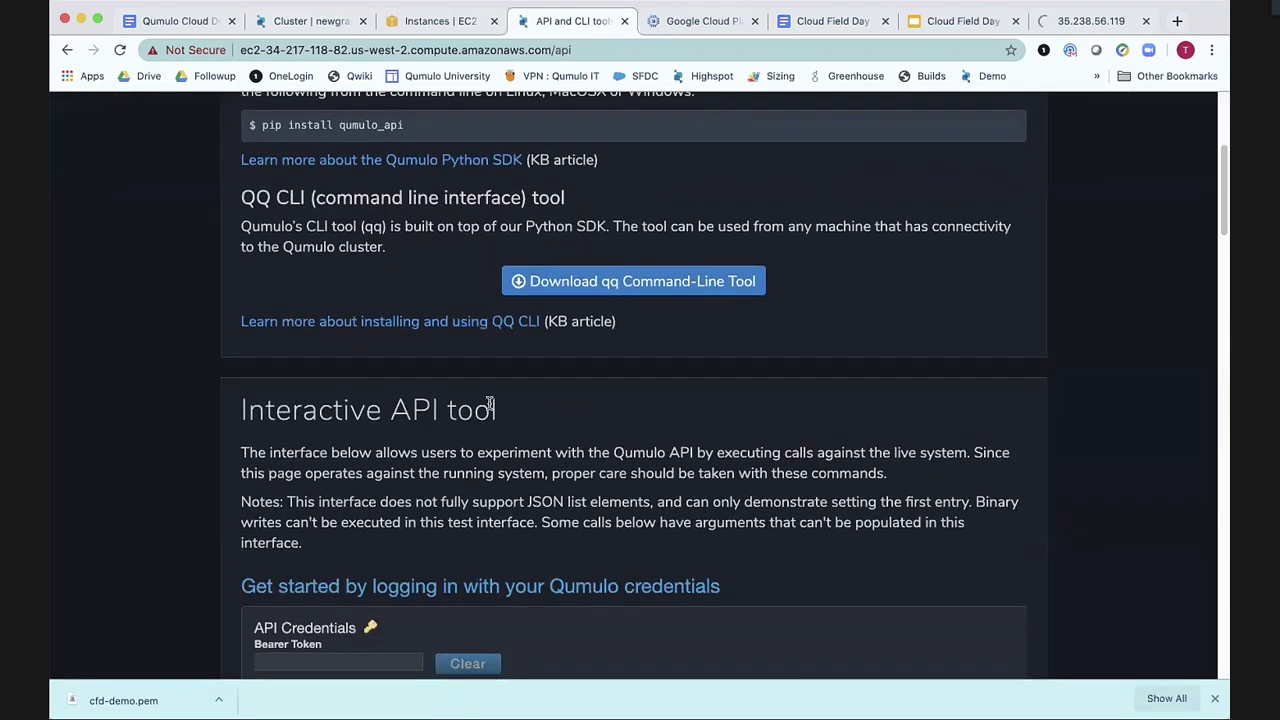
{"action": "scroll", "scroll_direction": "down", "scroll_amount": 3}
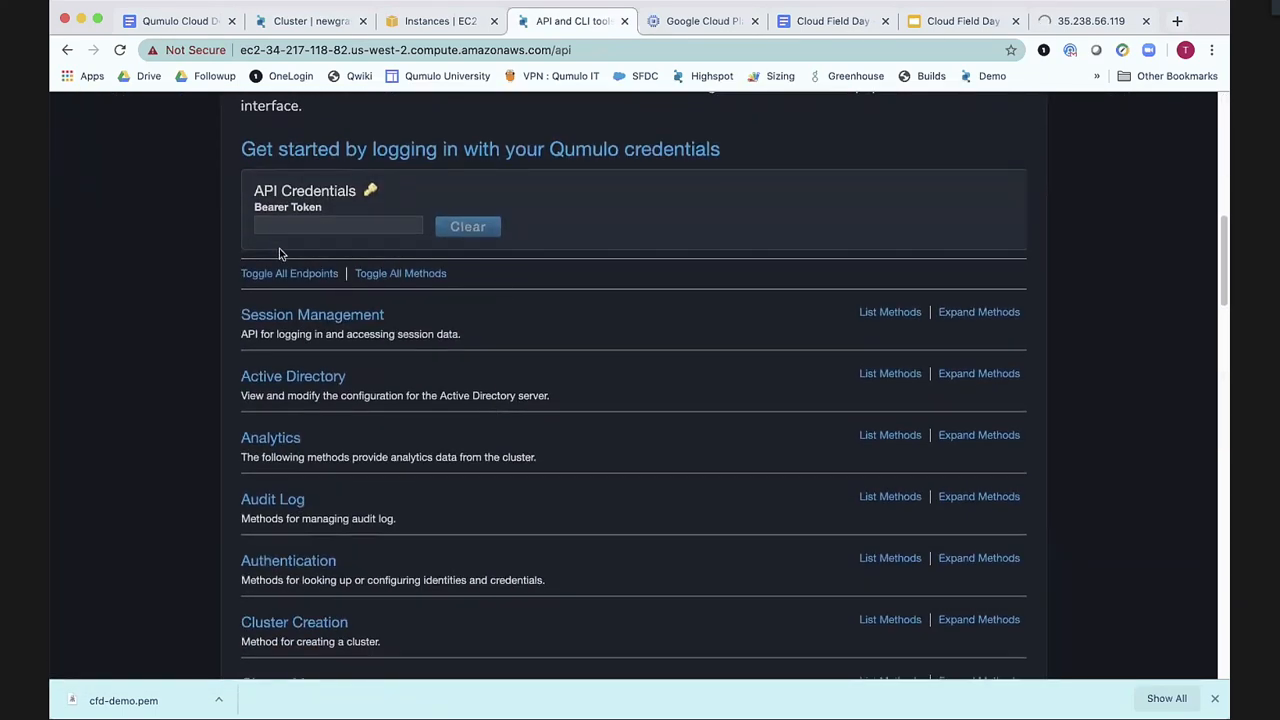
{"action": "scroll", "scroll_direction": "down", "scroll_amount": 3}
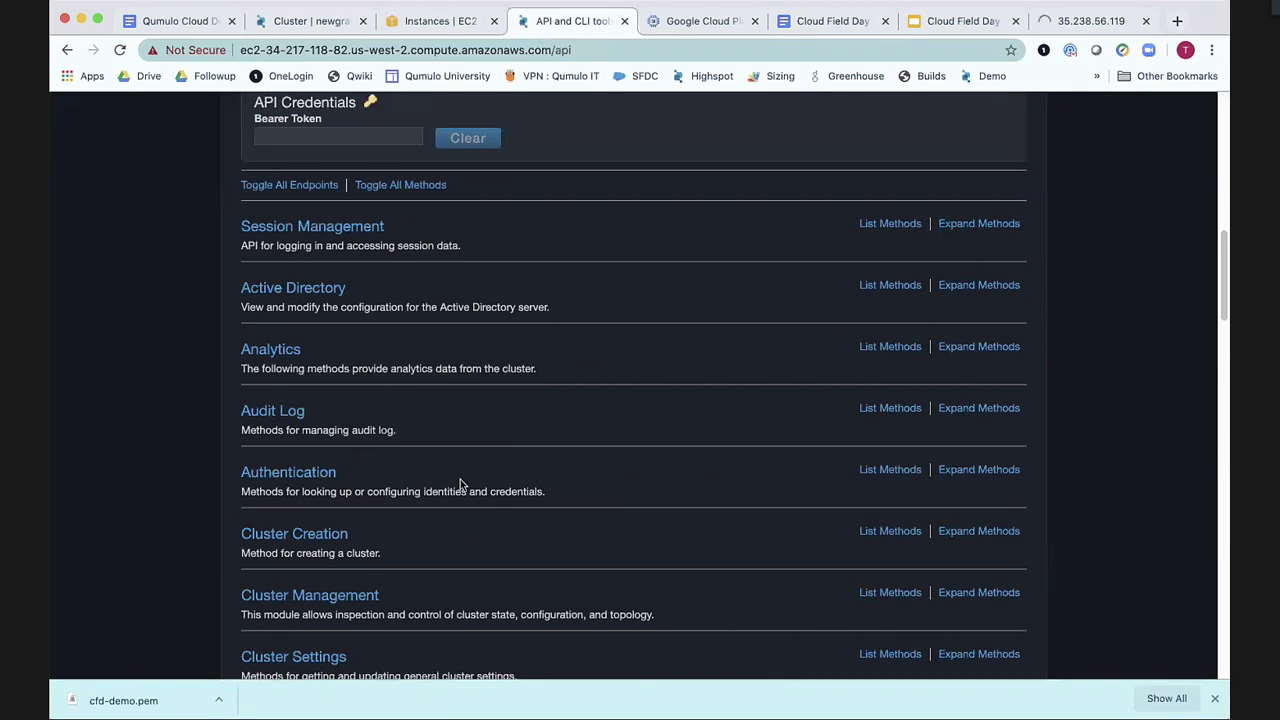
{"action": "scroll", "scroll_direction": "down", "scroll_amount": 3}
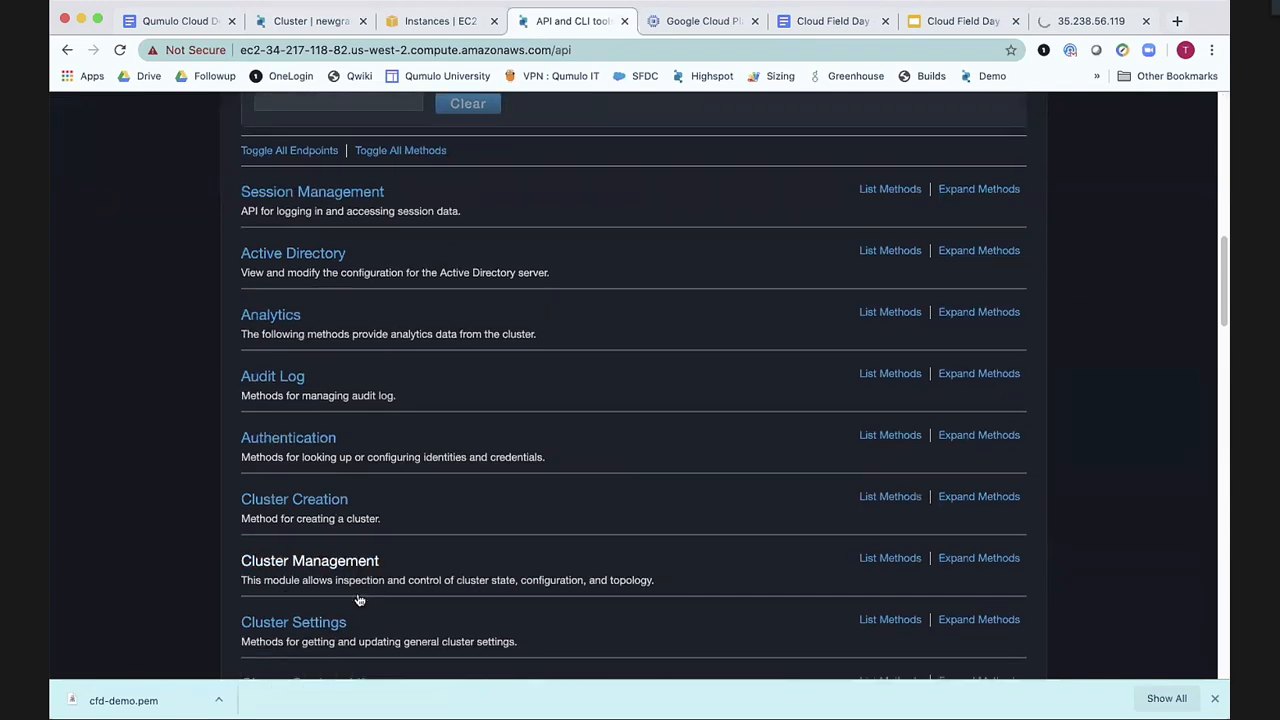
{"action": "scroll", "scroll_direction": "down", "scroll_amount": 3}
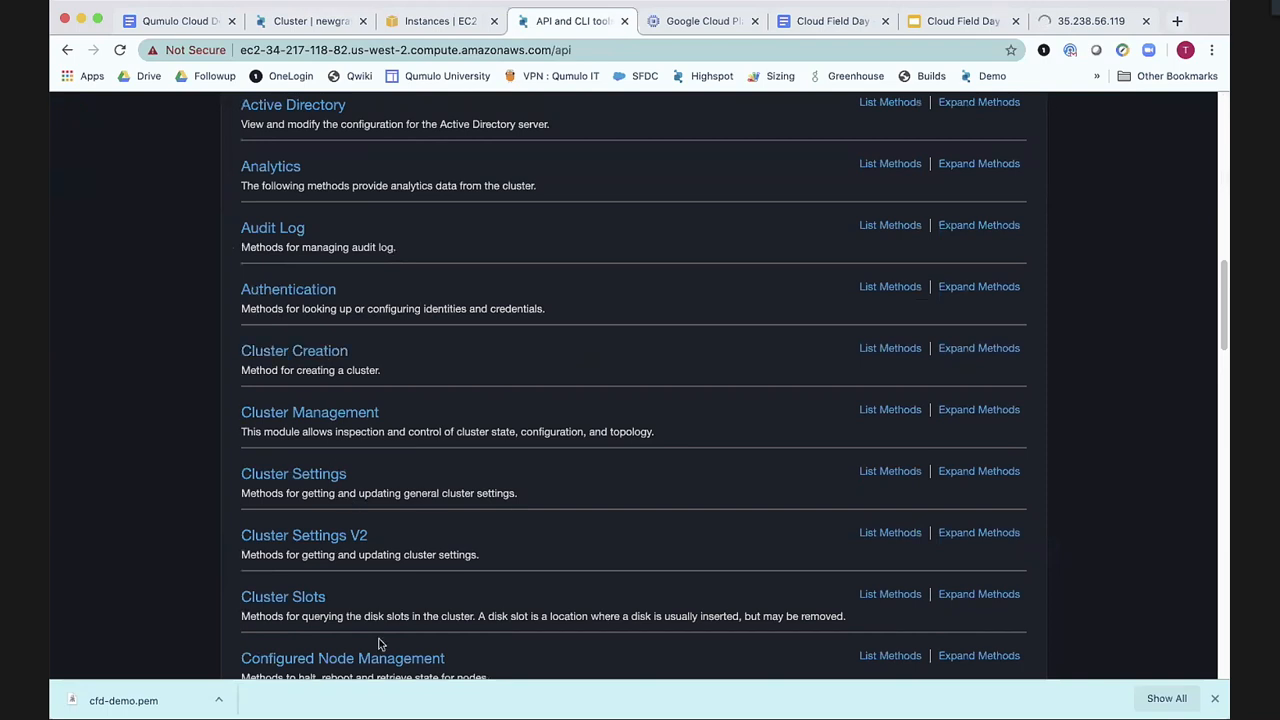
{"action": "scroll", "scroll_direction": "down", "scroll_amount": 3}
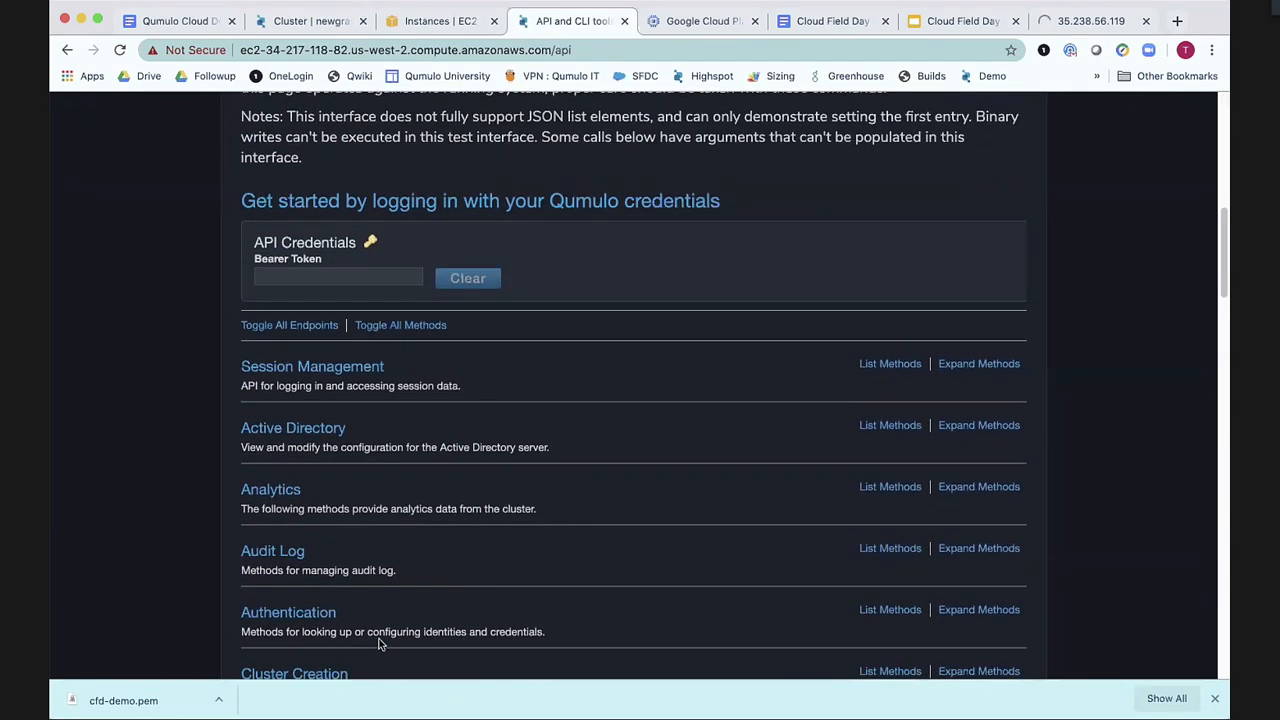
{"action": "scroll", "scroll_direction": "up", "scroll_amount": 3}
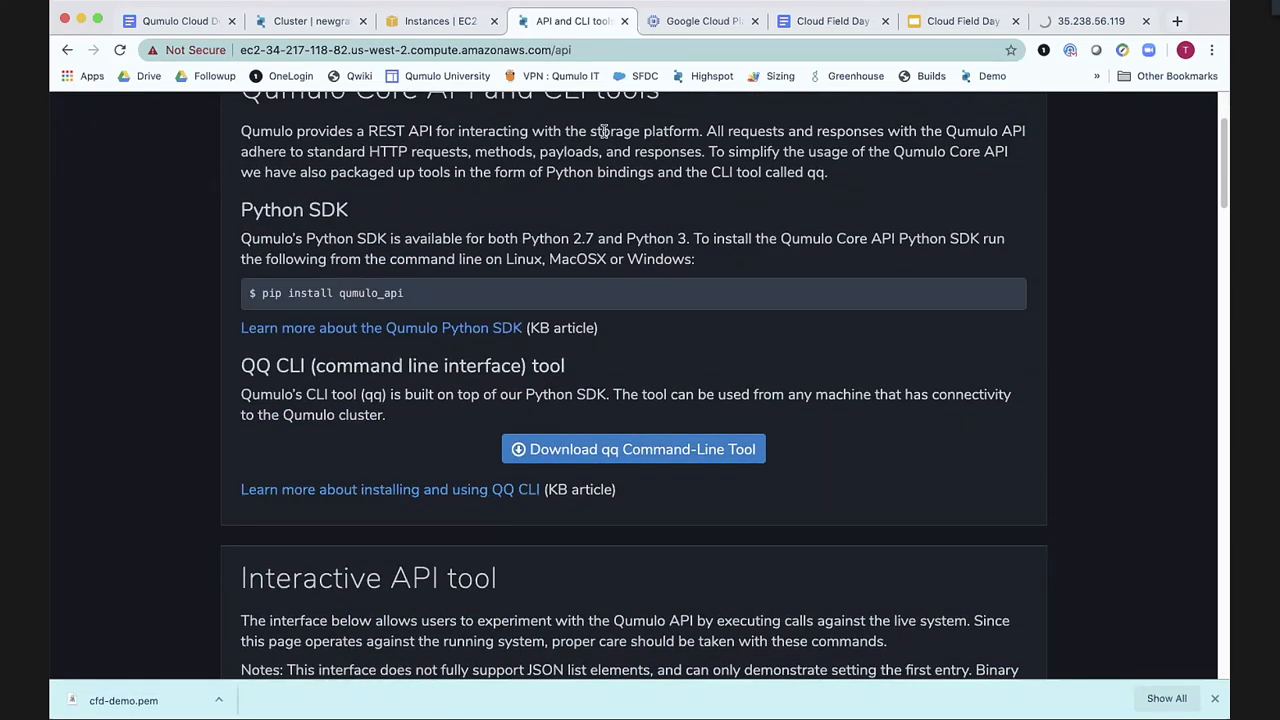
{"action": "mouse_move", "coordinate": [693, 96]}
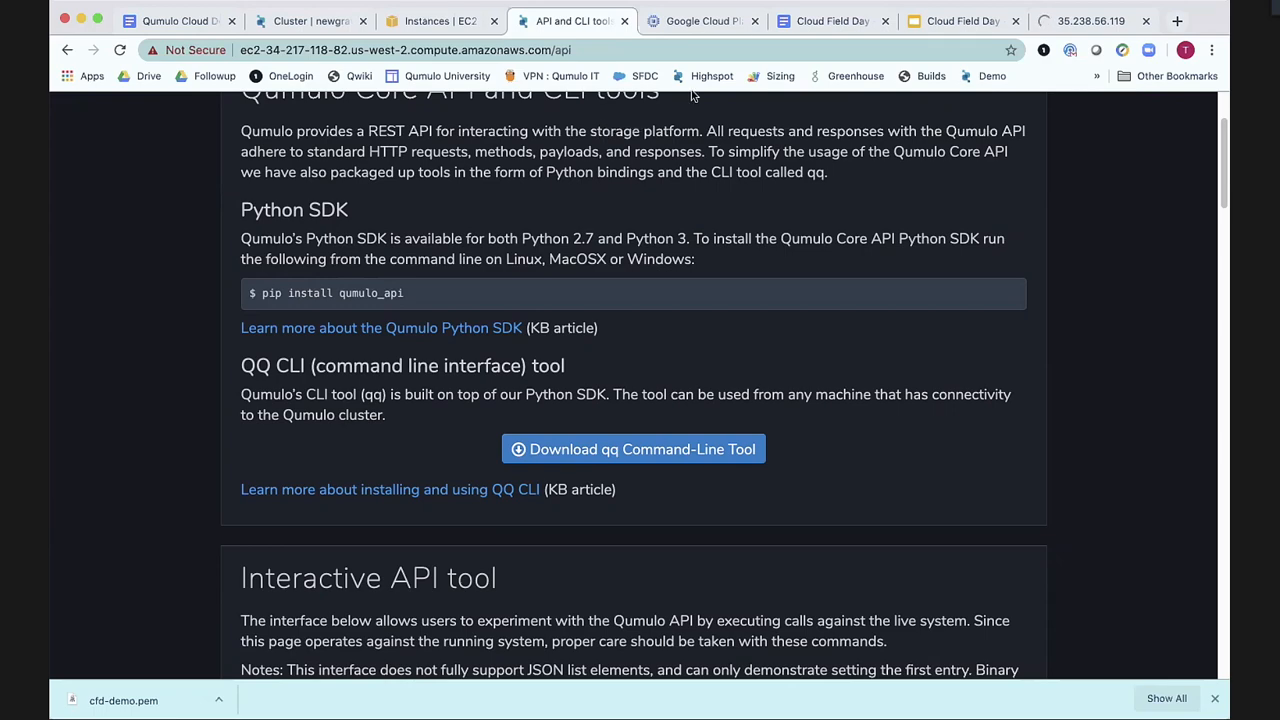
{"action": "left_click", "coordinate": [700, 21]}
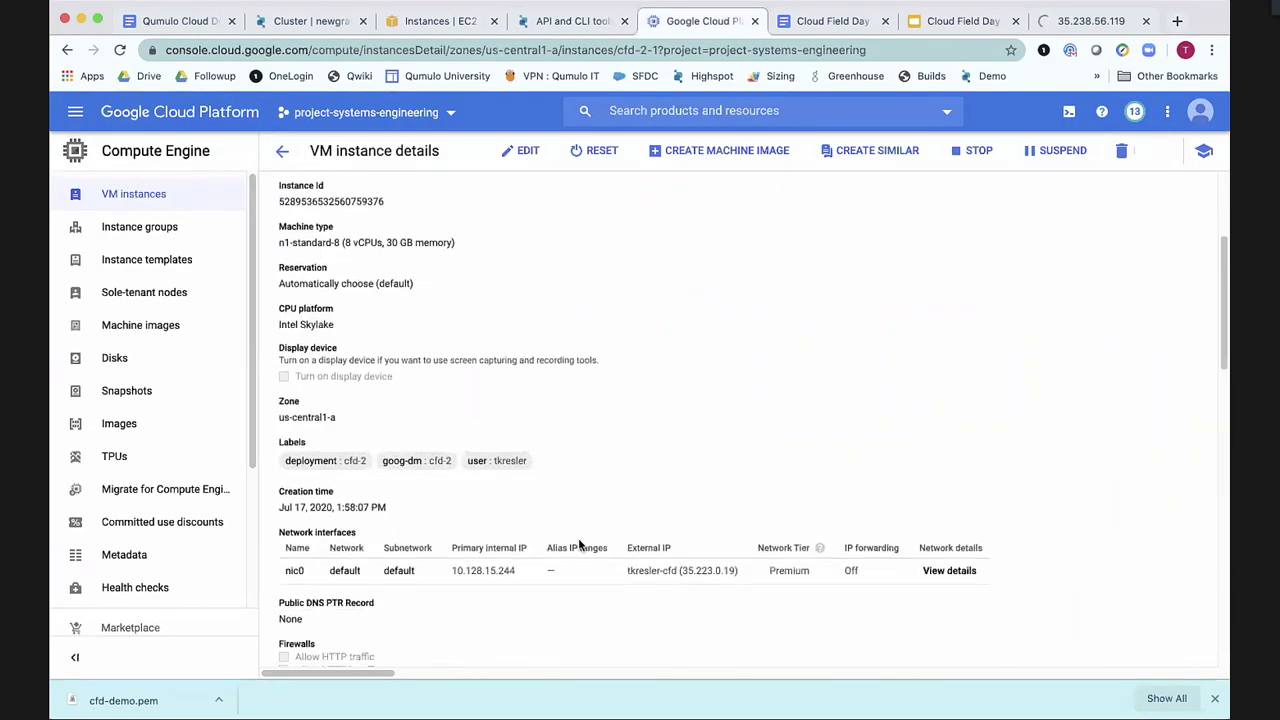
{"action": "mouse_move", "coordinate": [770, 562]}
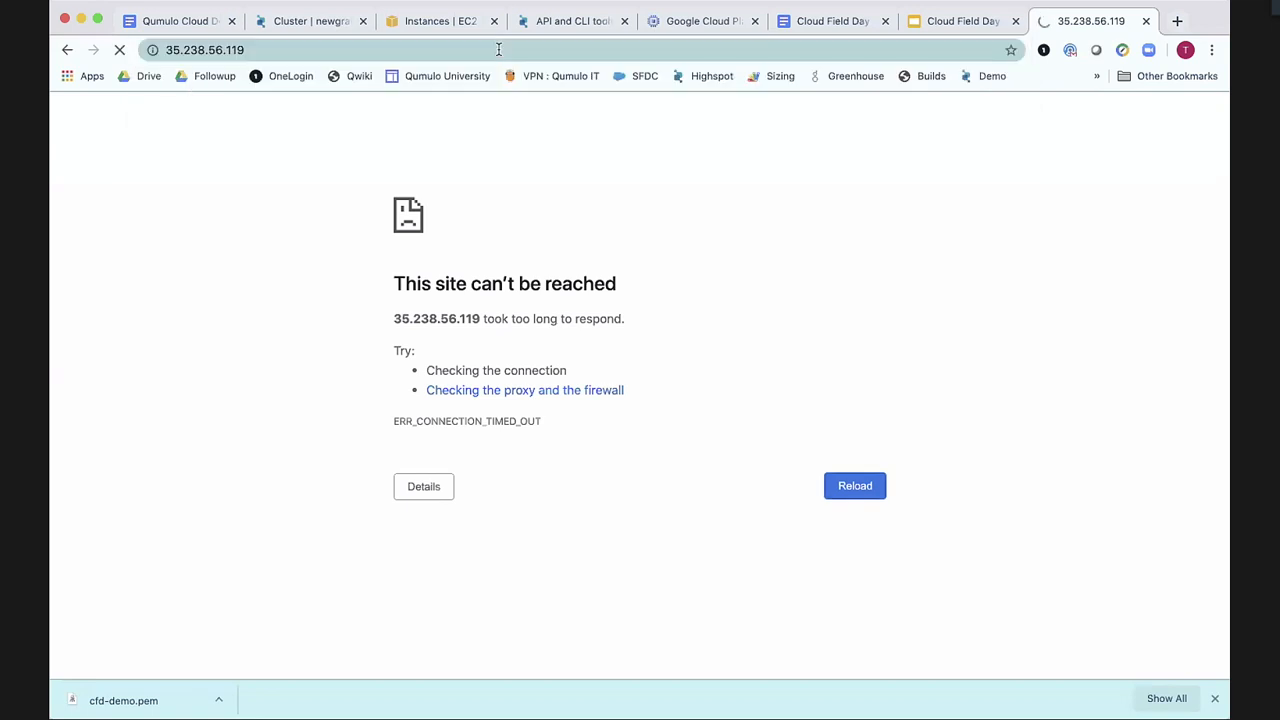
Browse to 35.223.0.19 in Chrome, reaching the connection-not-private certificate warning.
{"action": "left_click", "coordinate": [204, 50]}
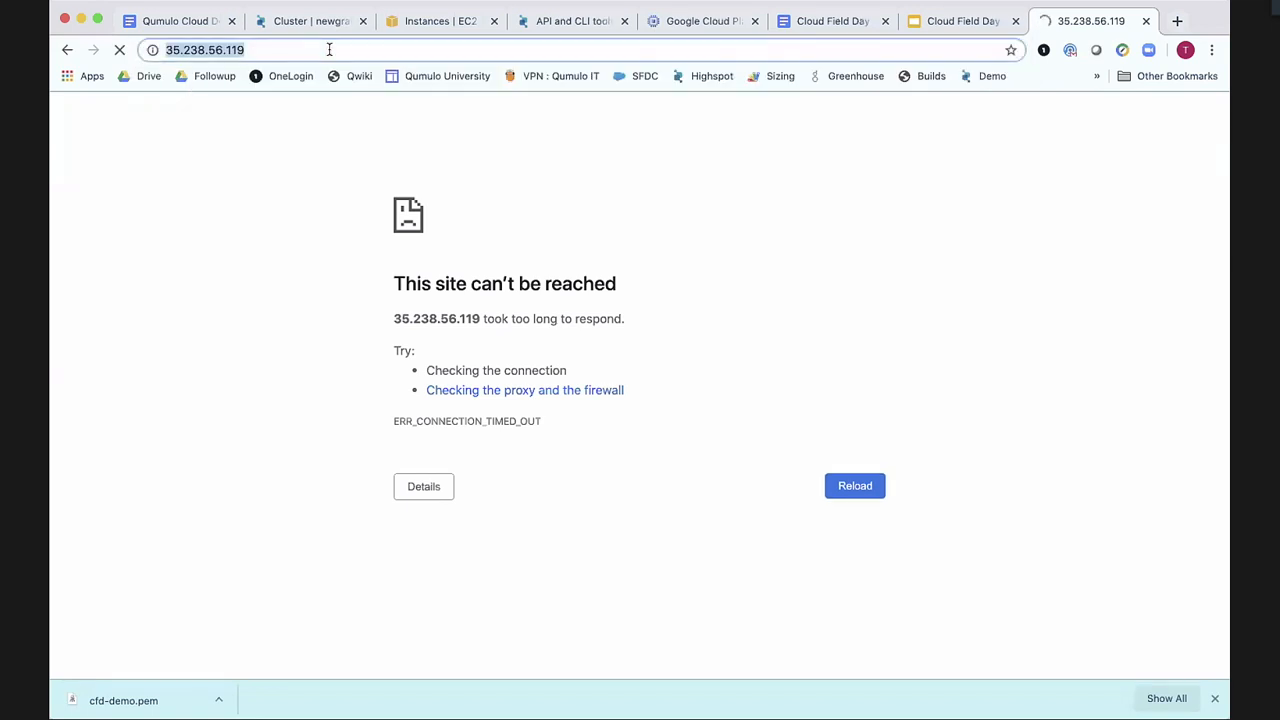
{"action": "left_click", "coordinate": [854, 485]}
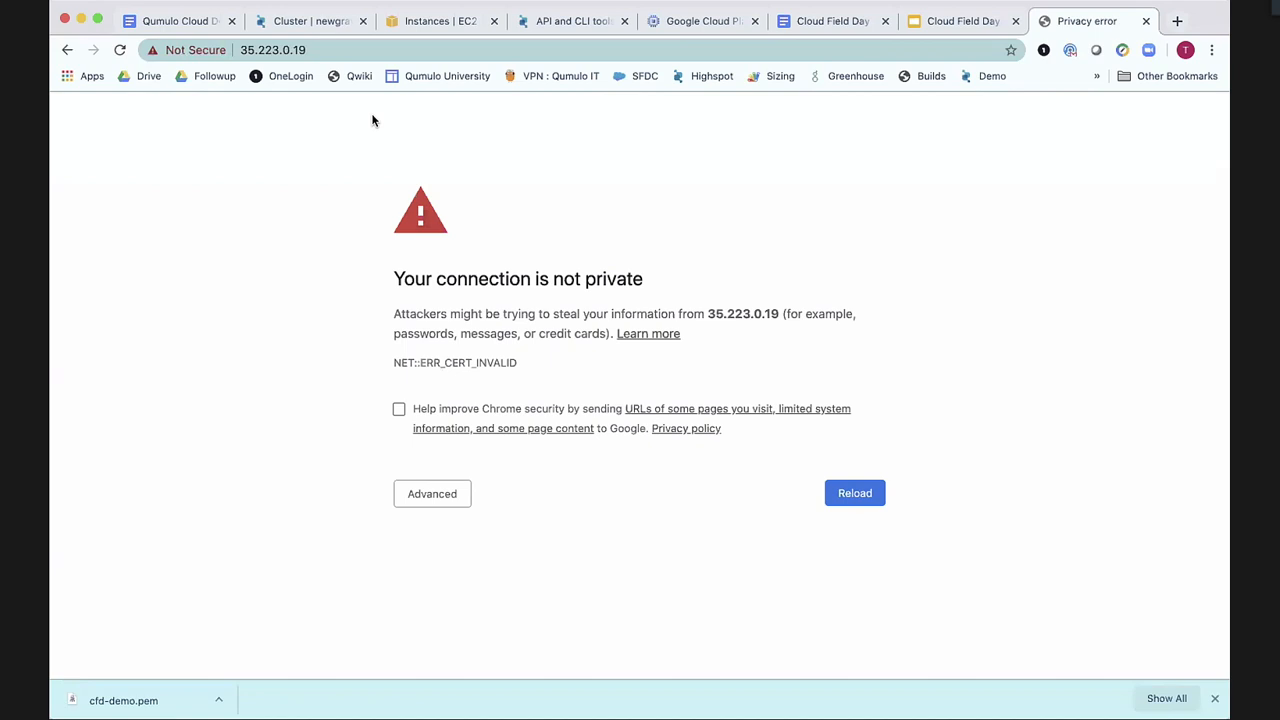
Proceed past the warning and log in as admin using the qumulo_user_password metadata value.
{"action": "left_click", "coordinate": [854, 492]}
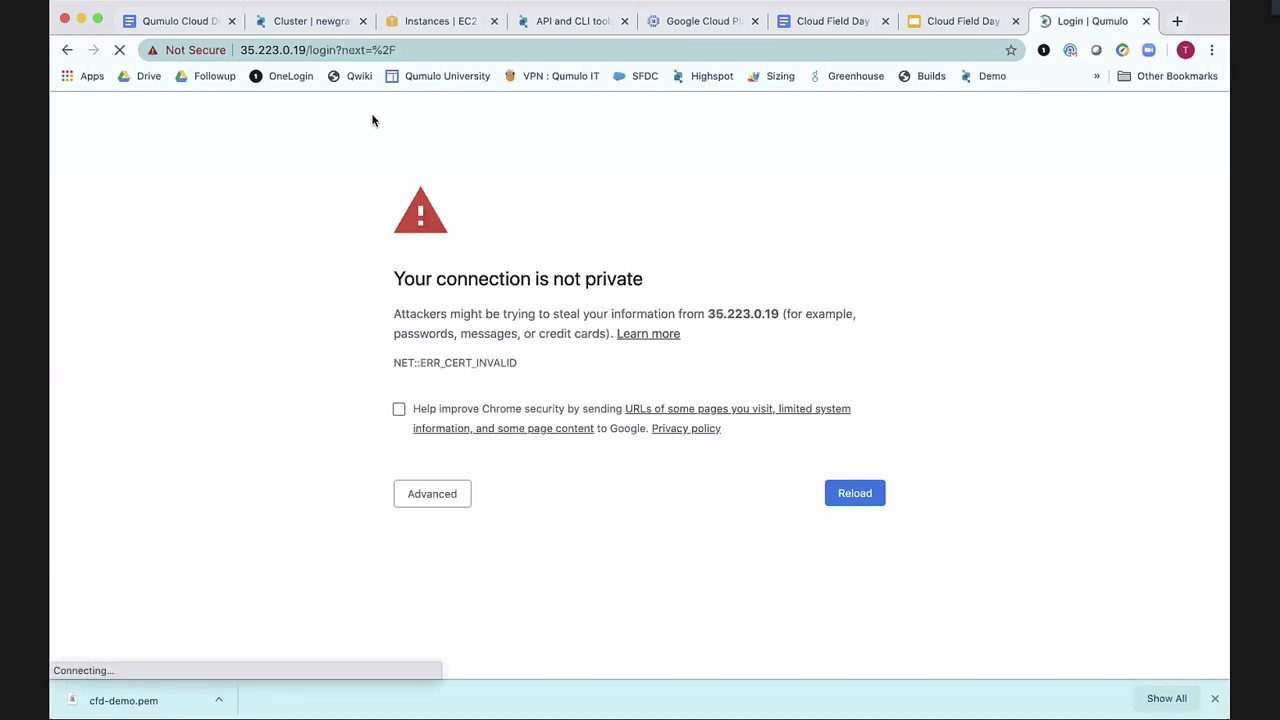
{"action": "type", "text": "admin"}
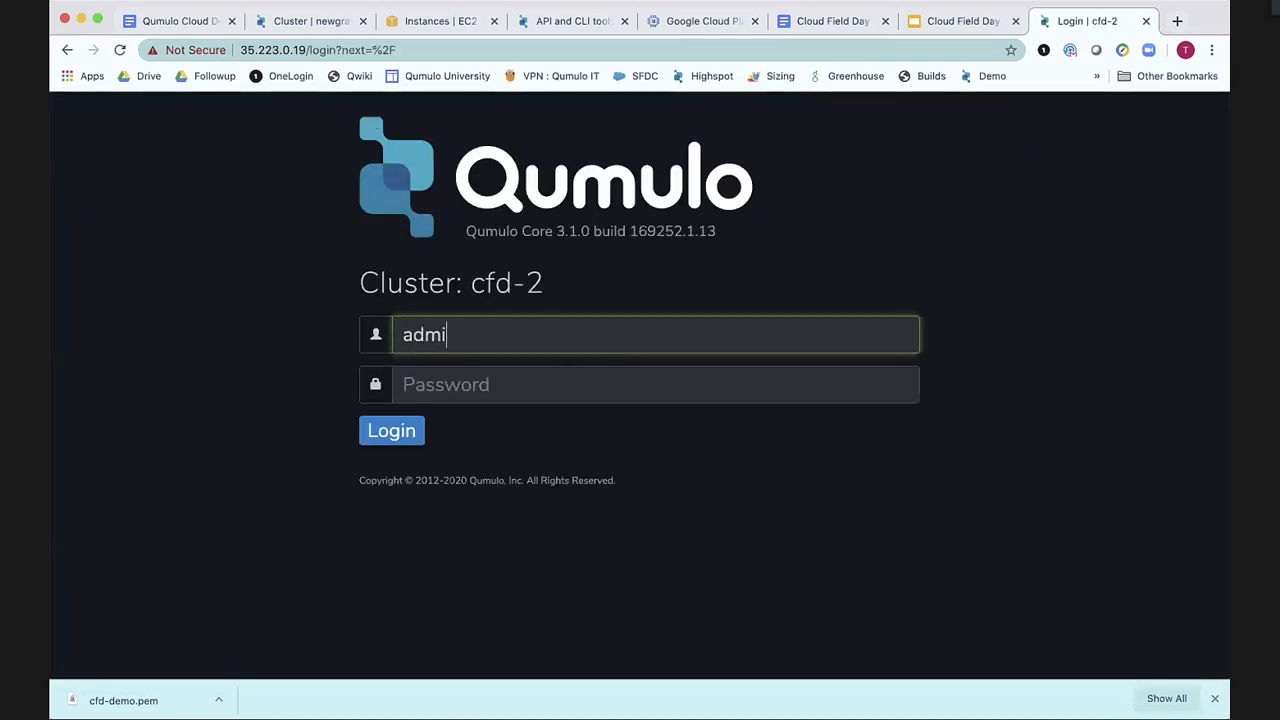
{"action": "left_click", "coordinate": [655, 384]}
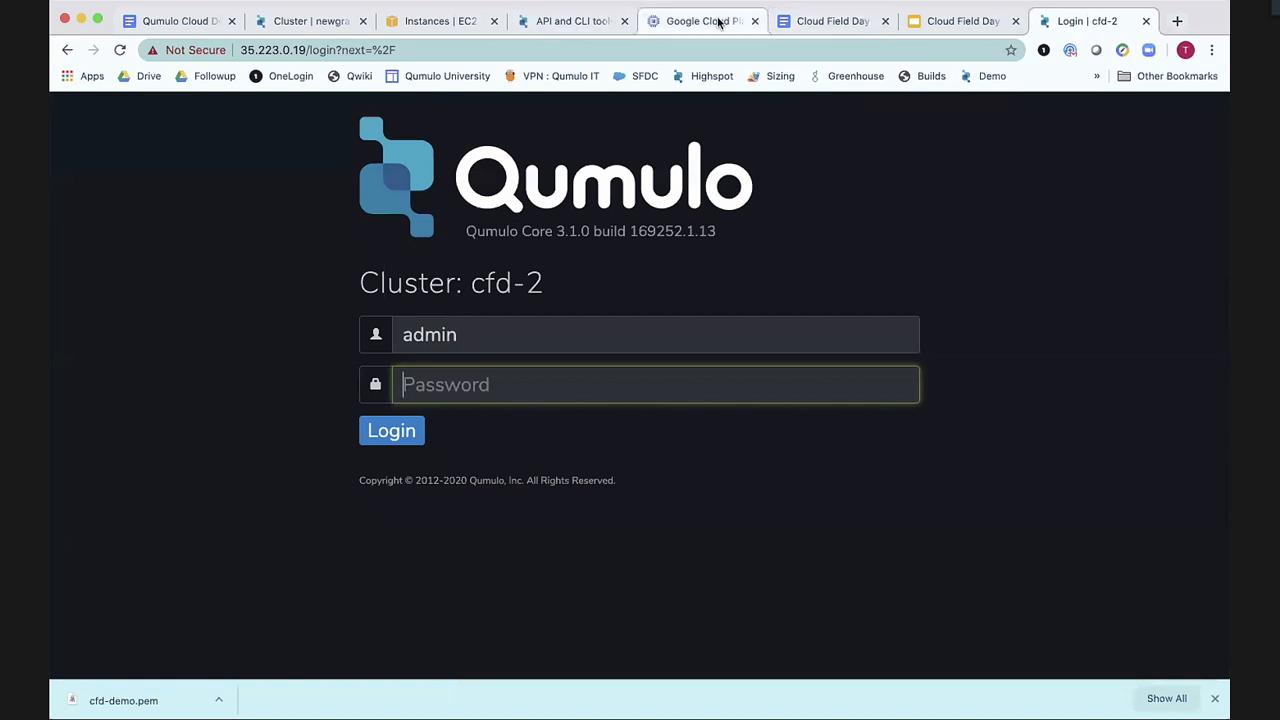
{"action": "left_click", "coordinate": [703, 20]}
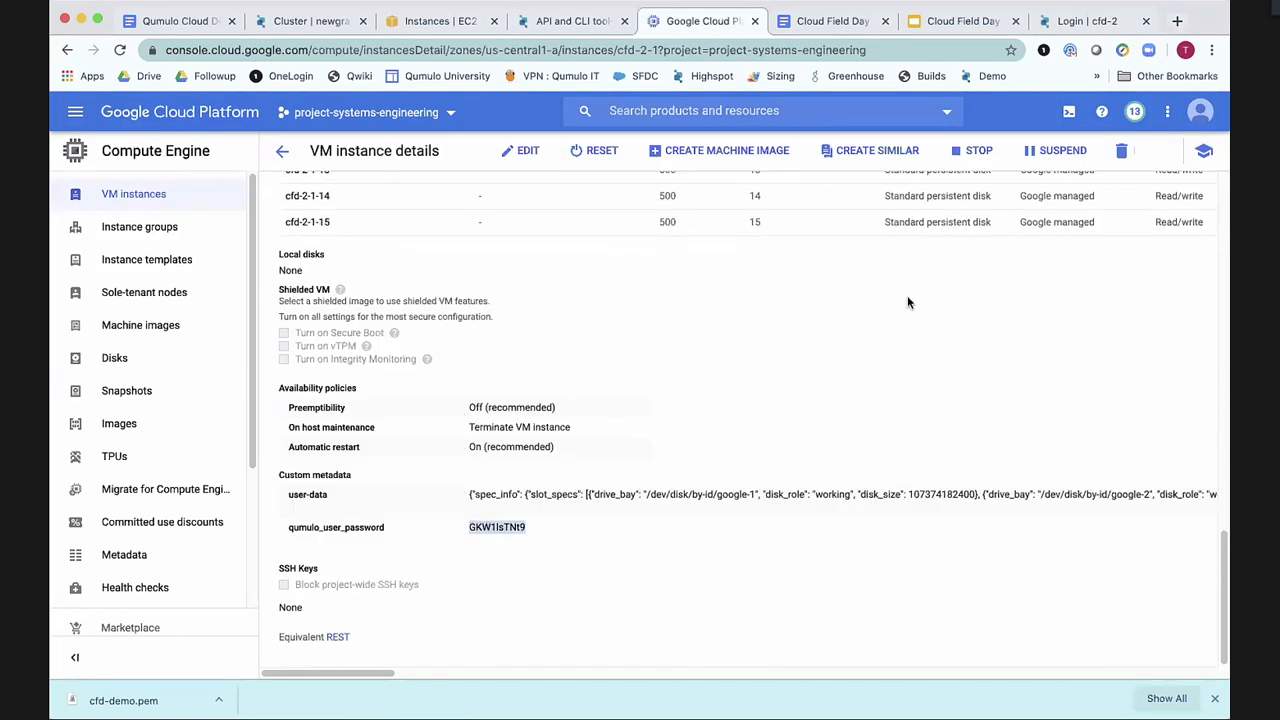
{"action": "left_click", "coordinate": [1085, 21]}
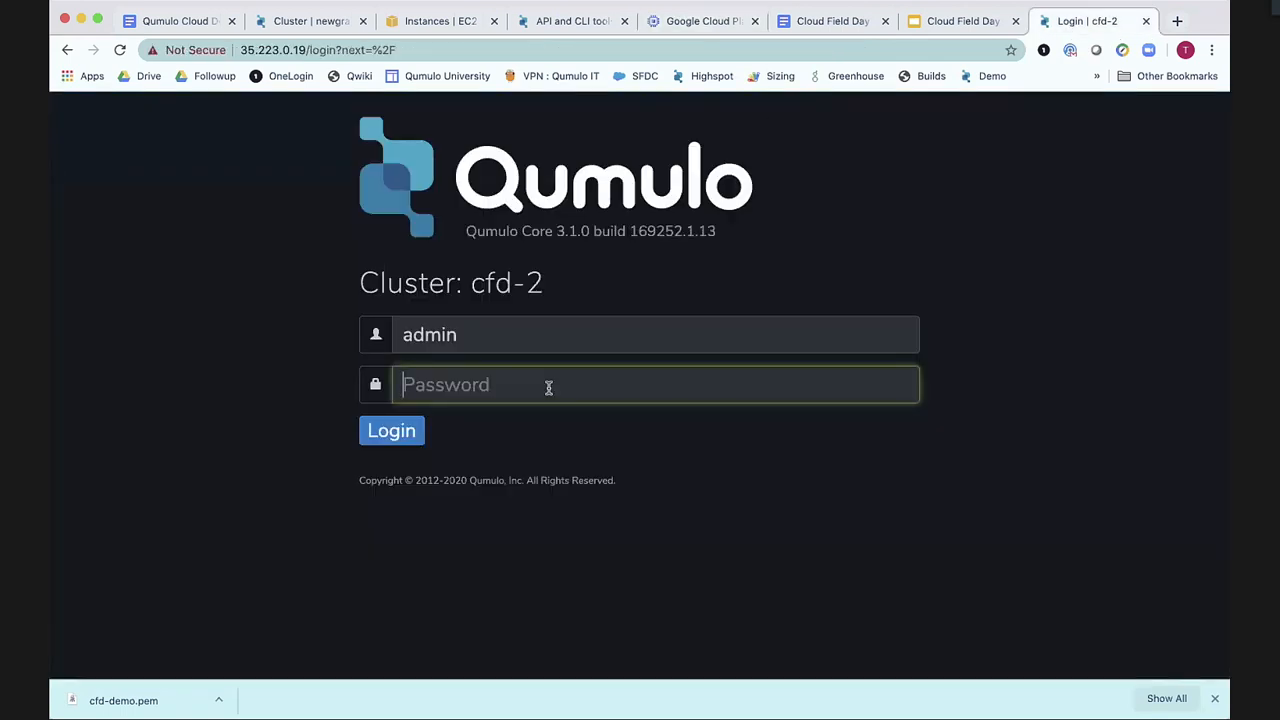
{"action": "left_click", "coordinate": [391, 430]}
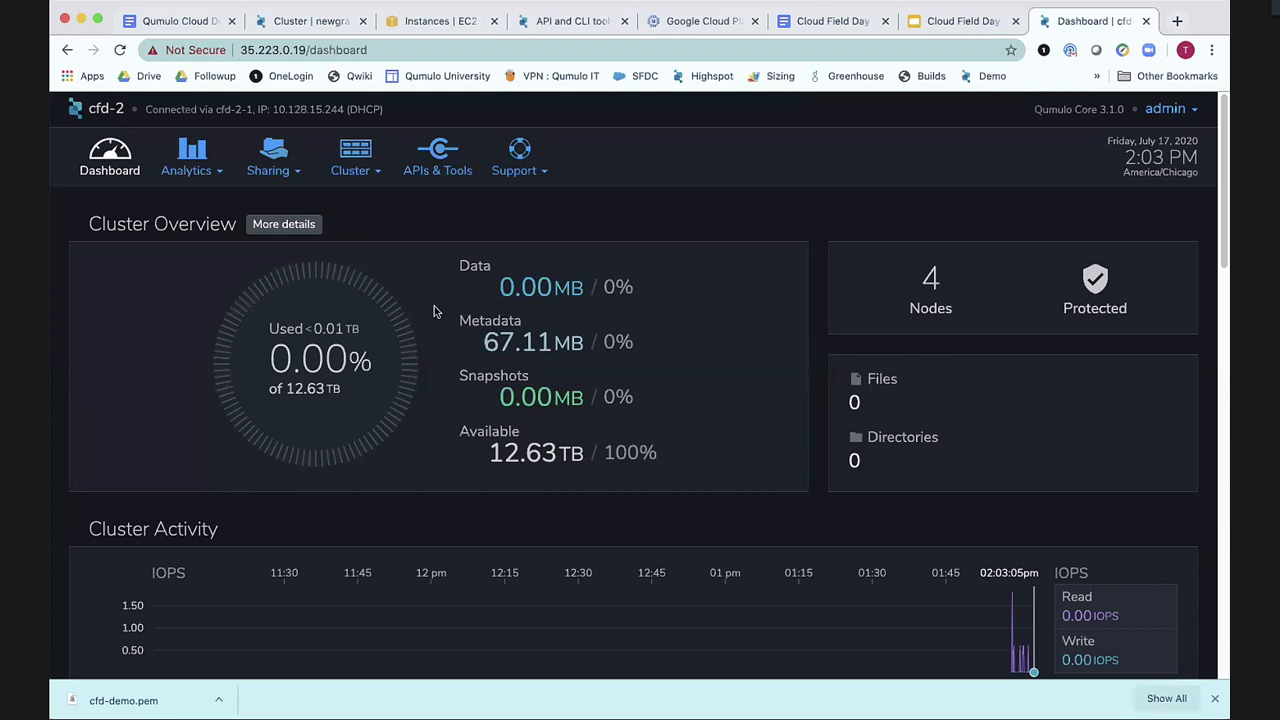
{"action": "left_click", "coordinate": [355, 157]}
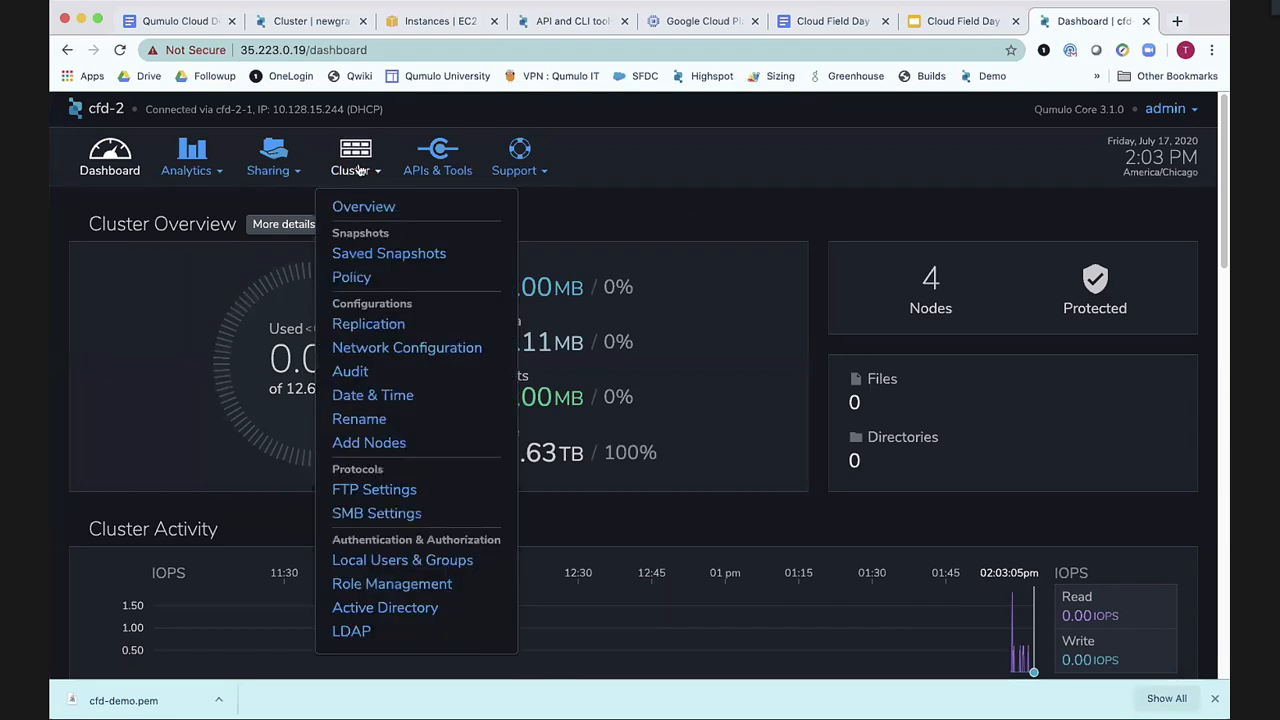
{"action": "left_click", "coordinate": [363, 206]}
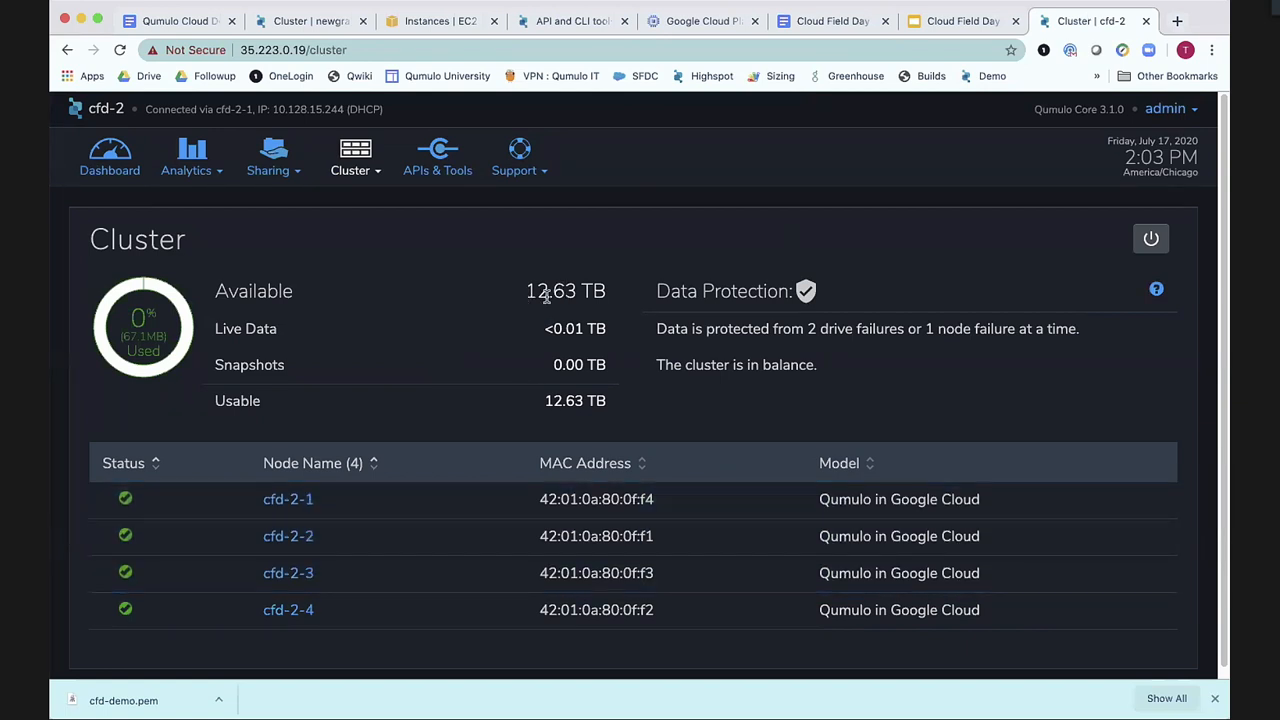
{"action": "left_click", "coordinate": [109, 157]}
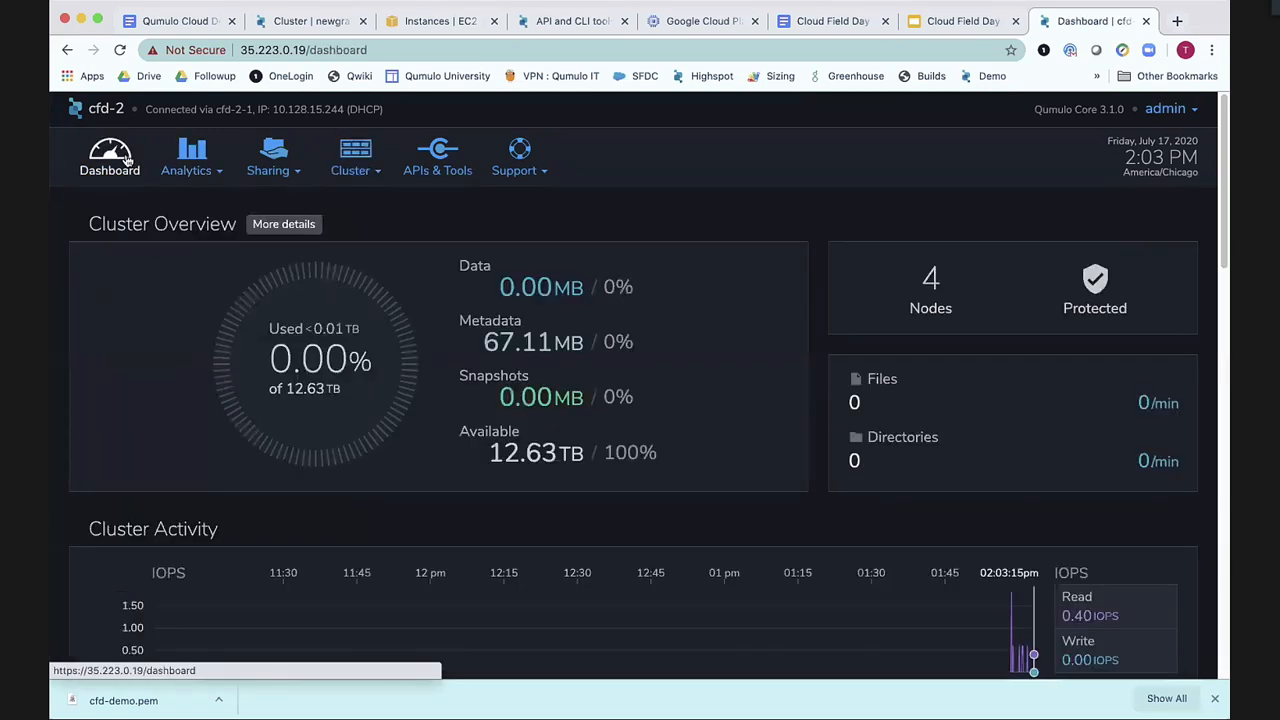
{"action": "left_click", "coordinate": [273, 157]}
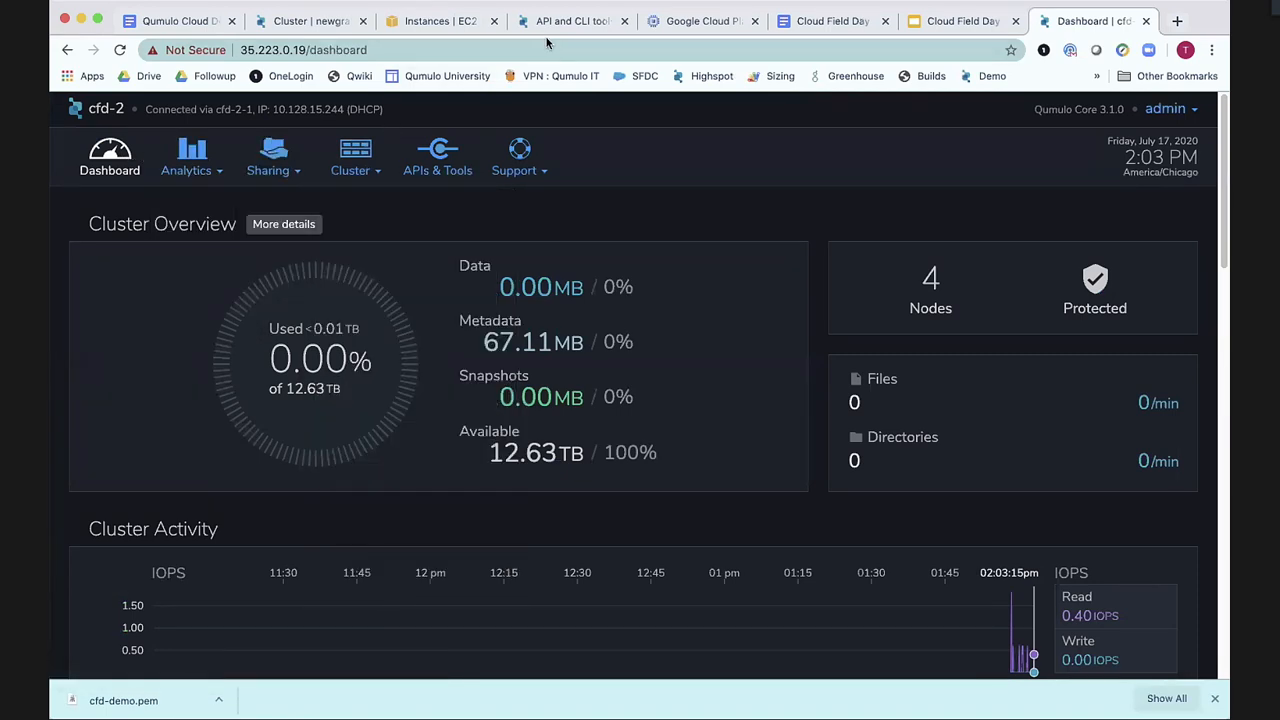
Open Cluster > Replication on the AWS cluster to start an image/ relationship.
{"action": "left_click", "coordinate": [565, 20]}
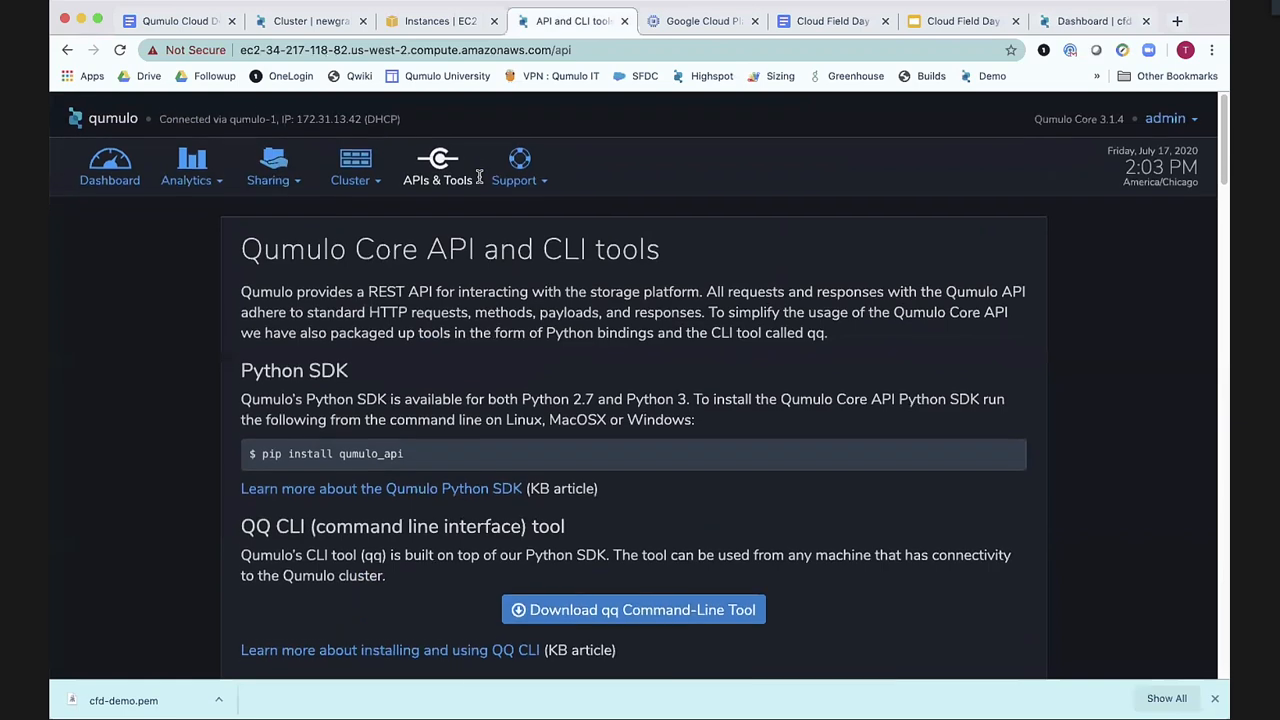
{"action": "left_click", "coordinate": [350, 165]}
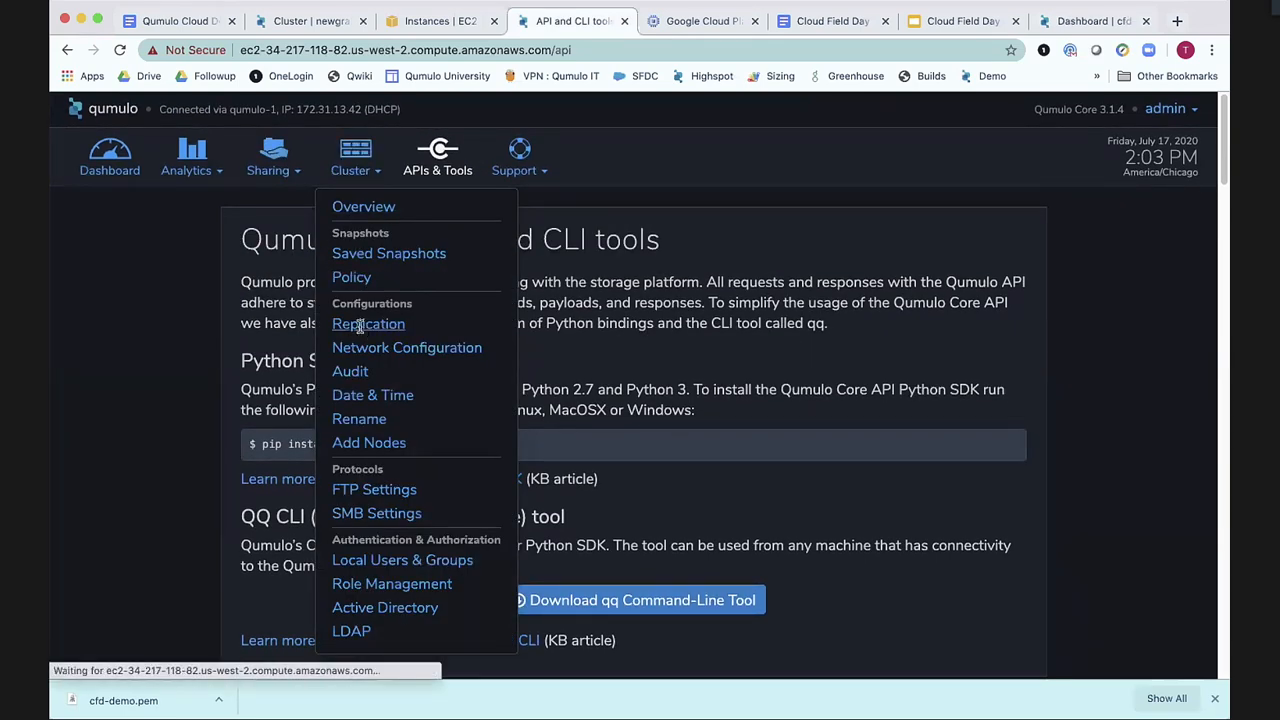
{"action": "left_click", "coordinate": [368, 323]}
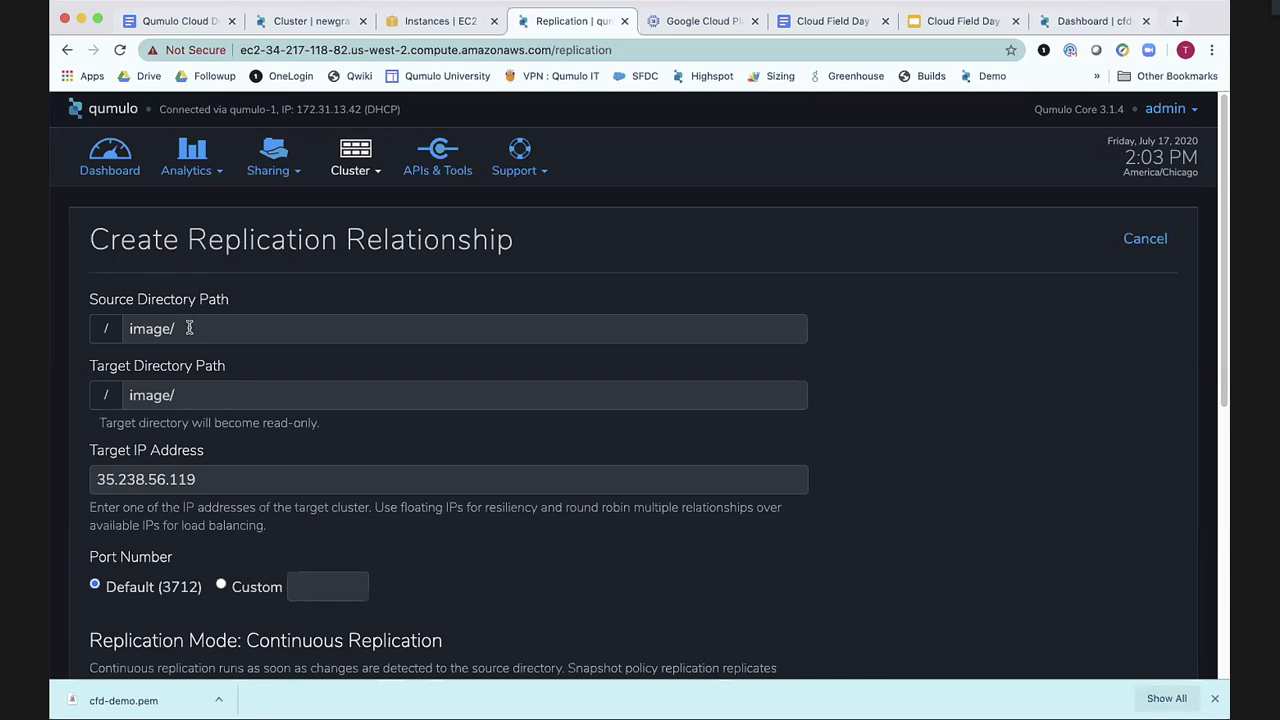
{"action": "mouse_move", "coordinate": [202, 394]}
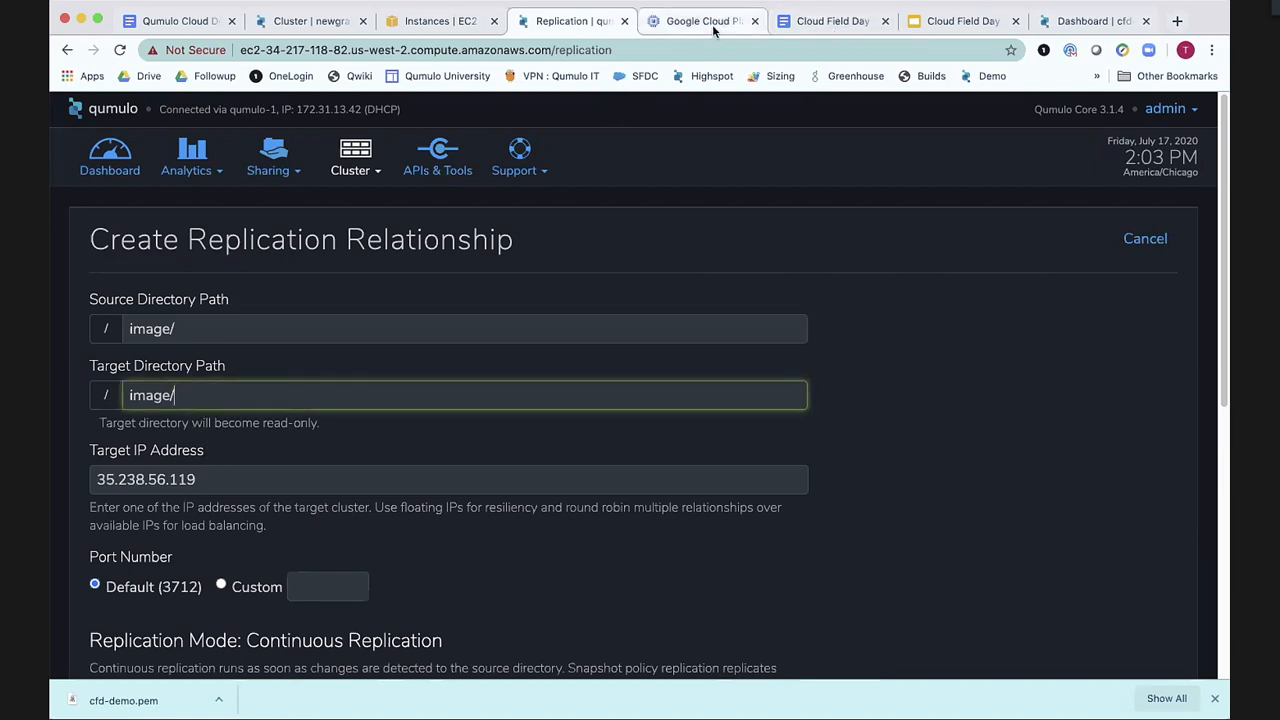
{"action": "left_click", "coordinate": [700, 20]}
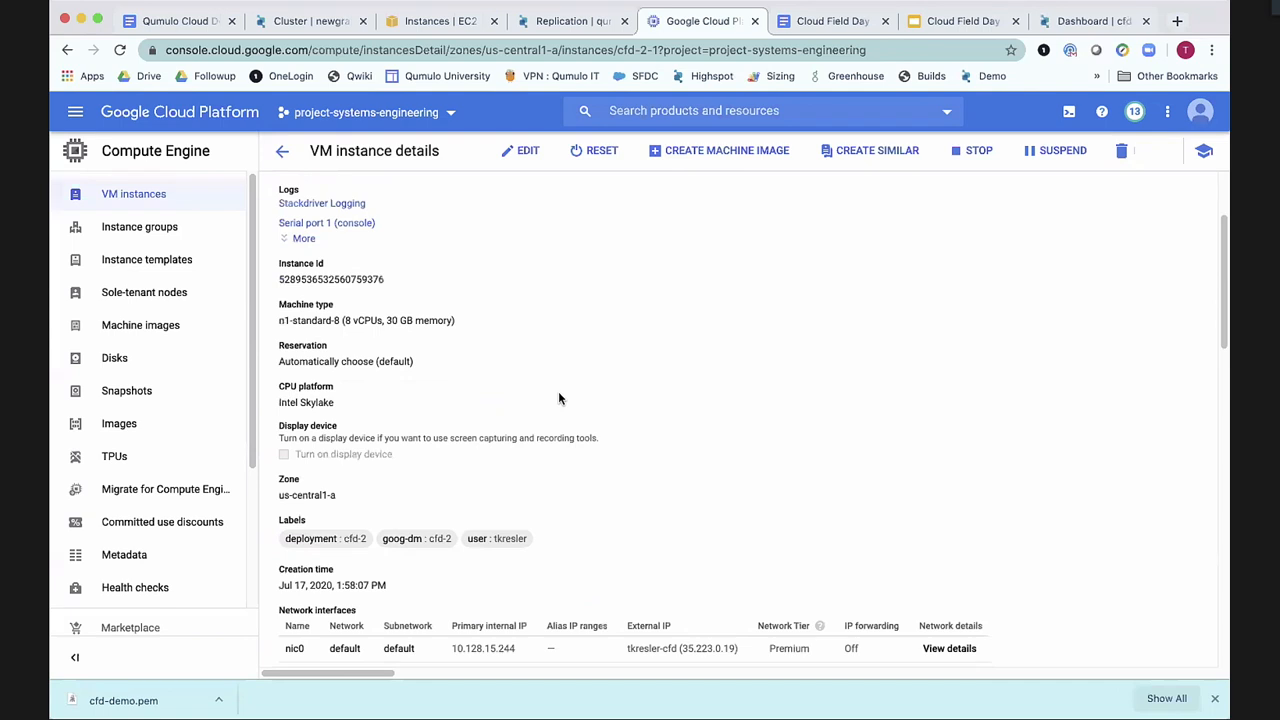
Confirm cfd-2's external IP 35.223.0.19 and select its dashboard address.
{"action": "scroll", "scroll_direction": "down", "scroll_amount": 3}
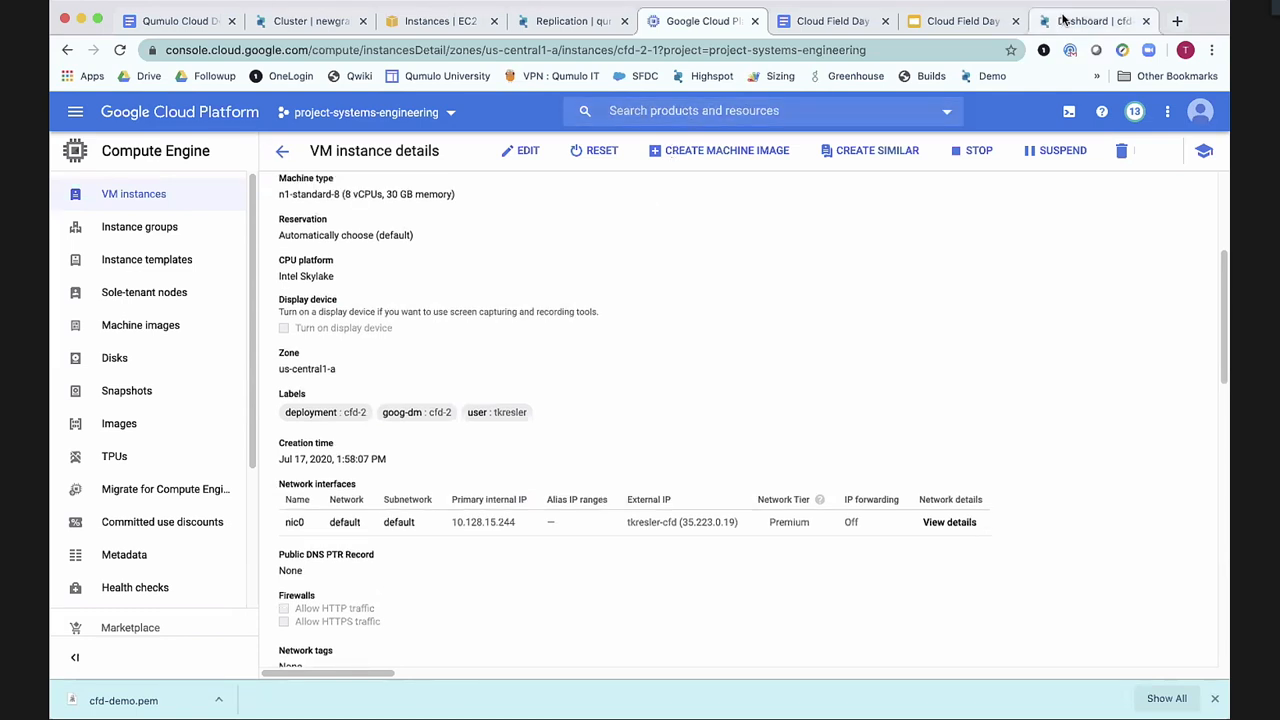
{"action": "left_click", "coordinate": [1090, 20]}
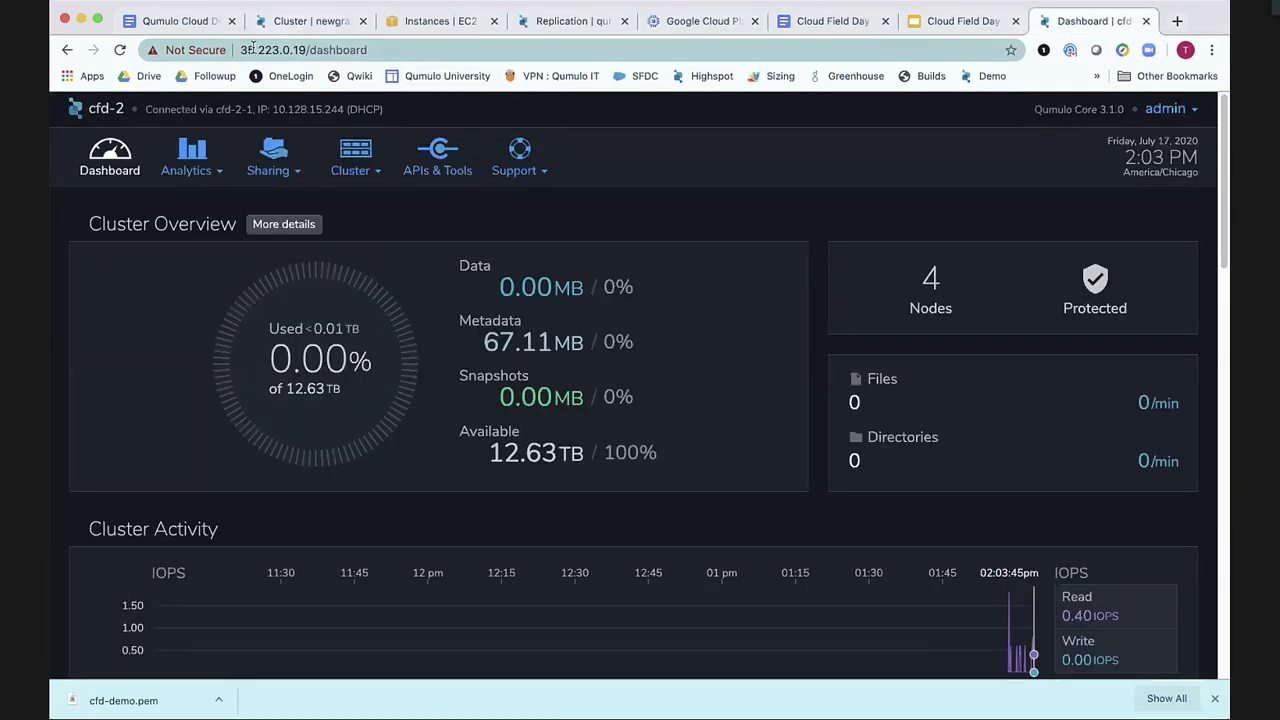
{"action": "left_click", "coordinate": [300, 49]}
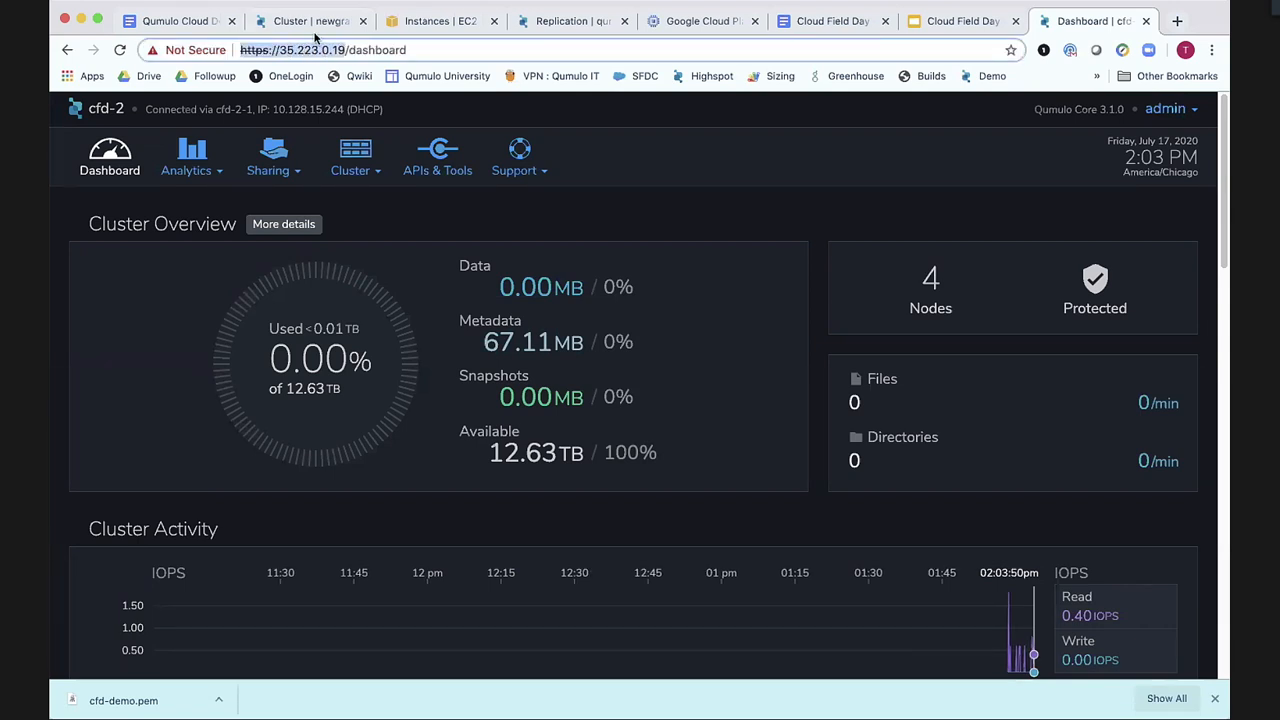
{"action": "left_click", "coordinate": [570, 21]}
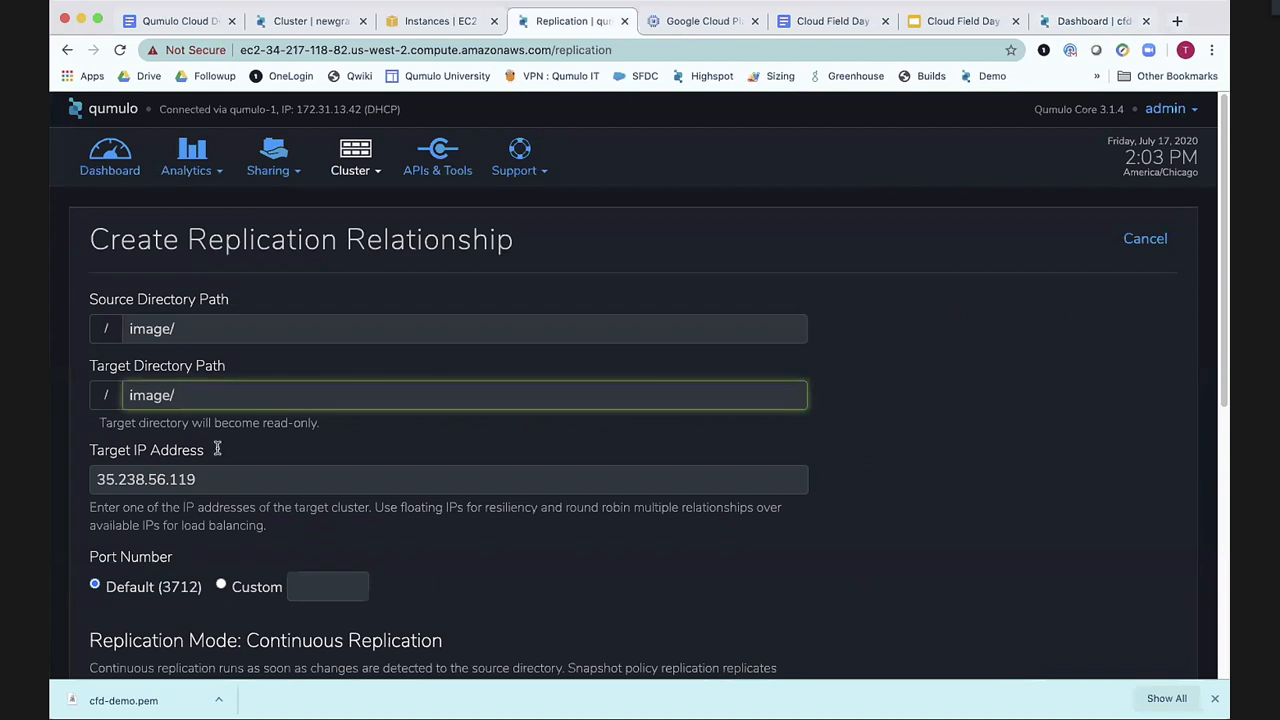
{"action": "type", "text": "https://35.223.0.19/"}
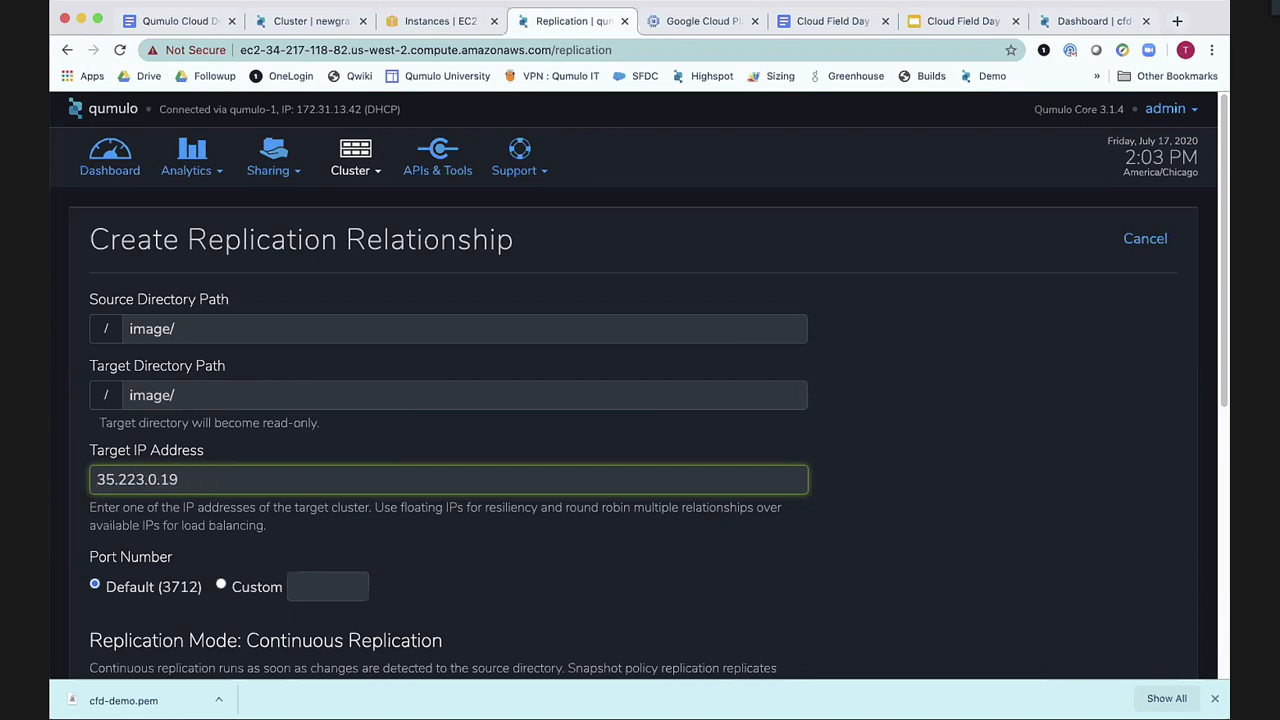
{"action": "scroll", "scroll_direction": "down", "scroll_amount": 3}
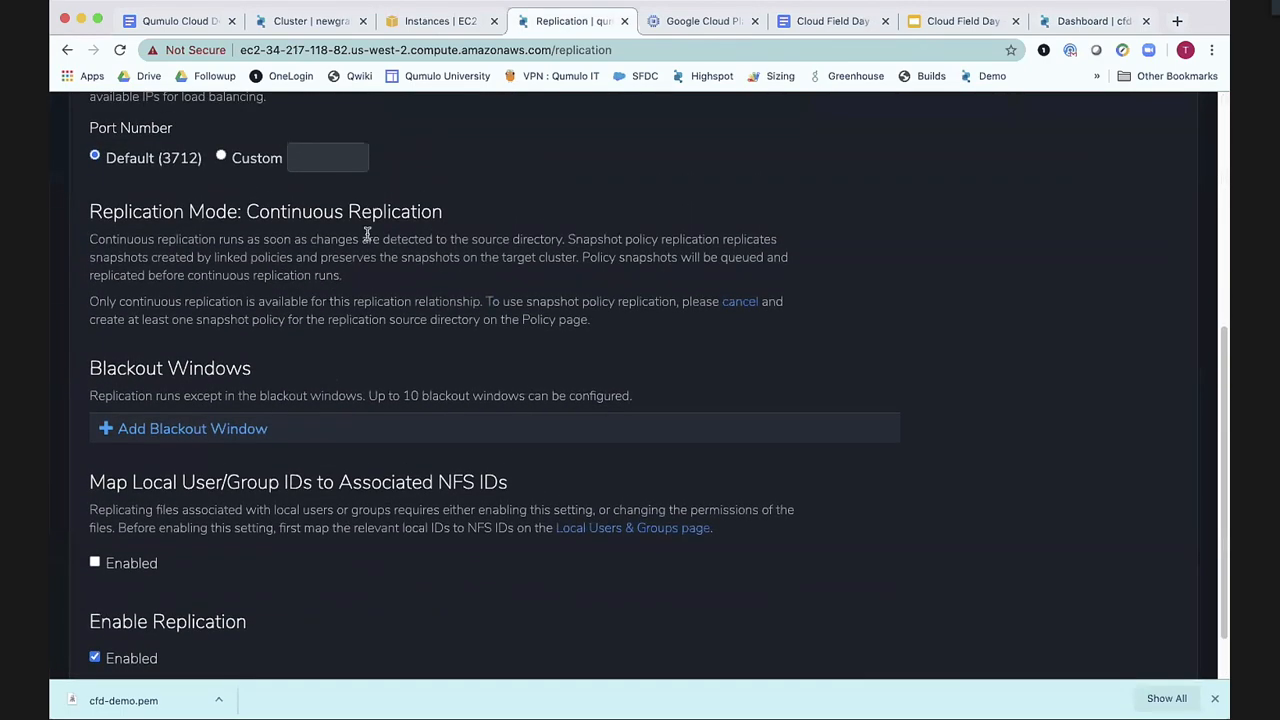
{"action": "scroll", "scroll_direction": "down", "scroll_amount": 3}
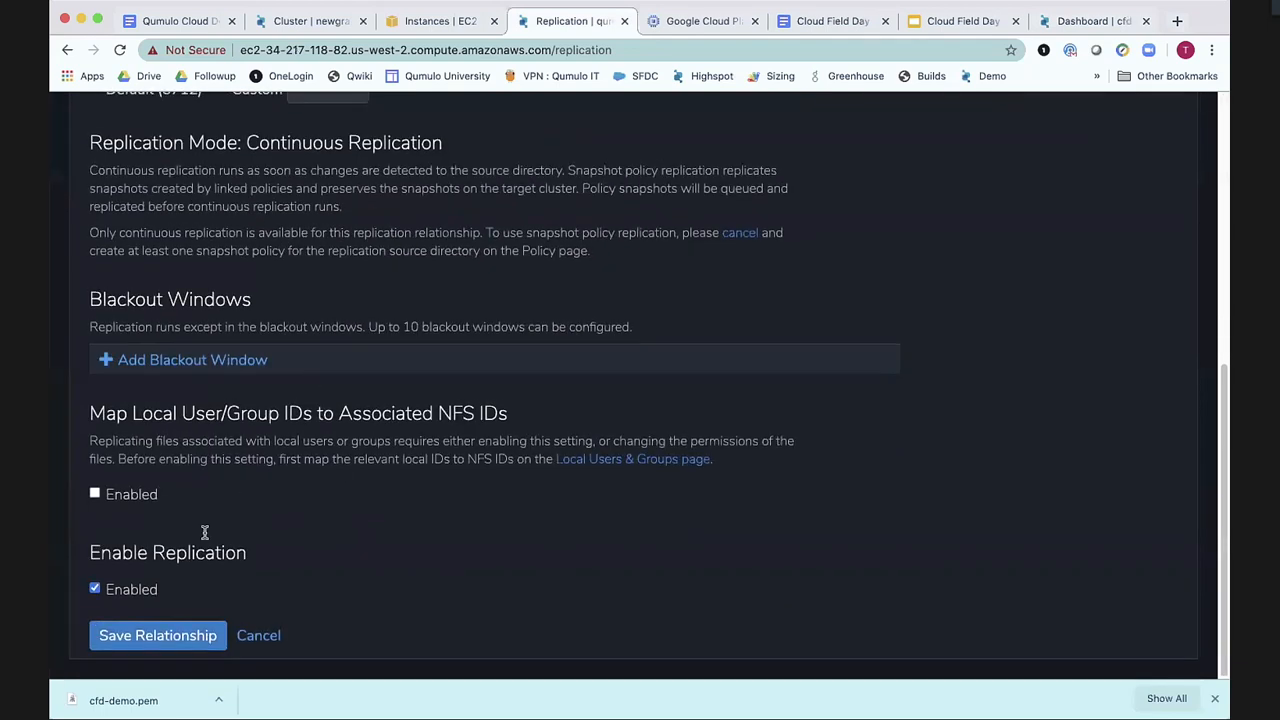
{"action": "left_click", "coordinate": [157, 635]}
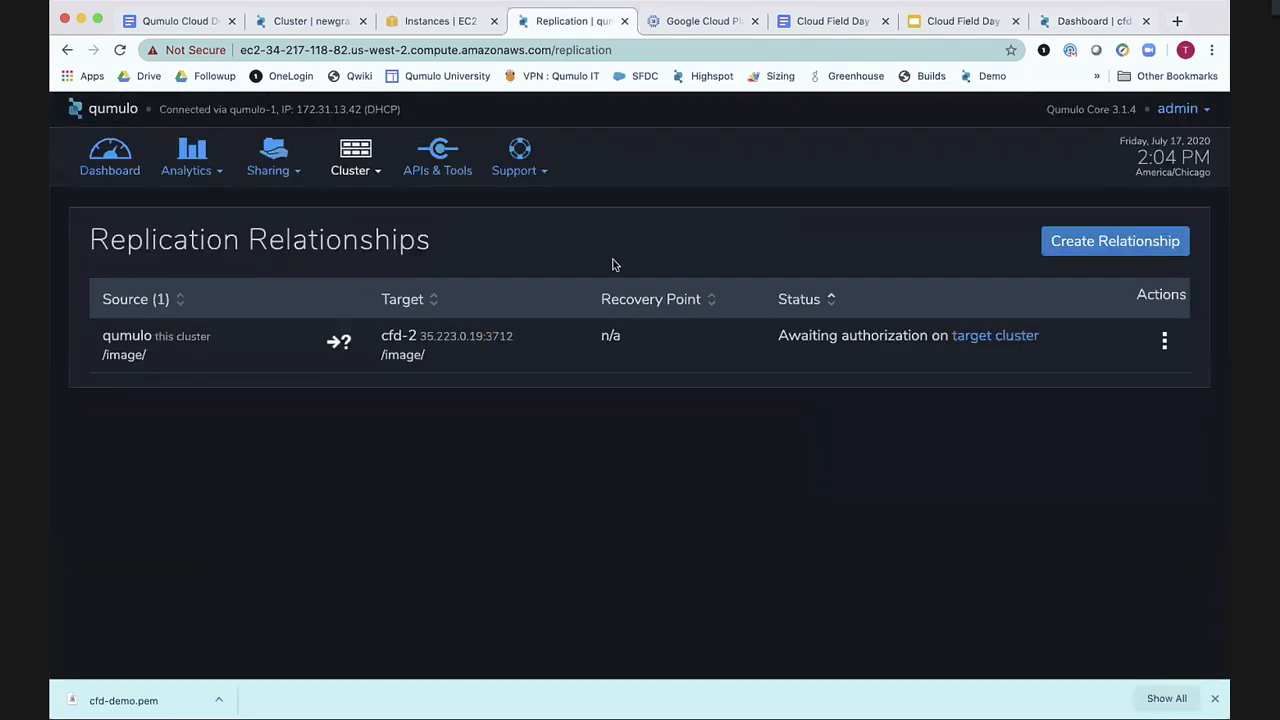
{"action": "mouse_move", "coordinate": [400, 340]}
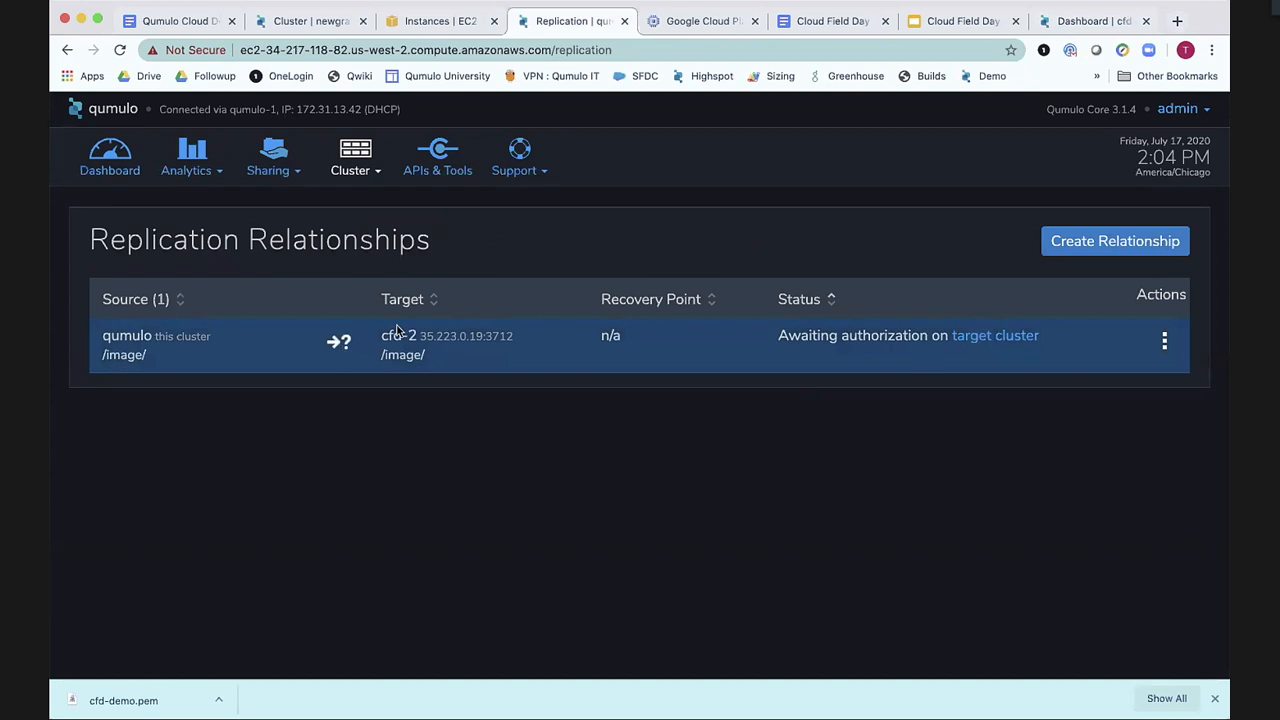
On cfd-2, authorize the pending /image/ relationship and confirm creating its target directory.
{"action": "left_click", "coordinate": [1090, 20]}
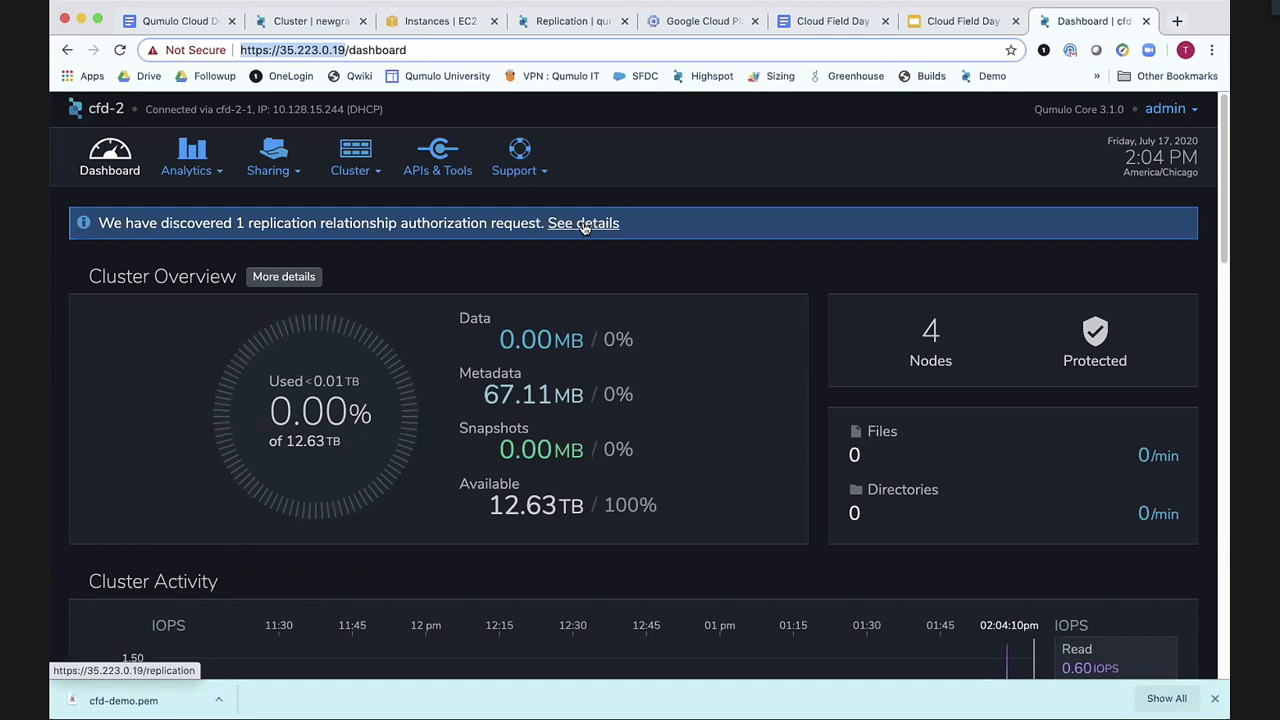
{"action": "left_click", "coordinate": [583, 222]}
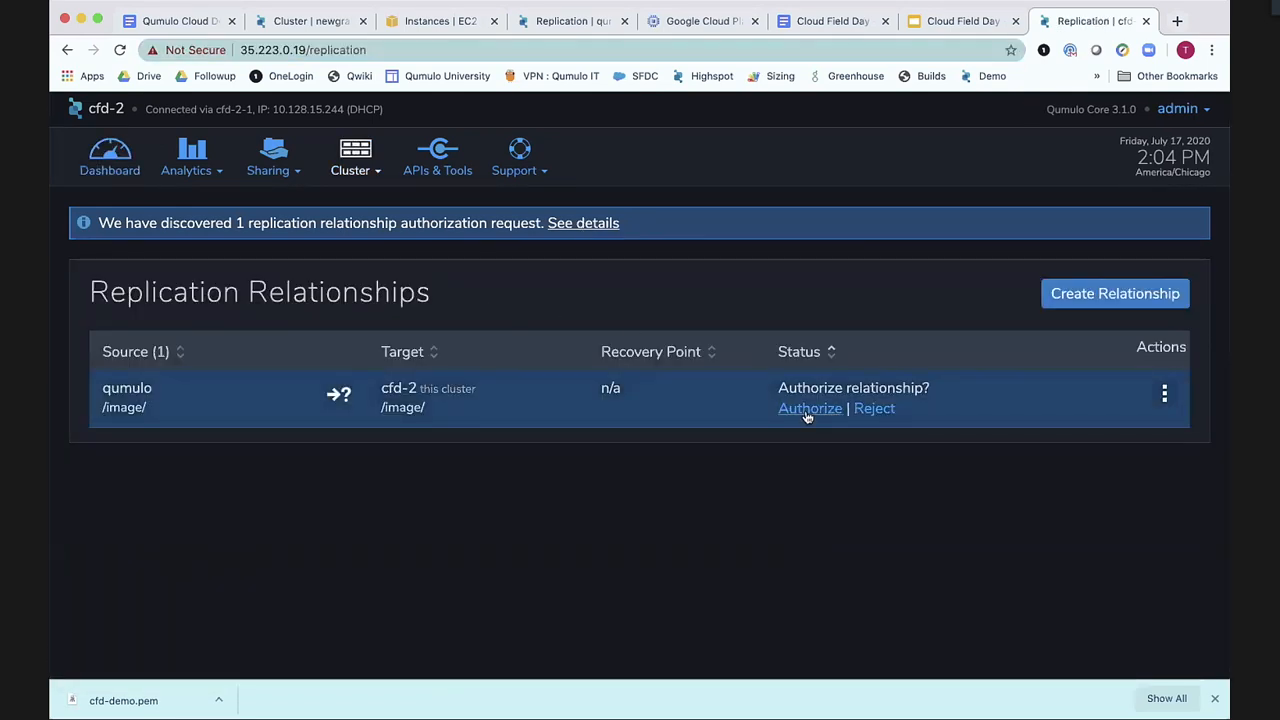
{"action": "left_click", "coordinate": [809, 408]}
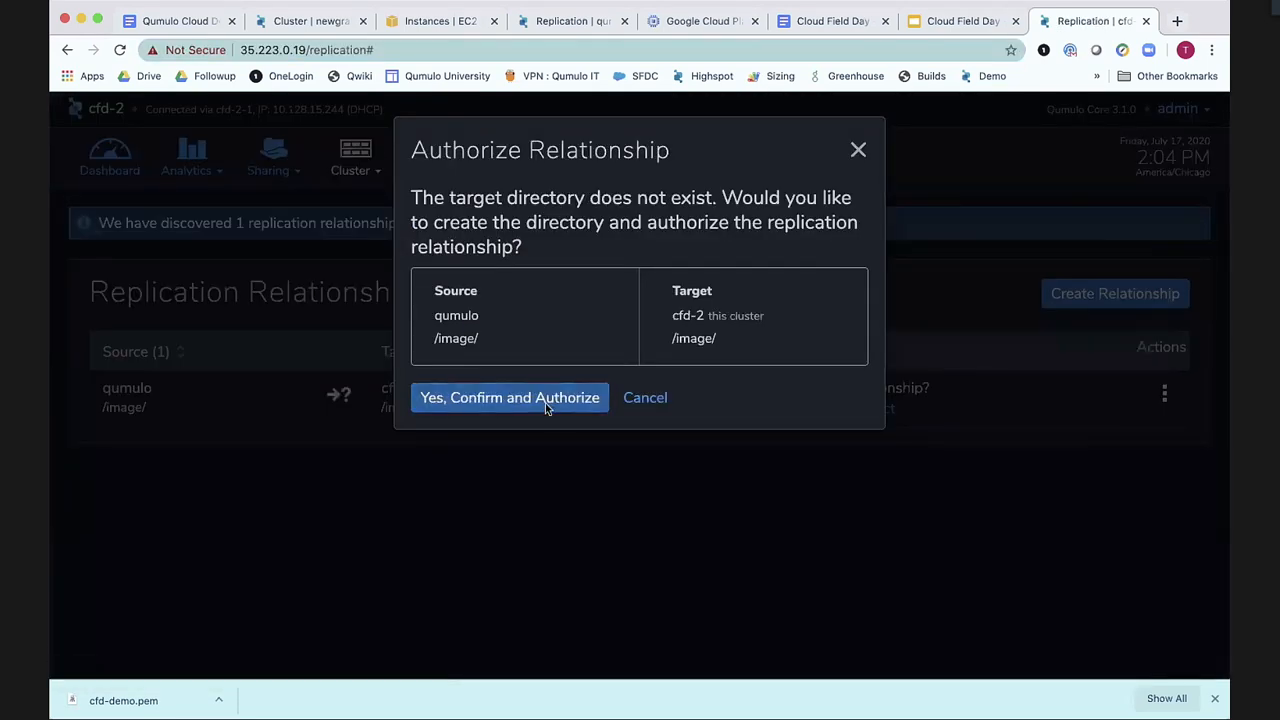
{"action": "left_click", "coordinate": [509, 397]}
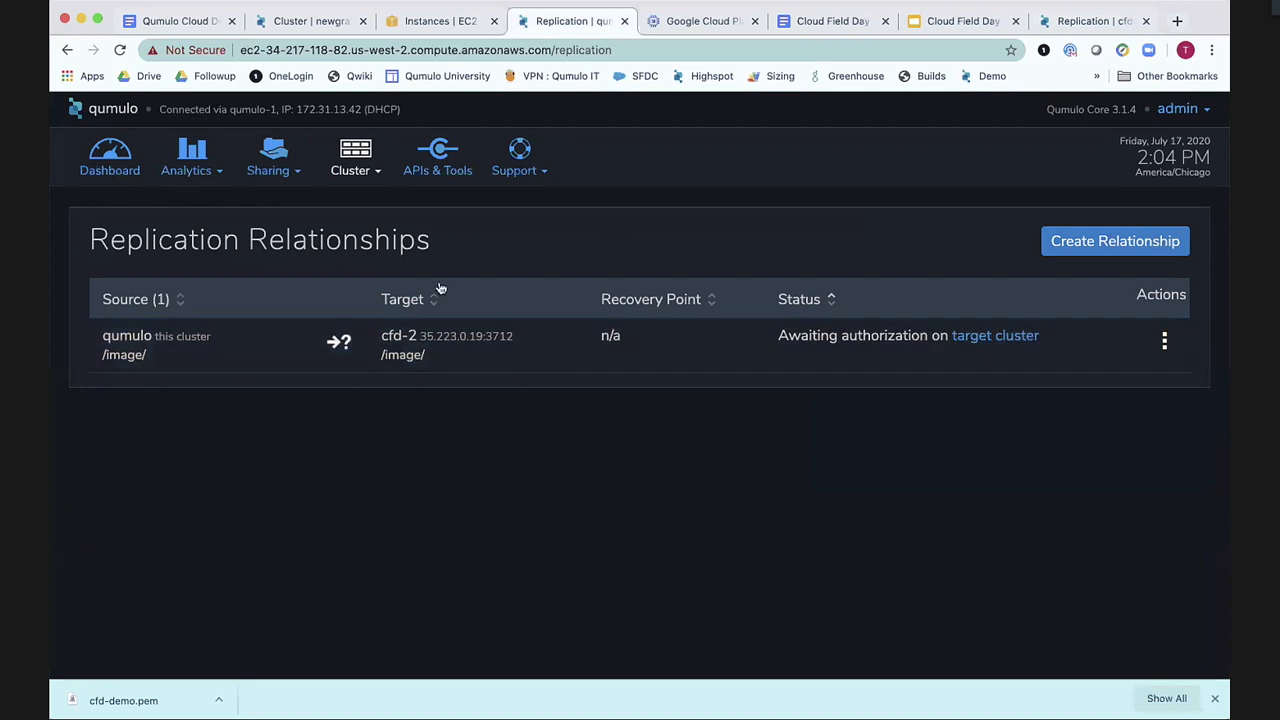
{"action": "left_click", "coordinate": [1095, 20]}
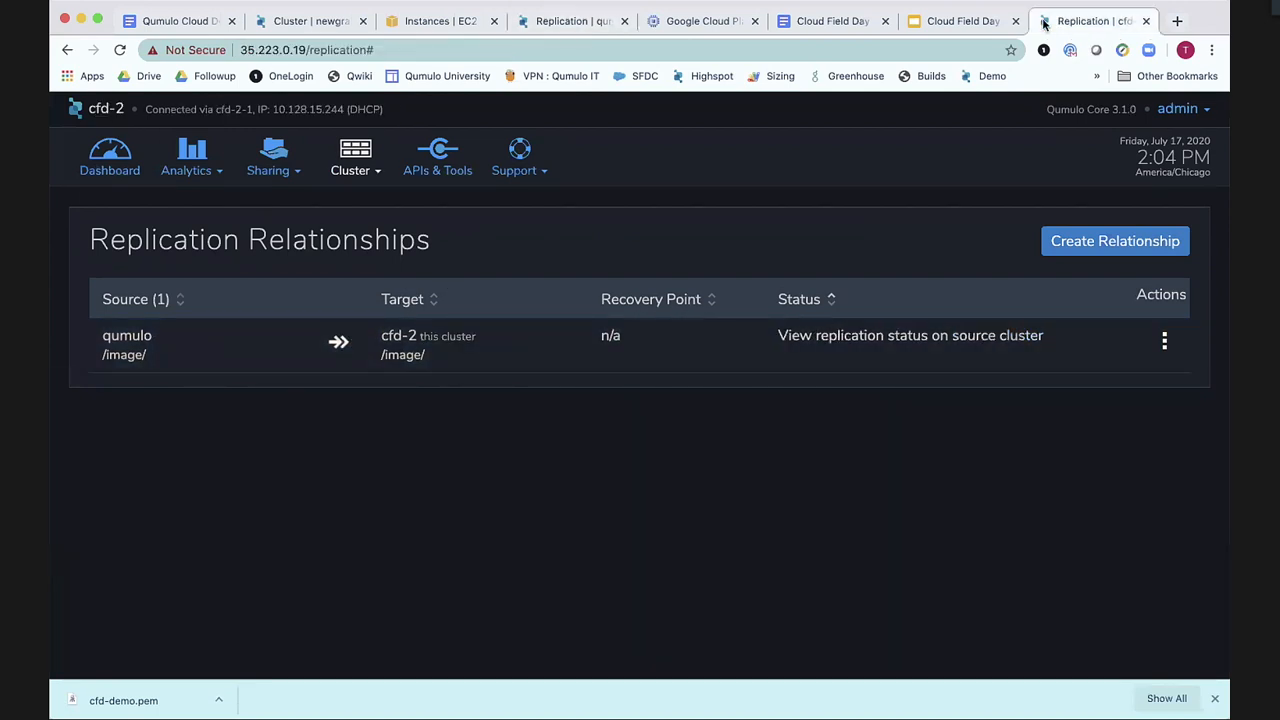
{"action": "mouse_move", "coordinate": [503, 424]}
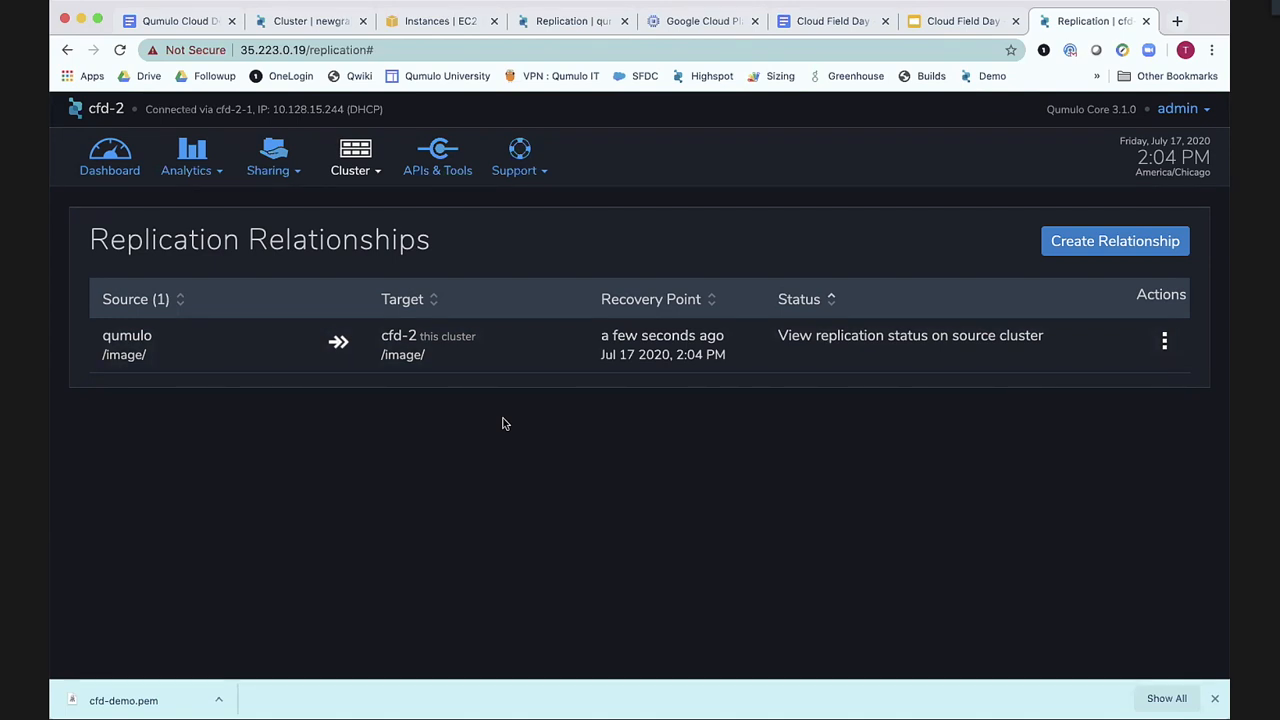
{"action": "mouse_move", "coordinate": [110, 155]}
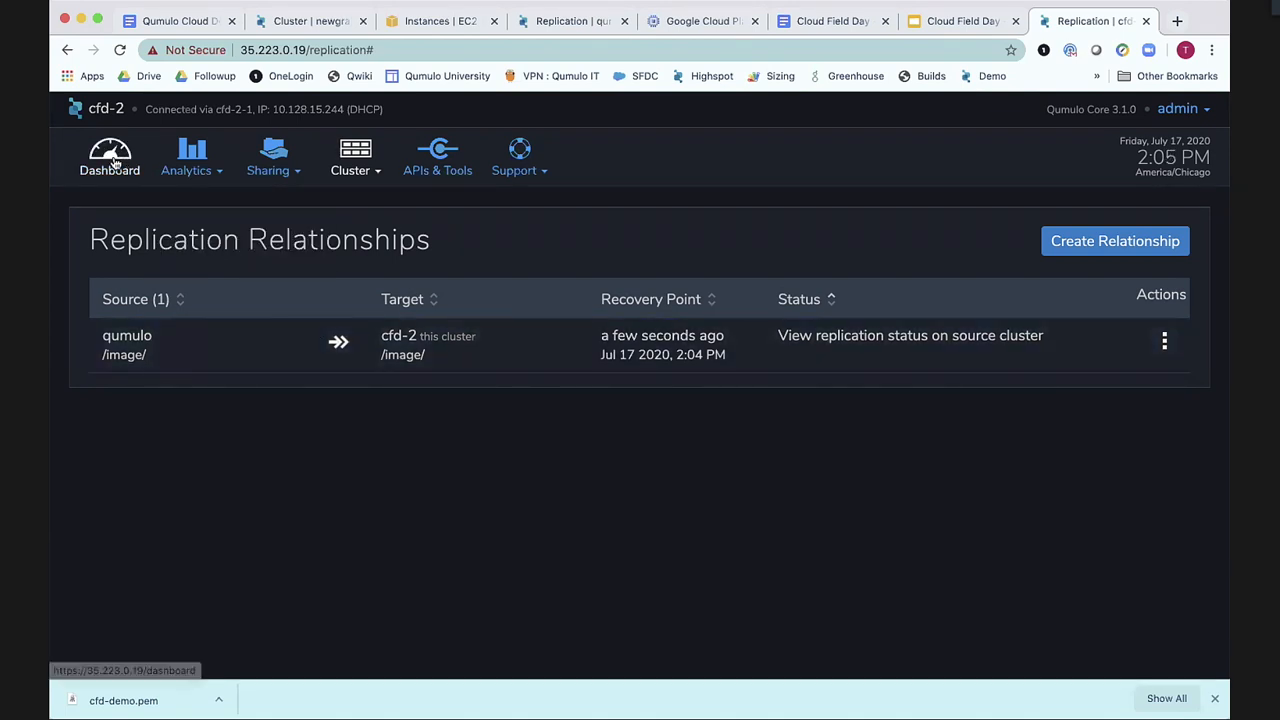
Open cfd-2's dashboard and scroll through Cluster Overview and Cluster Activity.
{"action": "left_click", "coordinate": [109, 157]}
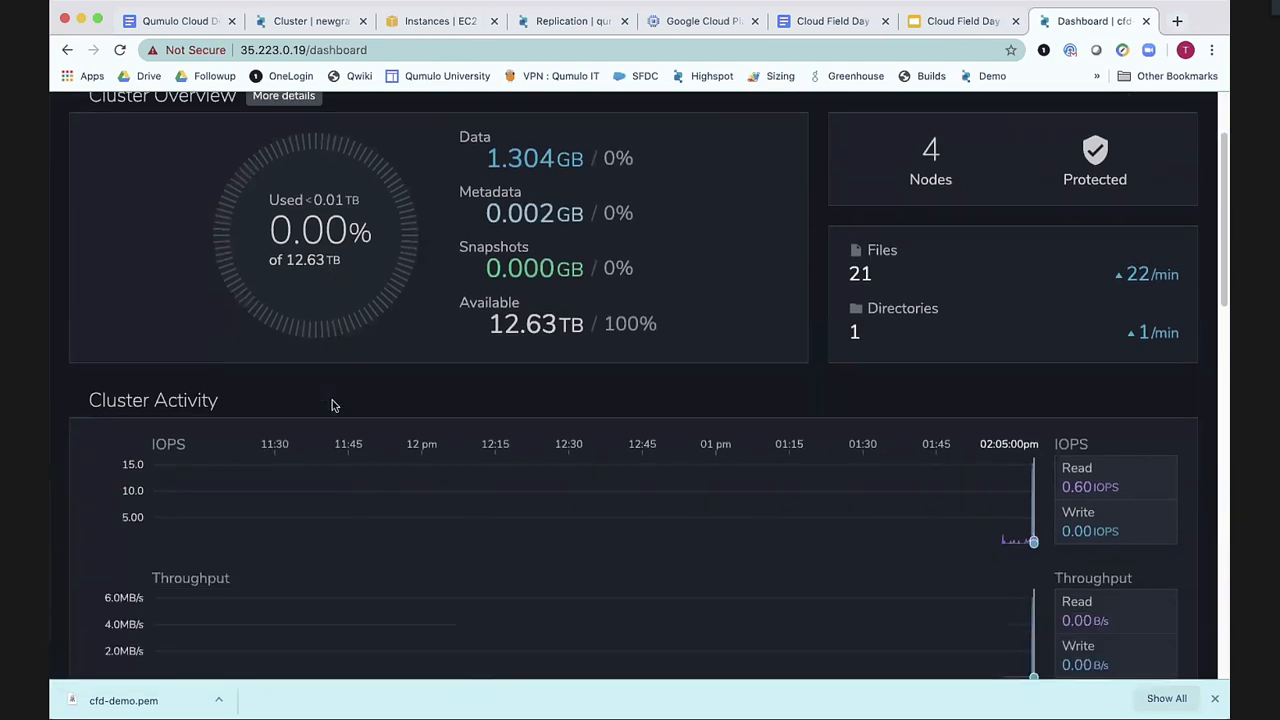
{"action": "scroll", "scroll_direction": "down", "scroll_amount": 3}
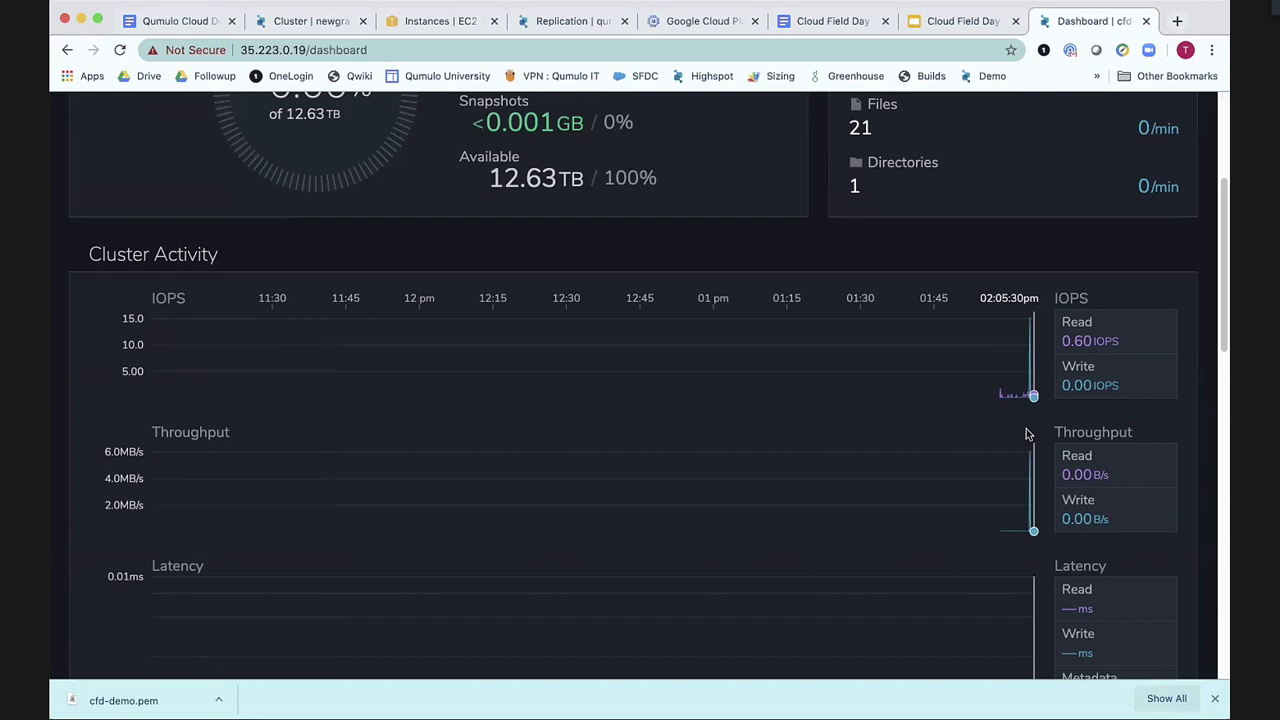
{"action": "mouse_move", "coordinate": [1097, 619]}
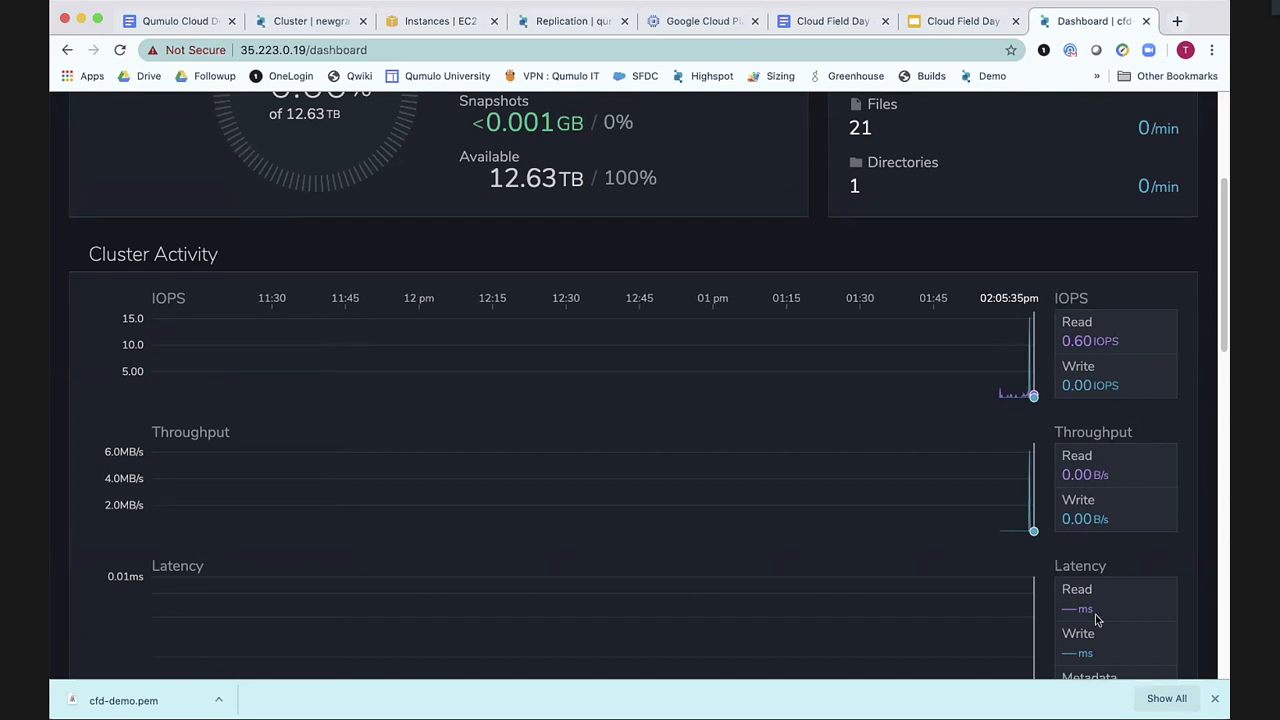
{"action": "mouse_move", "coordinate": [1100, 610]}
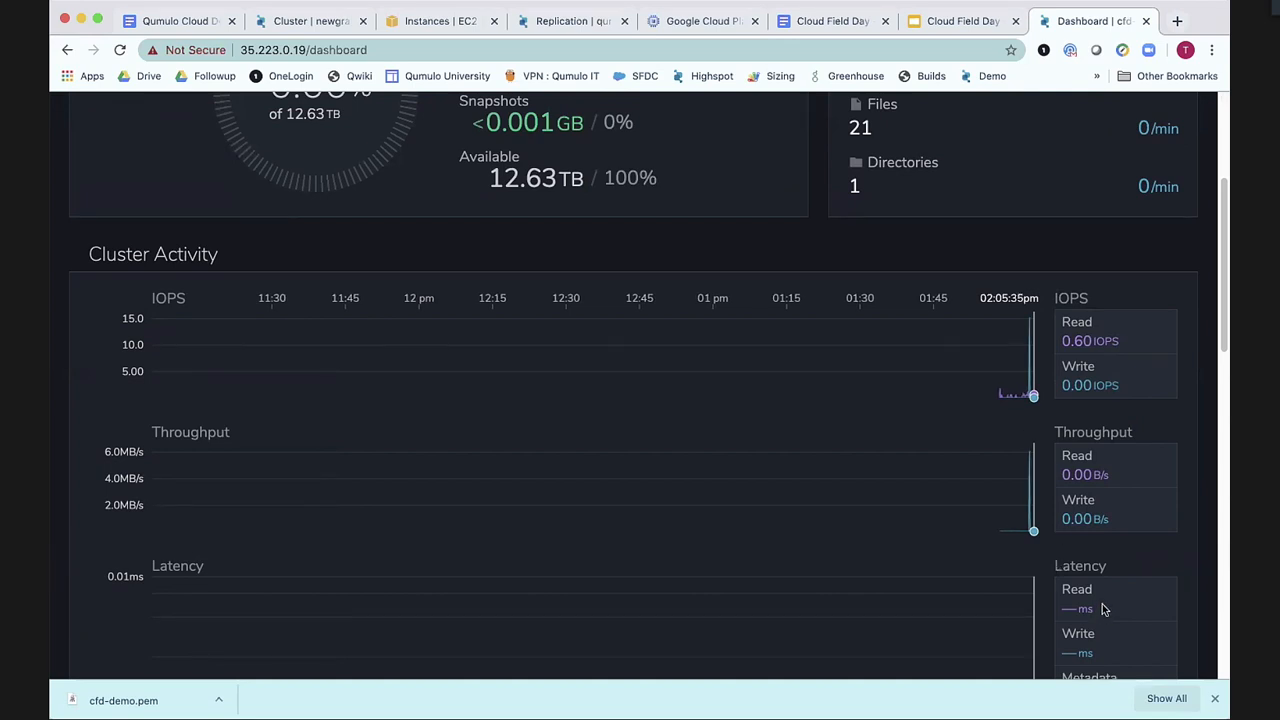